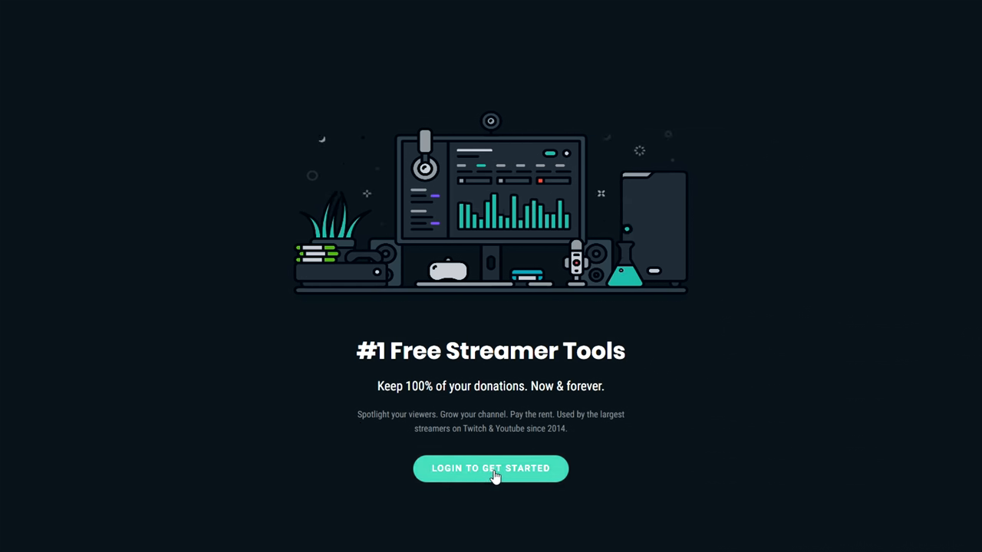
- Choose 'Login to Get Started' on the Streamlabs homepage to reach the sign-in options
left_click(490, 468)
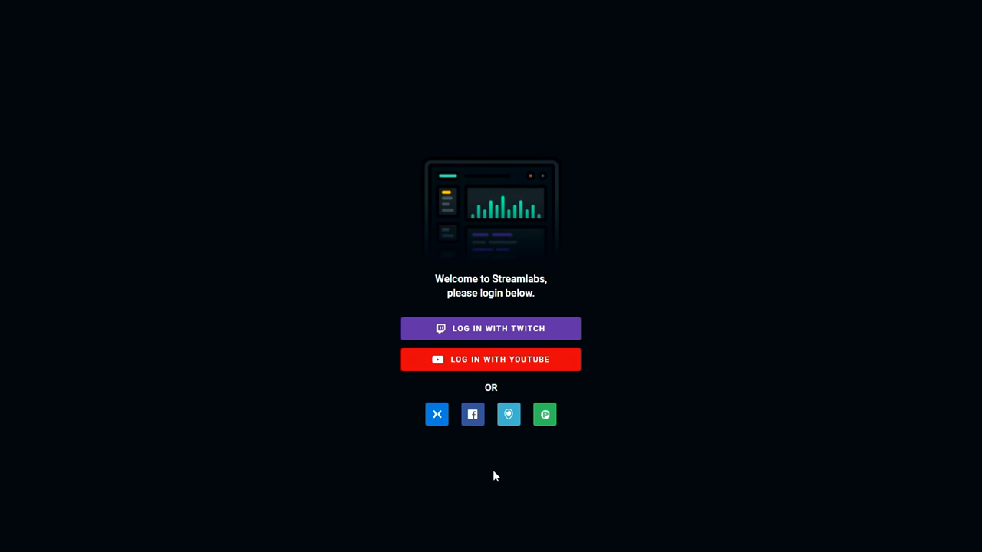
mouse_move(528, 360)
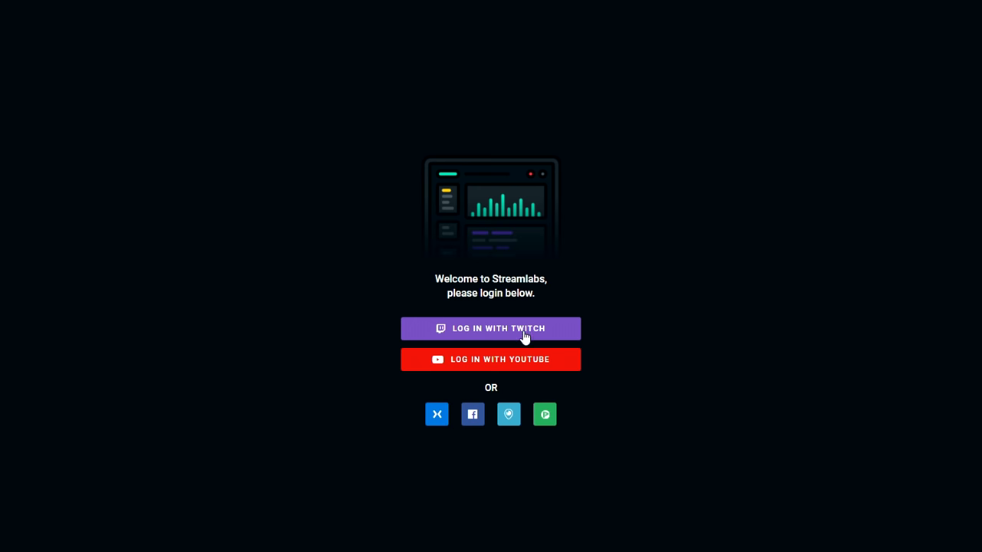
- Log in with Twitch as 'speed_' and authorize Streamlabs to access the account
left_click(490, 328)
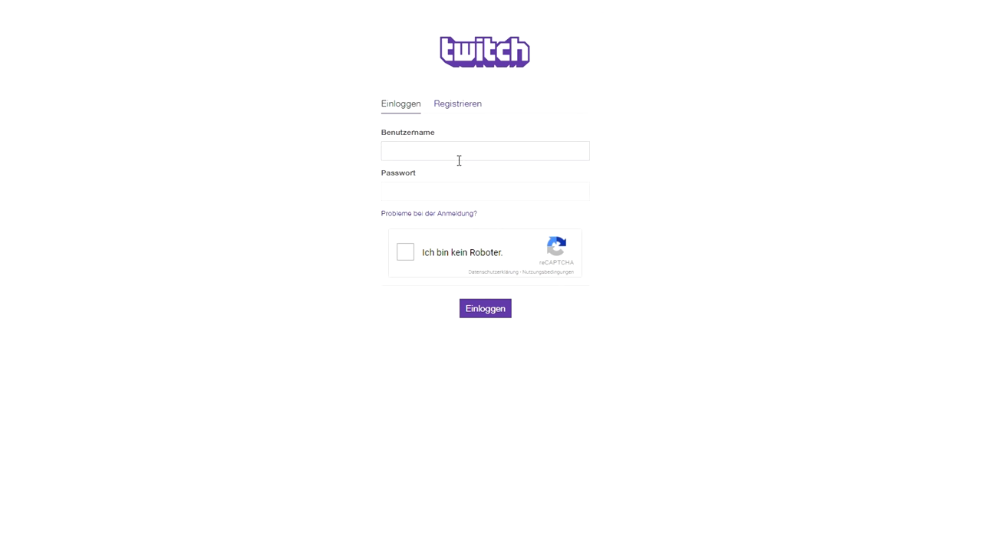
type("speed_test")
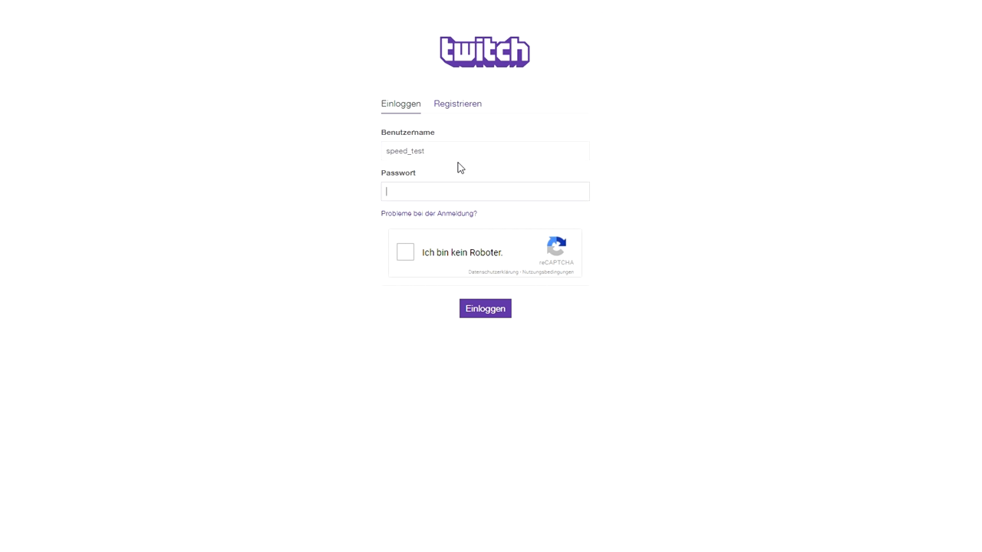
left_click(485, 308)
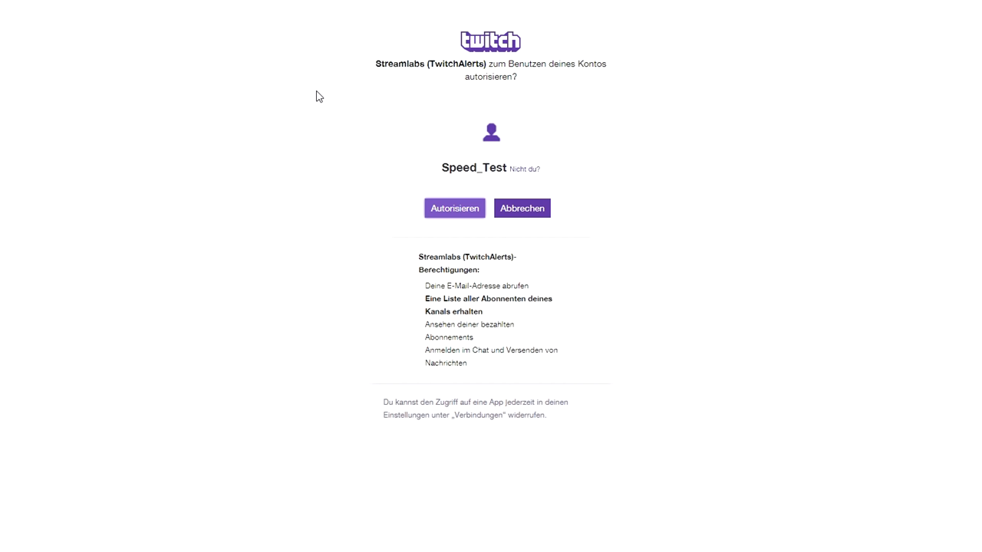
mouse_move(468, 214)
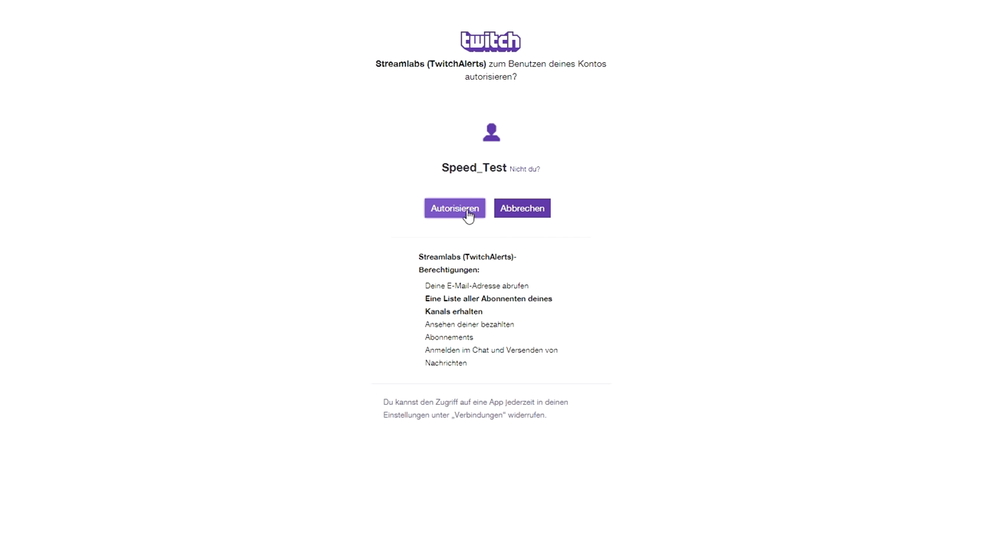
mouse_move(464, 216)
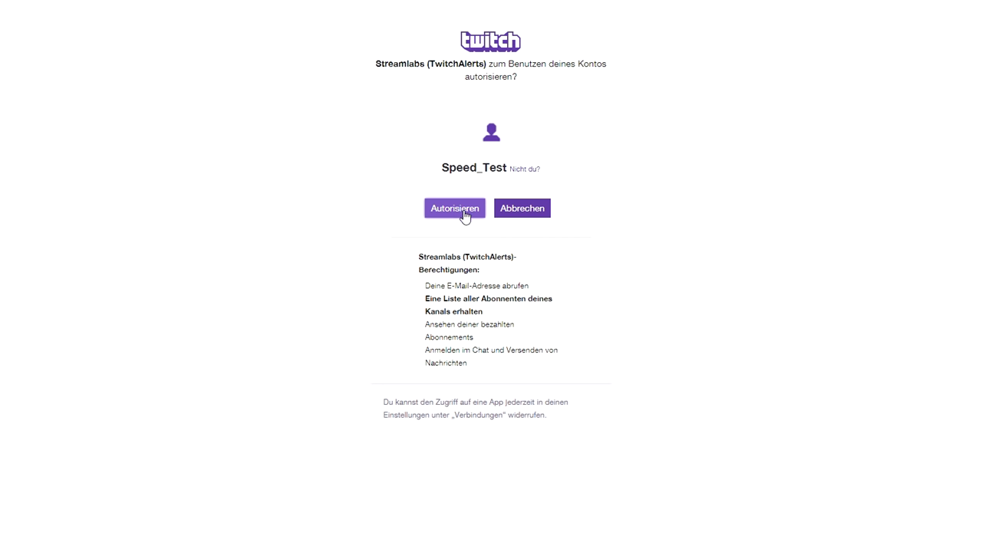
left_click(454, 208)
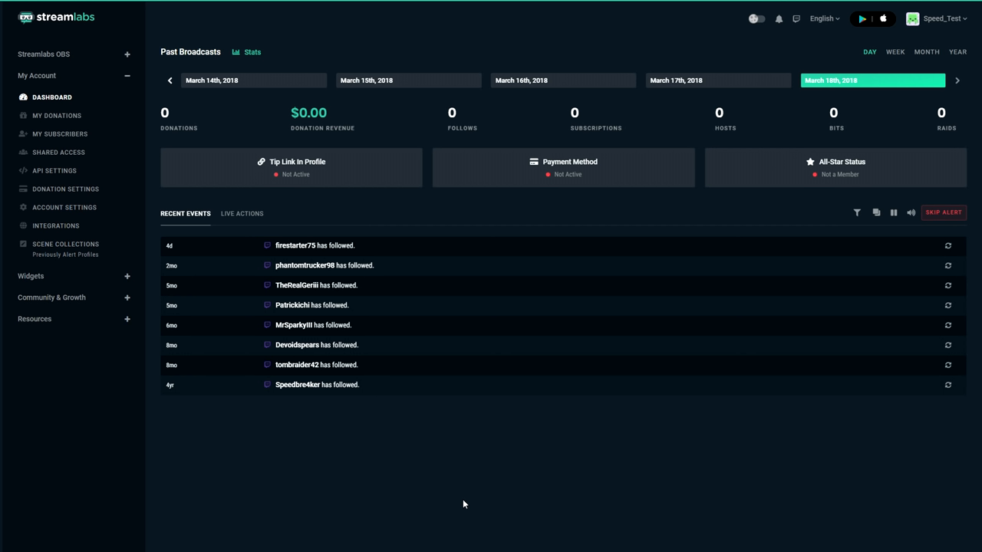
mouse_move(351, 157)
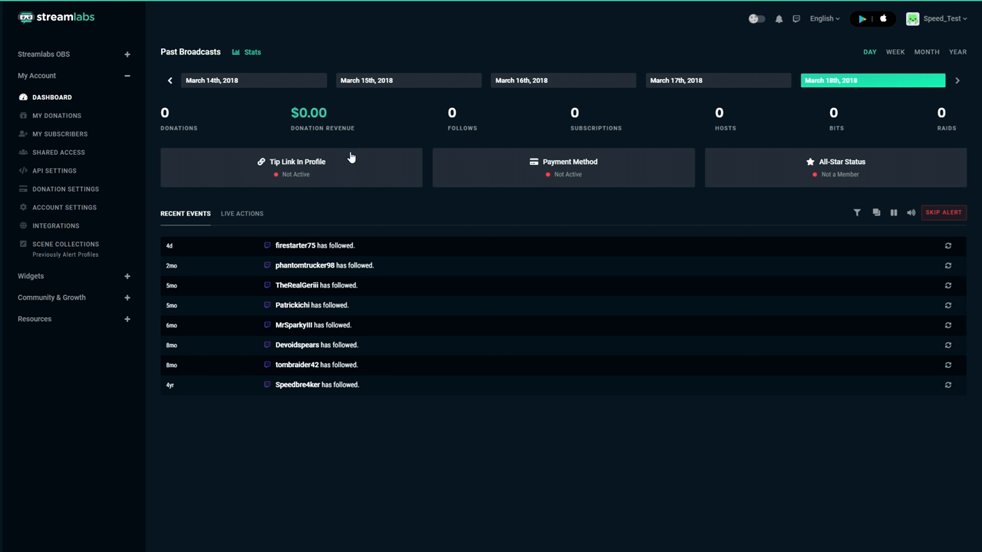
mouse_move(516, 135)
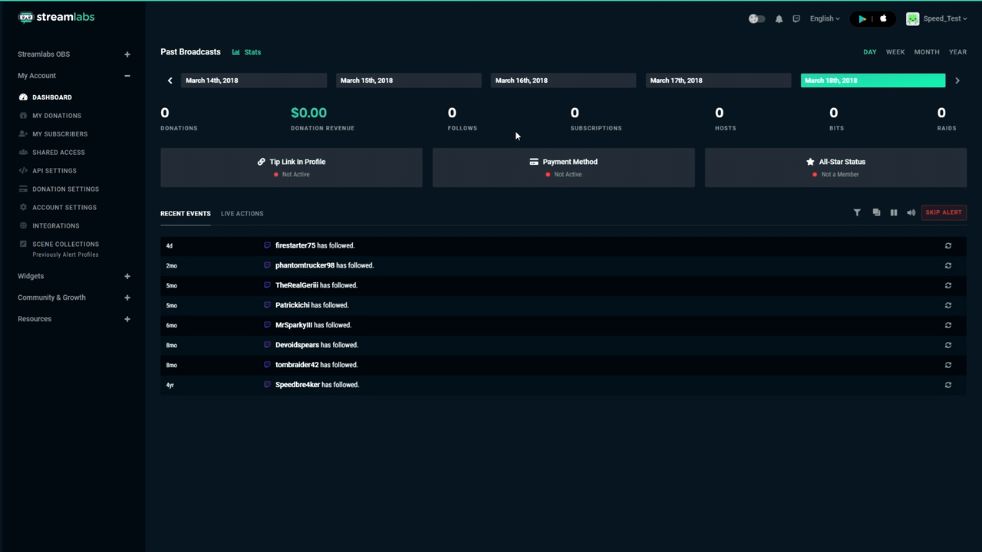
mouse_move(854, 80)
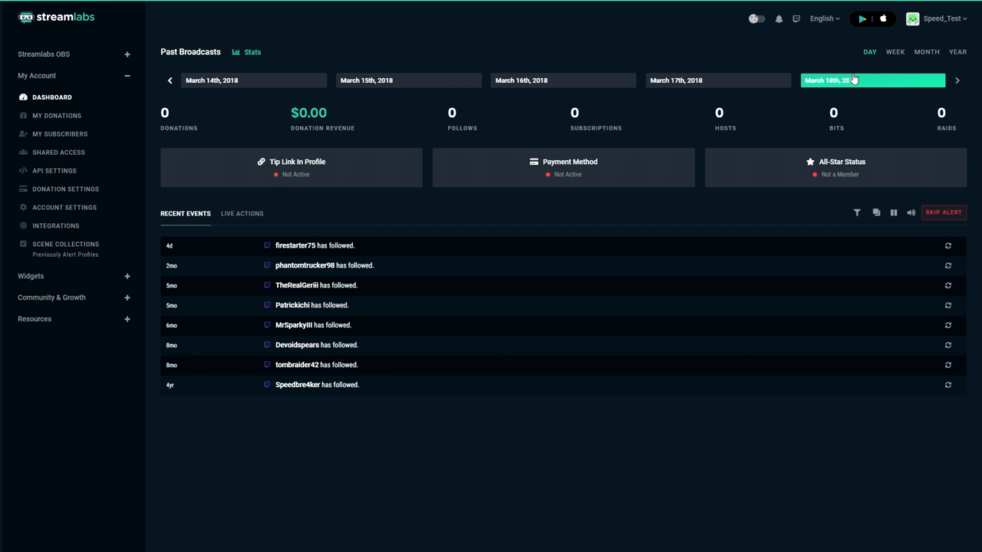
mouse_move(974, 52)
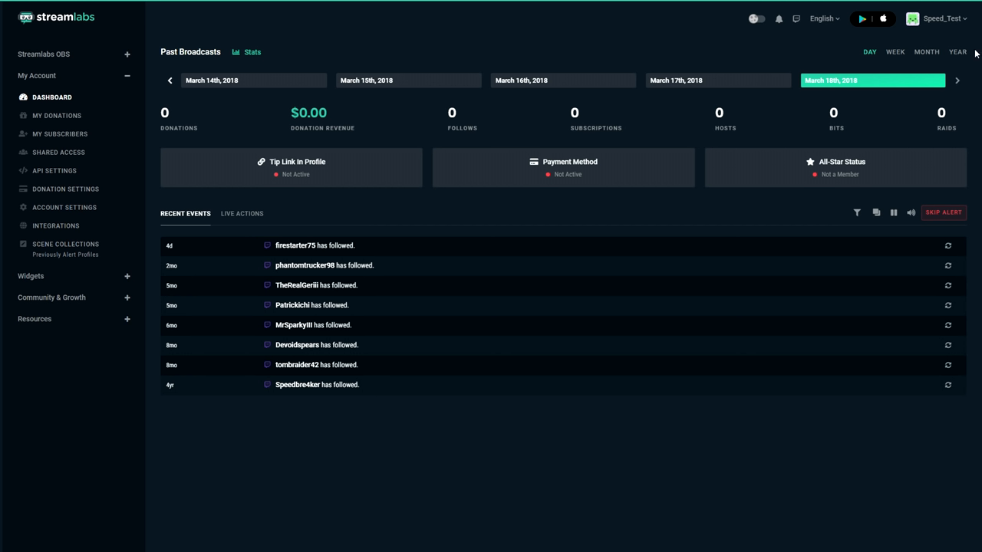
- Switch the Past Broadcasts statistics to the Year view, covering 2014–2018
left_click(957, 51)
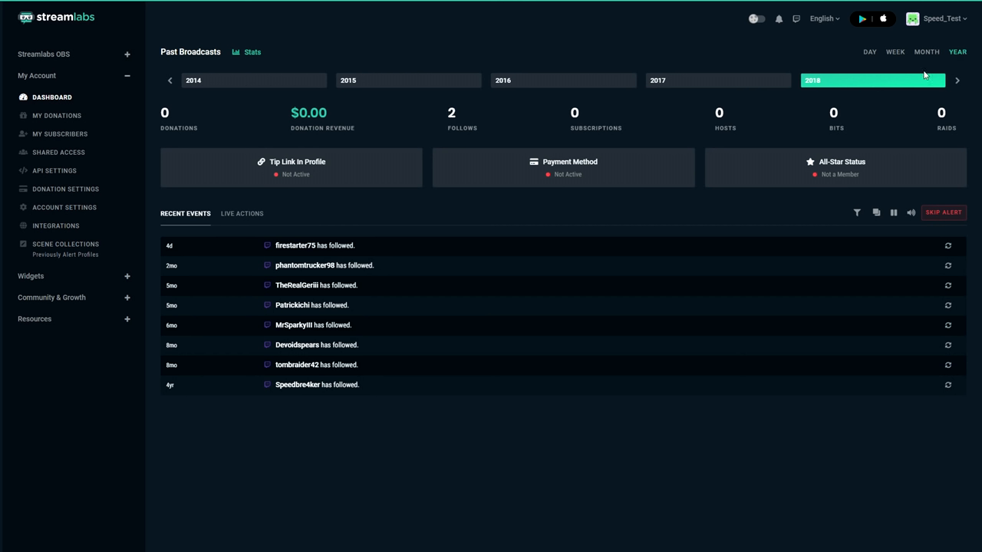
mouse_move(819, 84)
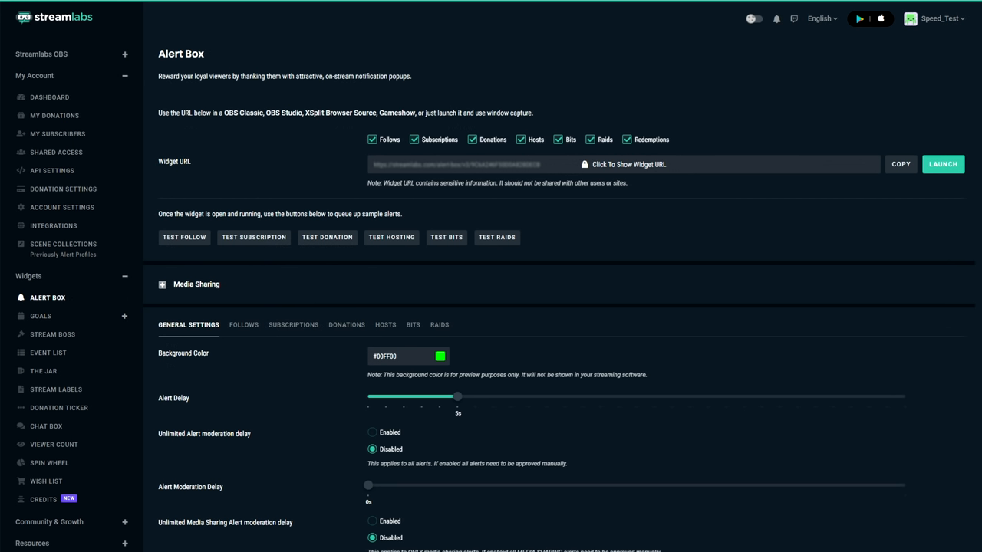
mouse_move(68, 425)
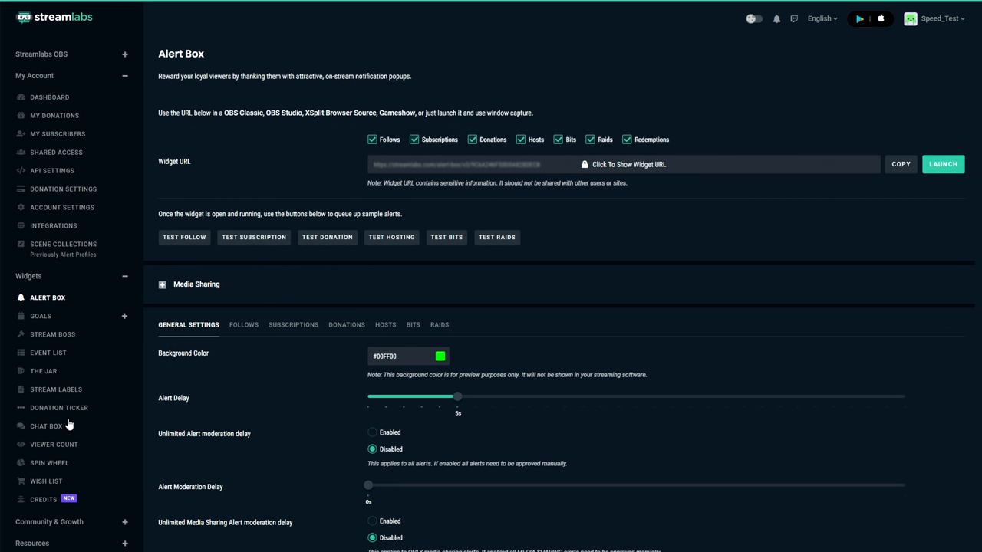
mouse_move(51, 399)
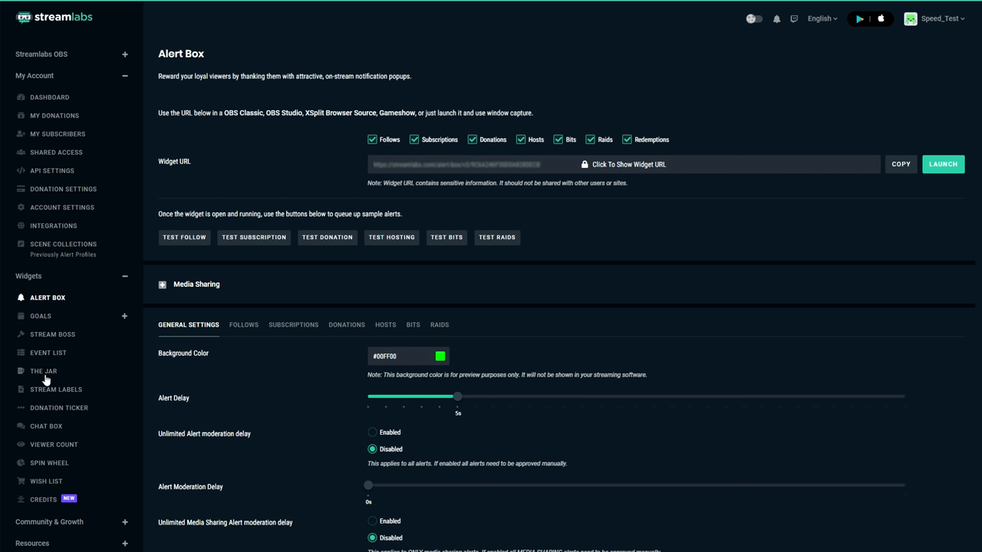
mouse_move(60, 391)
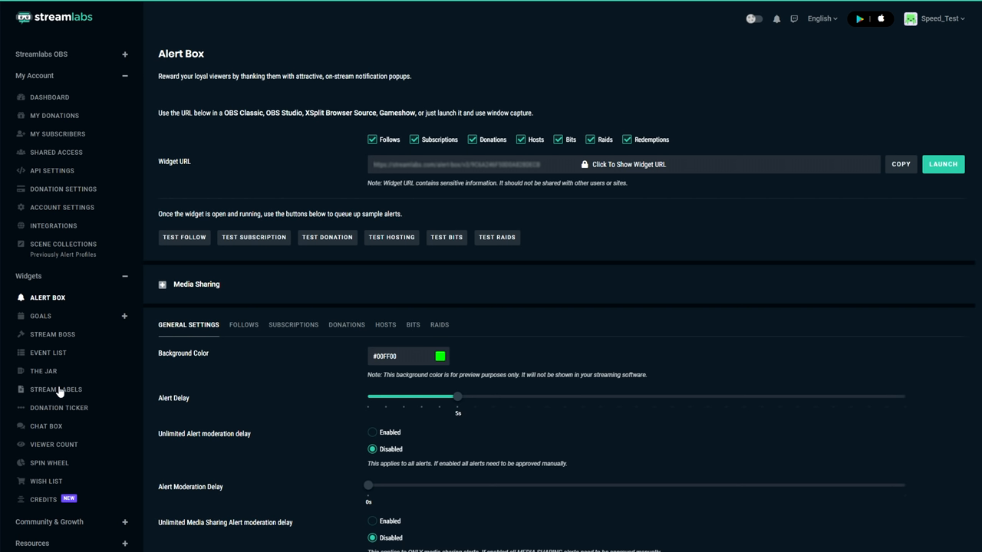
mouse_move(68, 413)
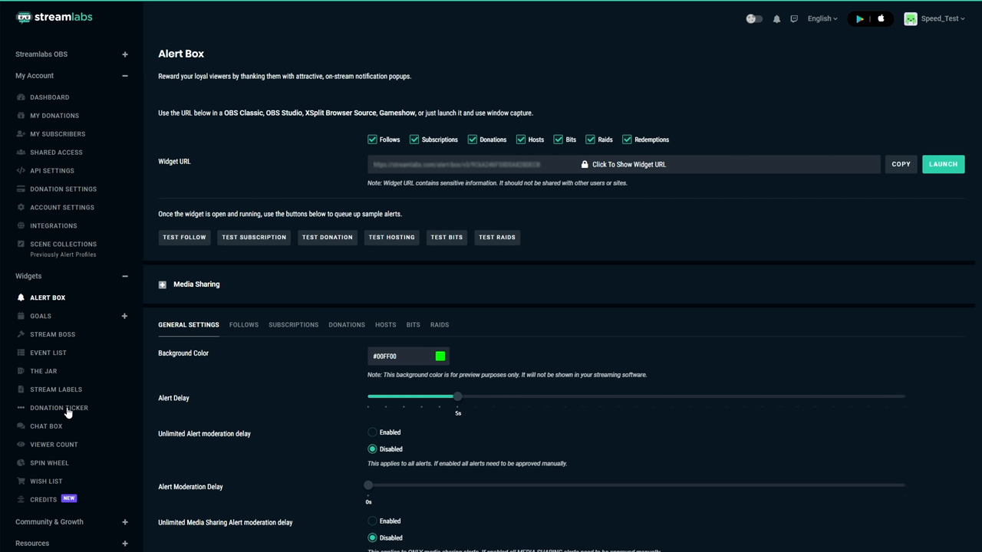
mouse_move(34, 320)
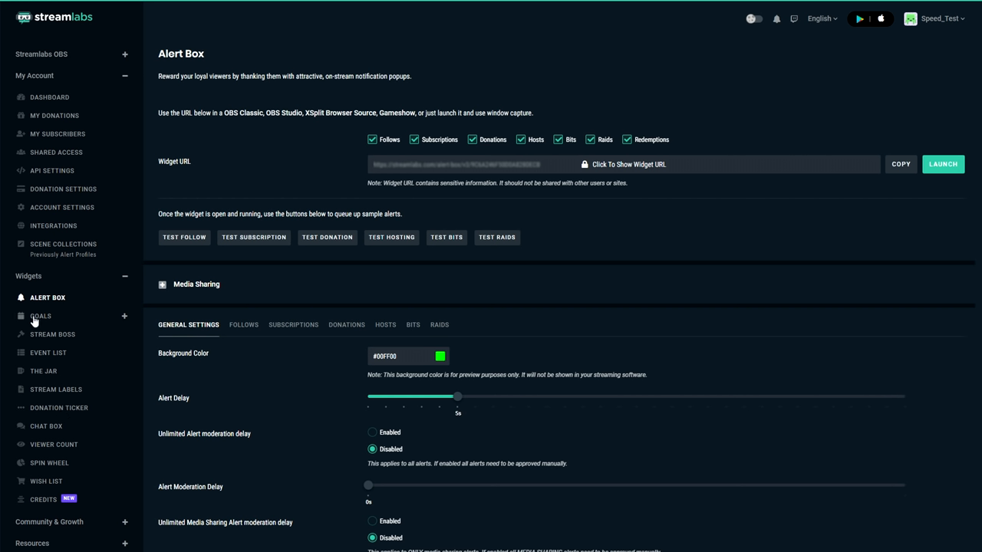
mouse_move(19, 325)
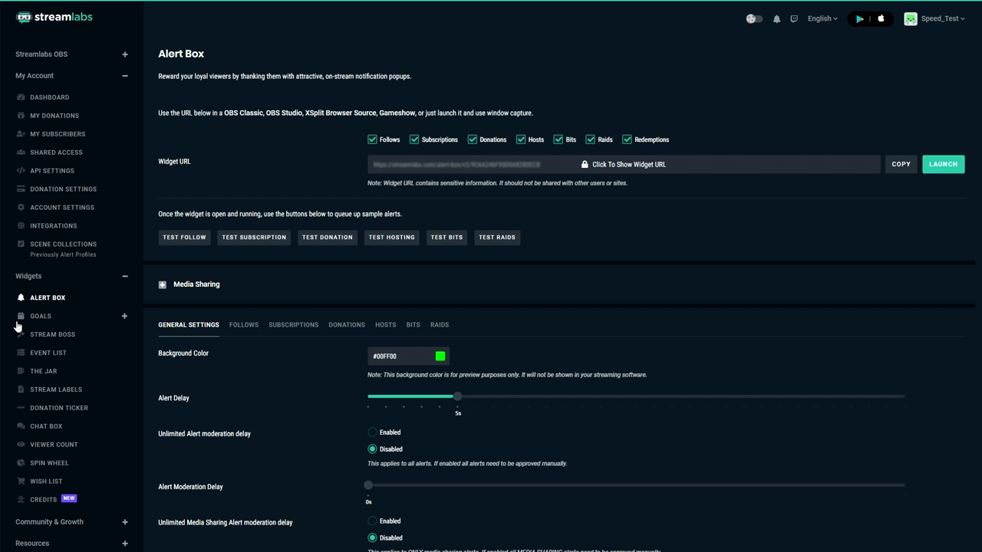
mouse_move(17, 324)
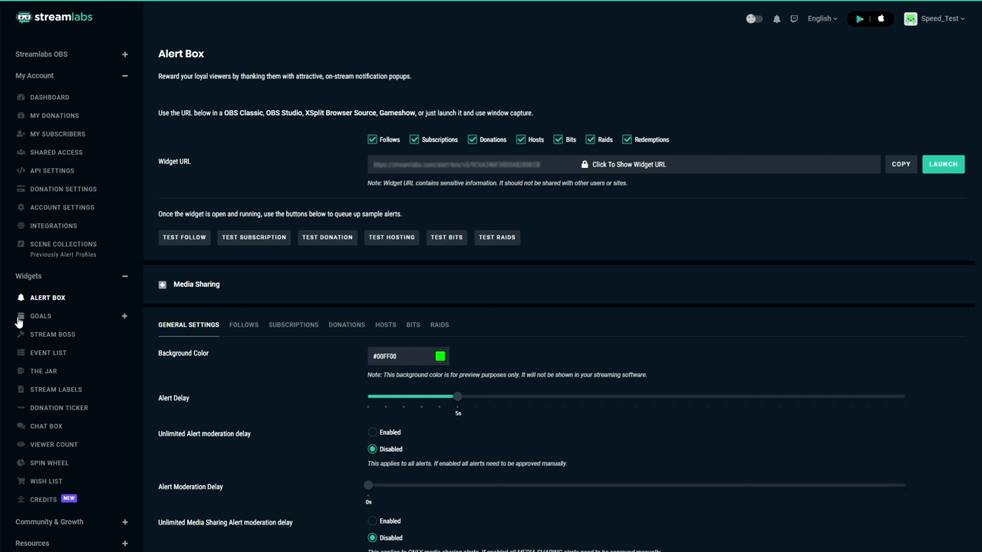
mouse_move(691, 304)
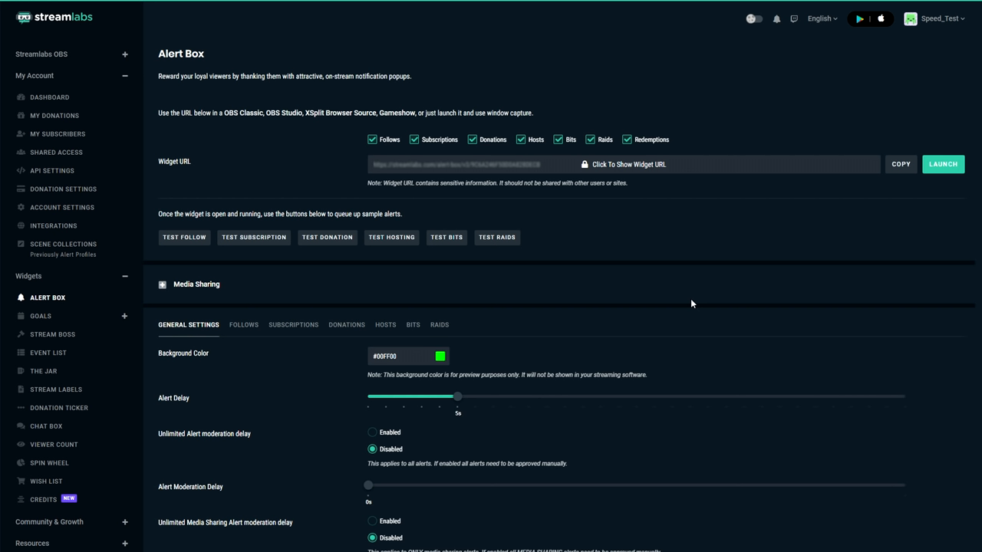
- Open the Alert Box widget from the Widgets section of the sidebar
left_click(625, 164)
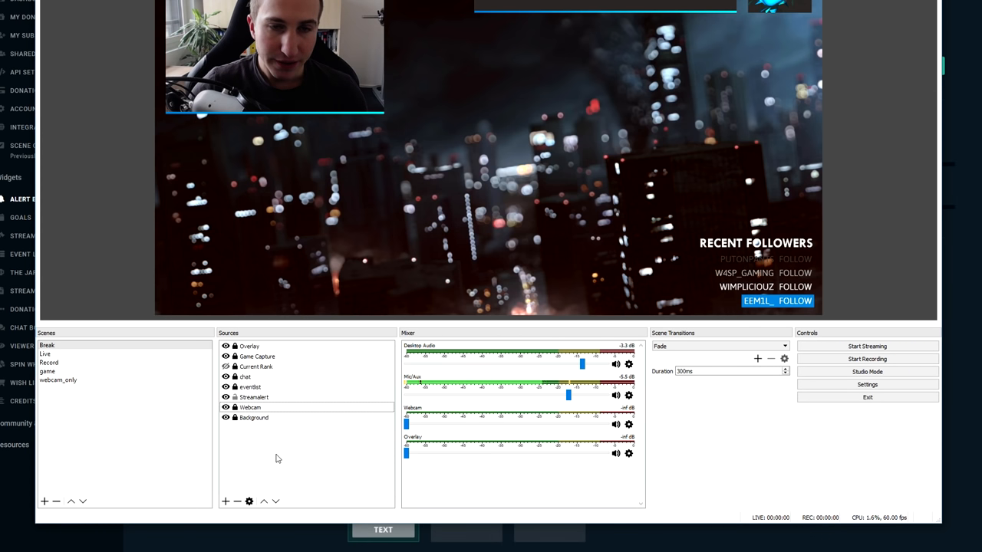
- Add an OBS browser source named 'streamlabs' using the Alert Box widget URL
right_click(278, 452)
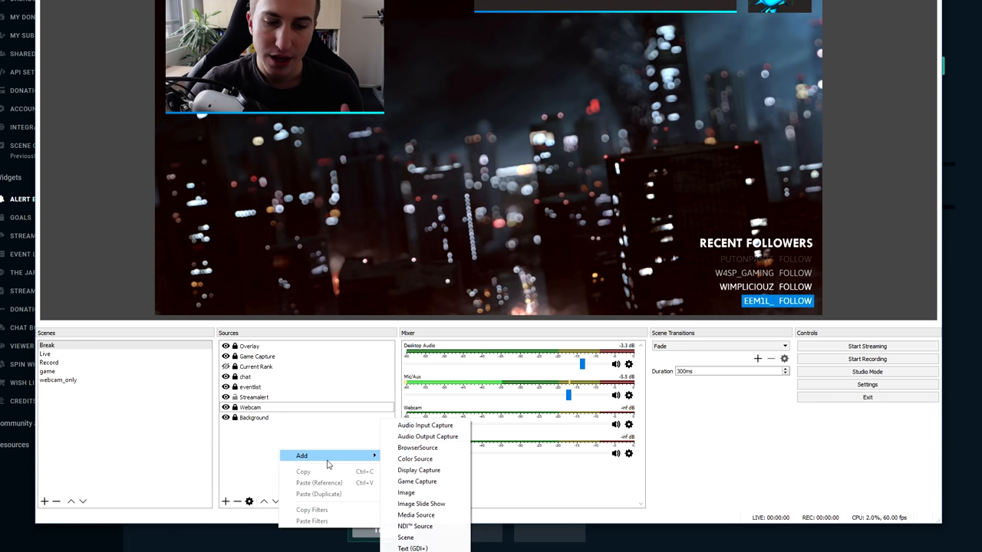
mouse_move(415, 527)
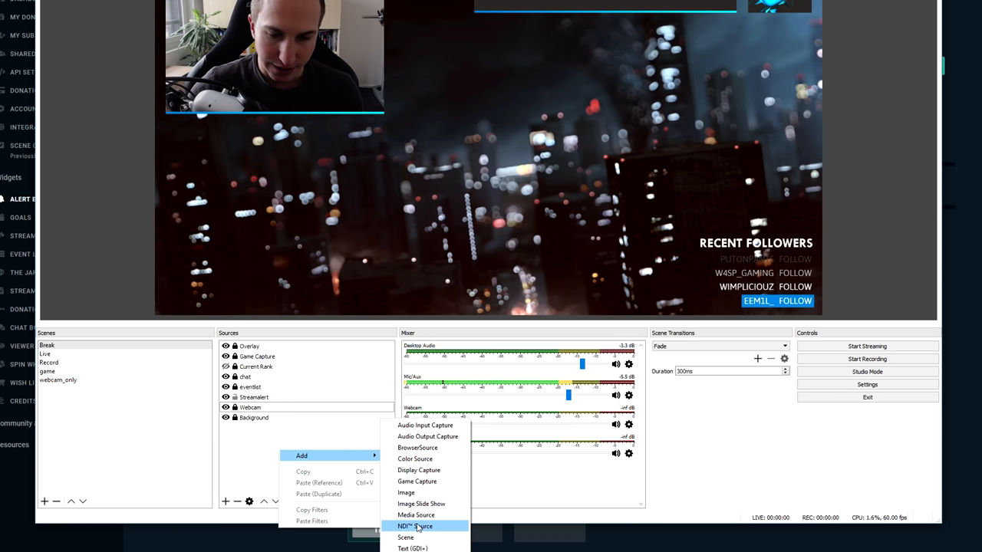
left_click(416, 525)
type("streamlabs")
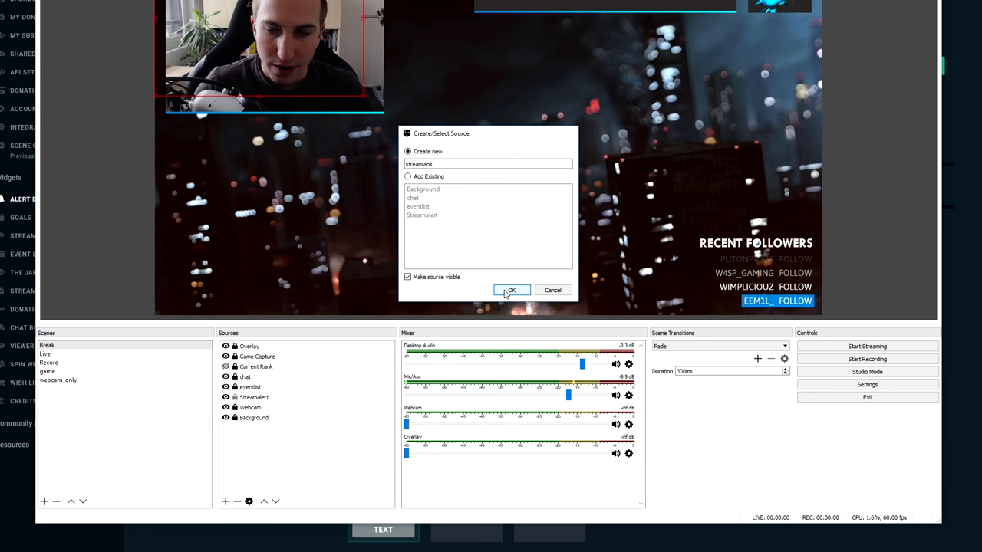
left_click(511, 290)
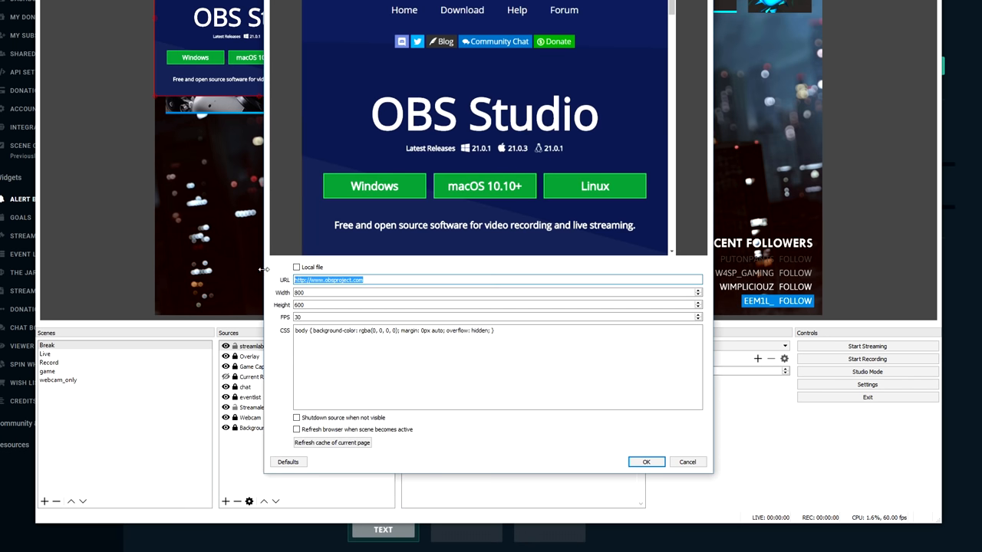
type("https://streamlabs.com/alert-box/v3/9C6A246F50D0A828DECB")
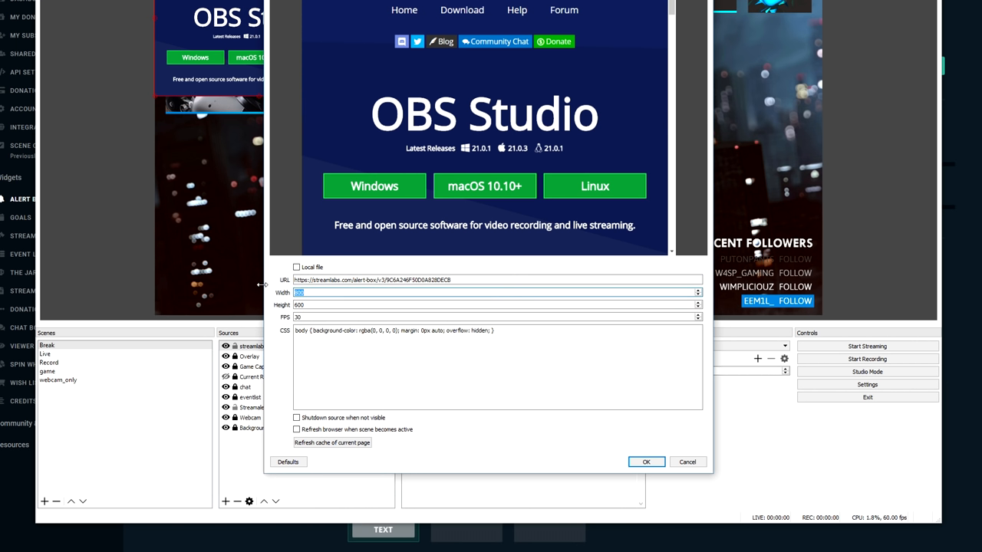
- Set the browser source to width 1000, height 700 and 60 FPS
type("1000")
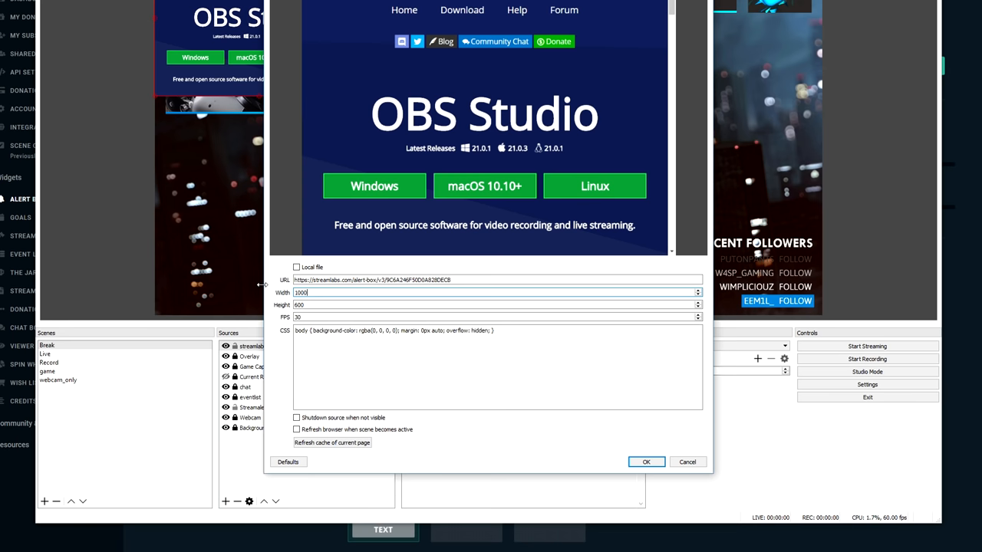
left_click(497, 304)
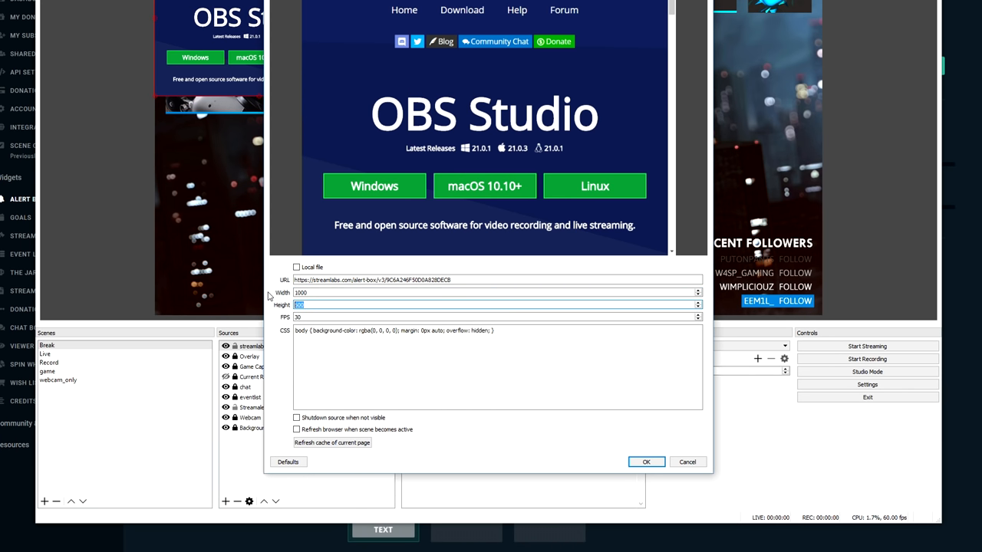
type("700")
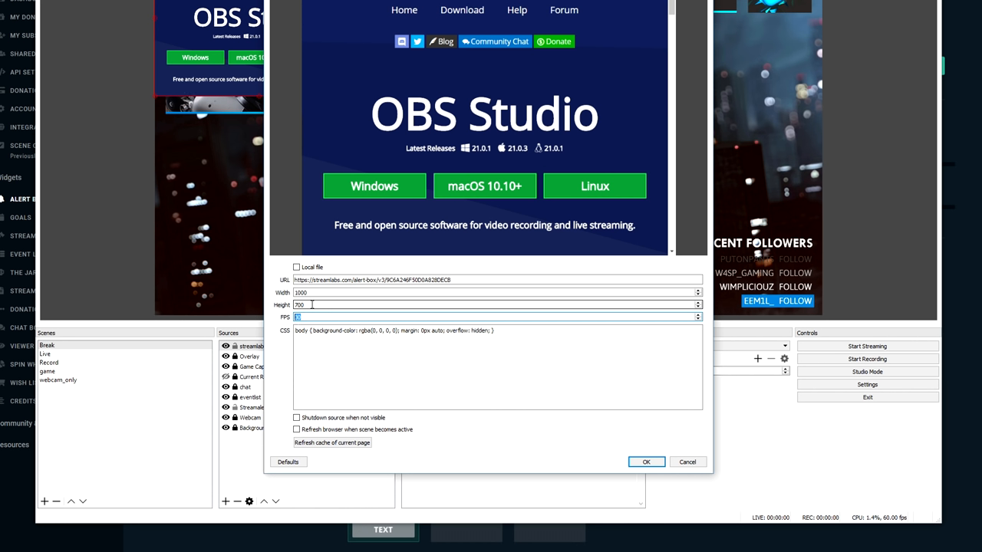
type("60")
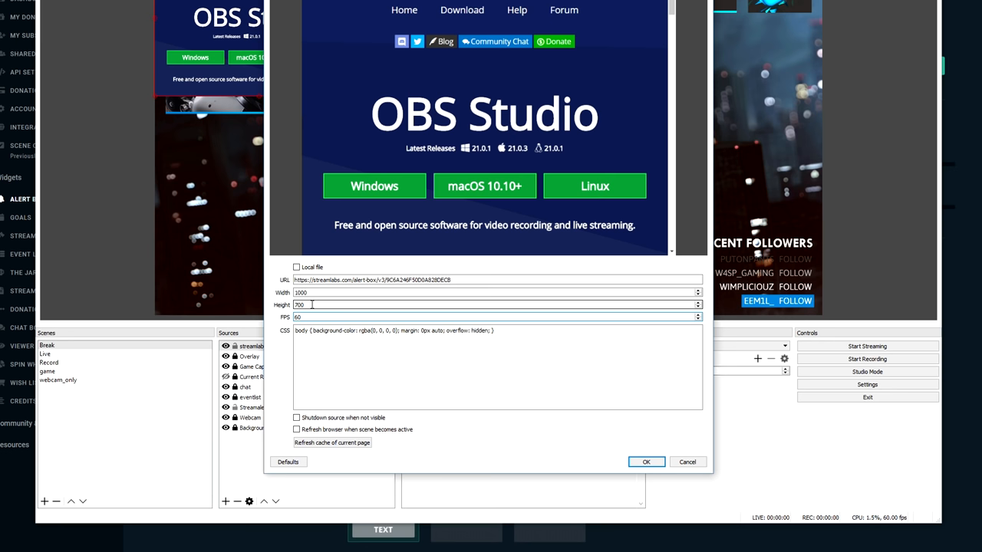
left_click(418, 338)
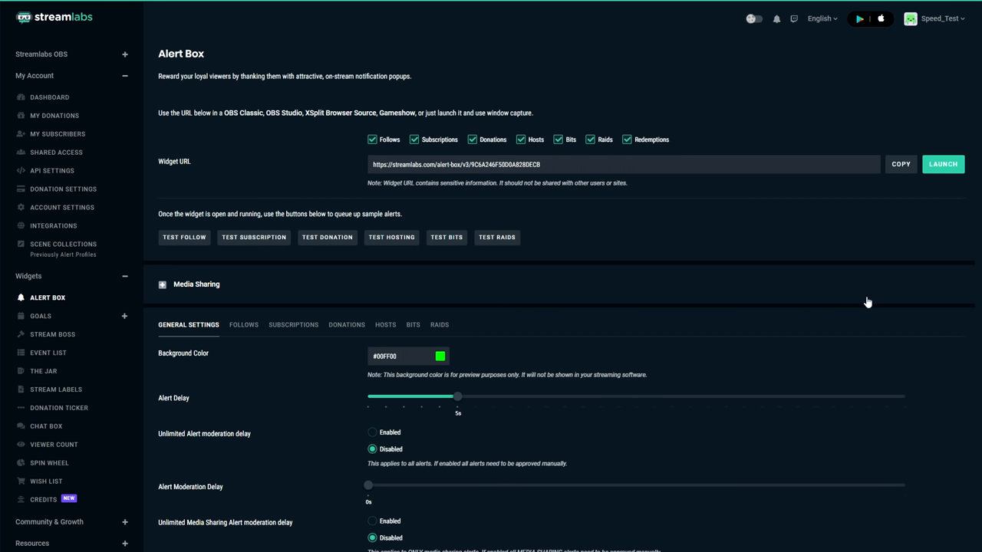
mouse_move(221, 262)
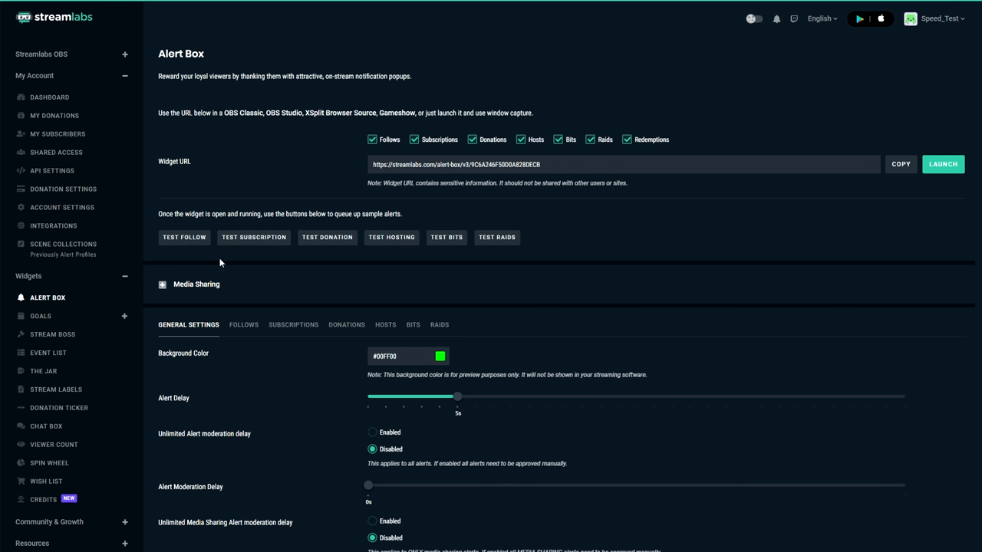
mouse_move(184, 237)
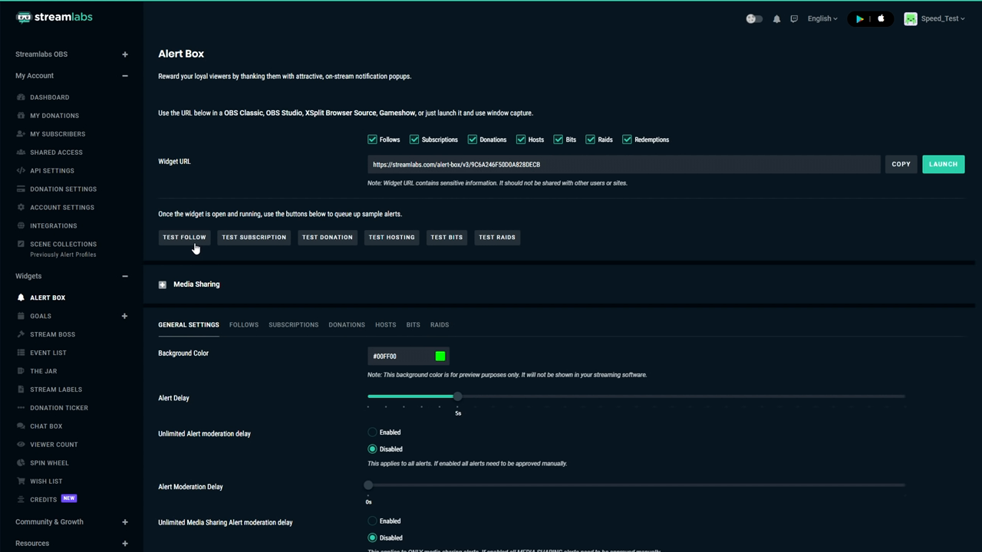
mouse_move(322, 236)
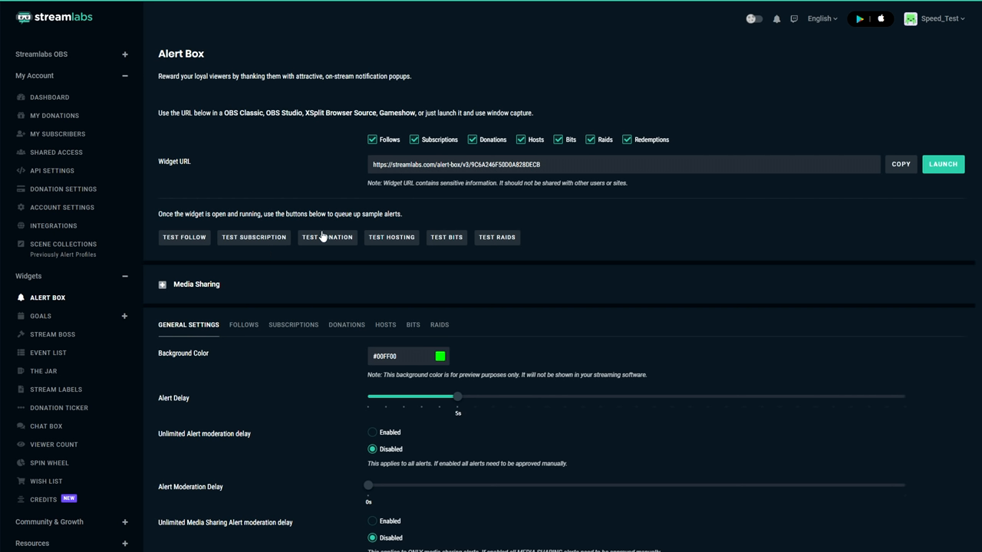
mouse_move(201, 256)
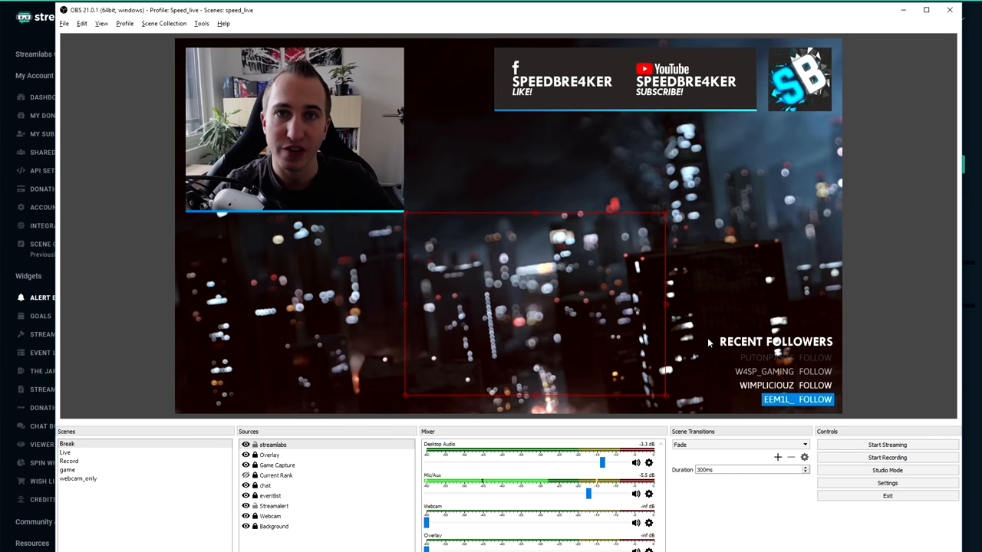
mouse_move(704, 342)
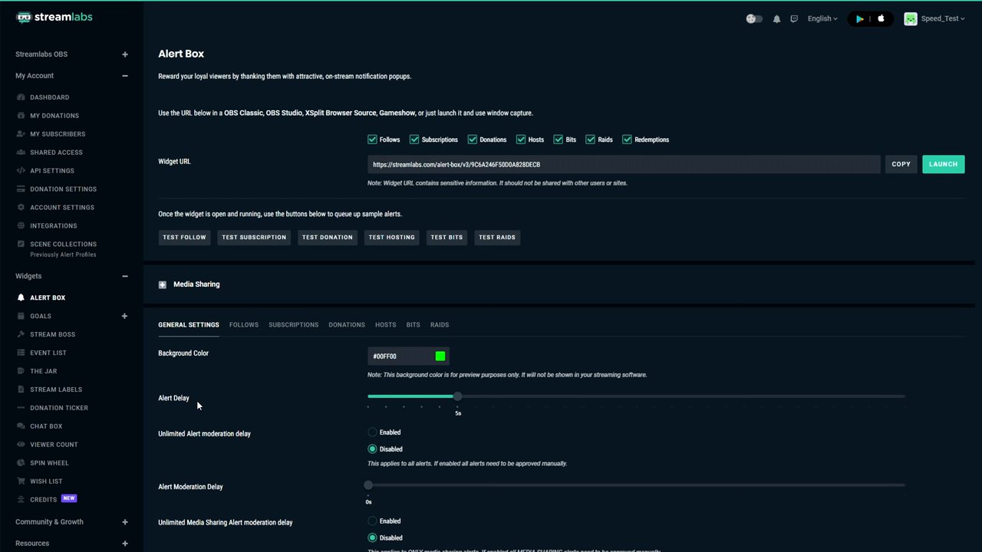
mouse_move(508, 401)
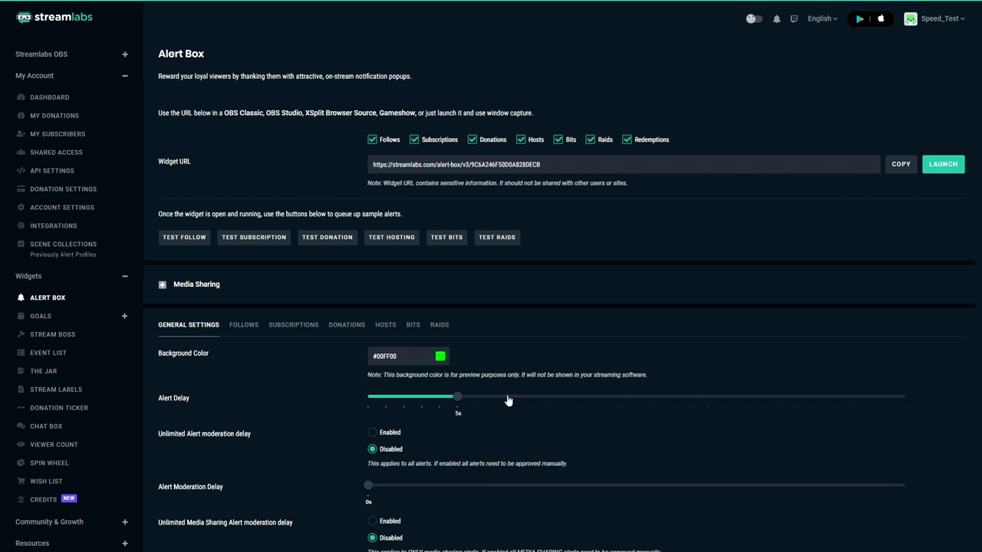
mouse_move(668, 408)
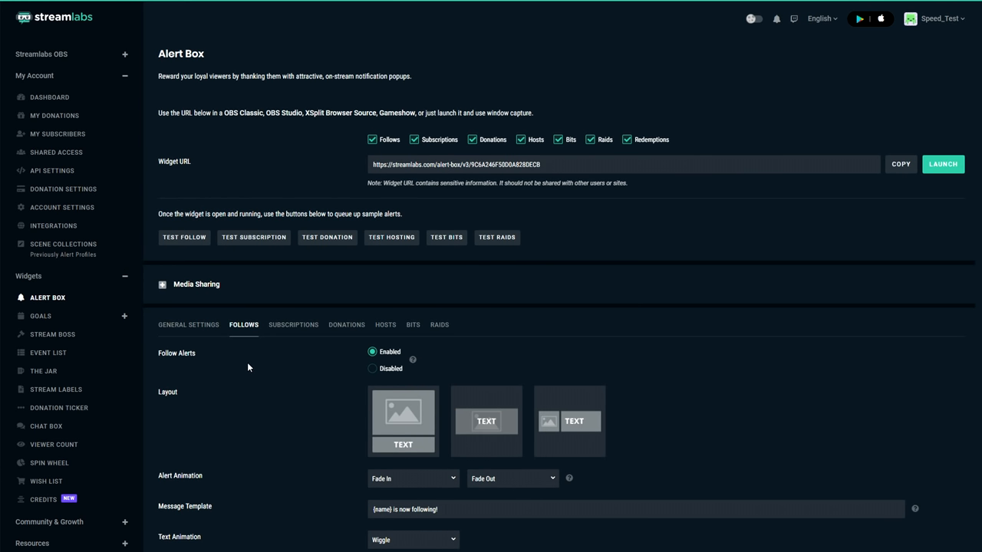
mouse_move(346, 373)
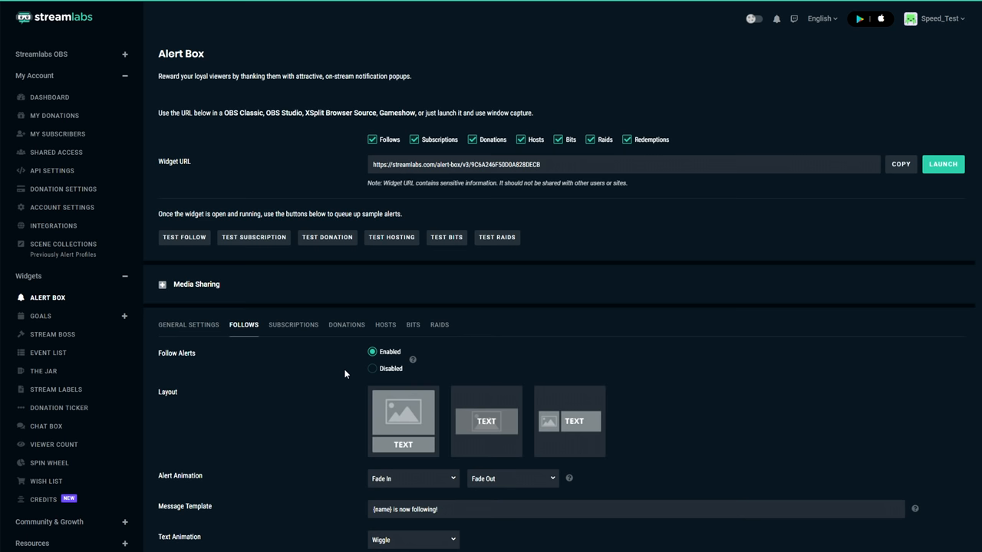
- Set Subscription Alerts to Disabled on the Subscriptions tab
scroll("down", 3)
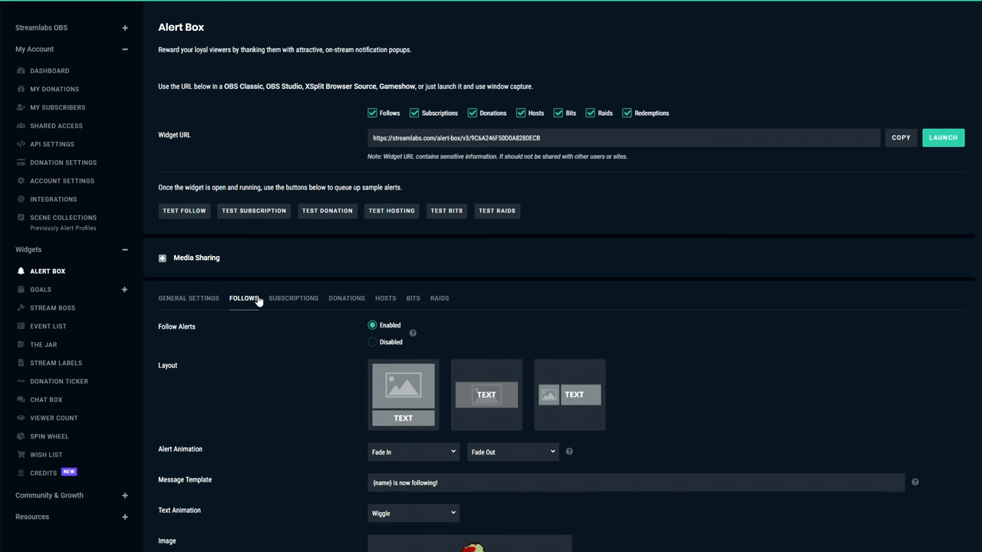
mouse_move(352, 320)
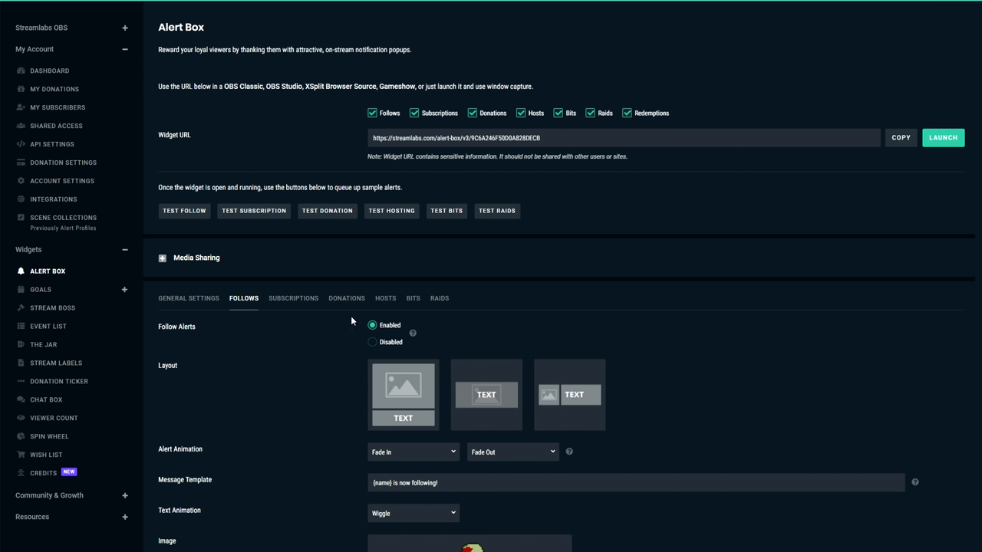
mouse_move(469, 300)
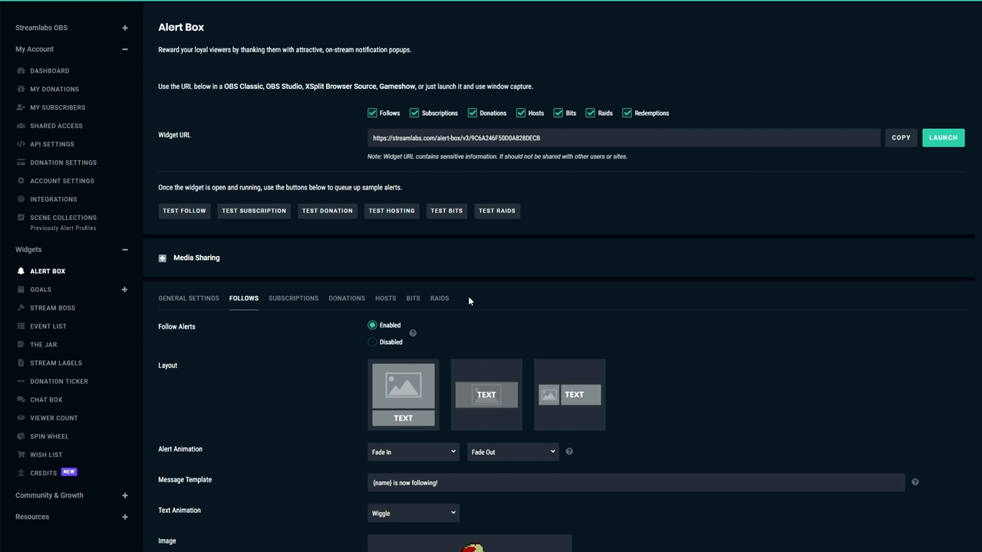
double_click(177, 327)
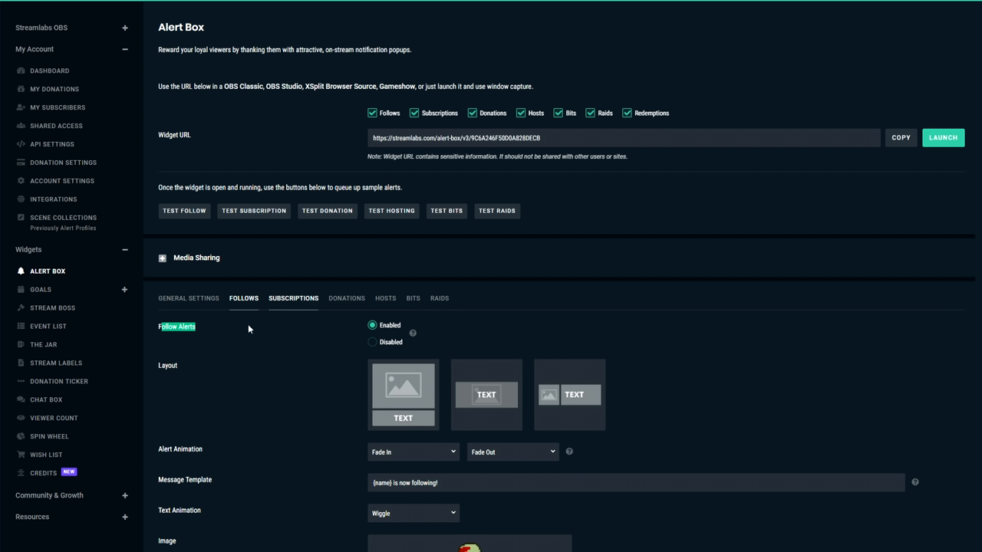
left_click(293, 297)
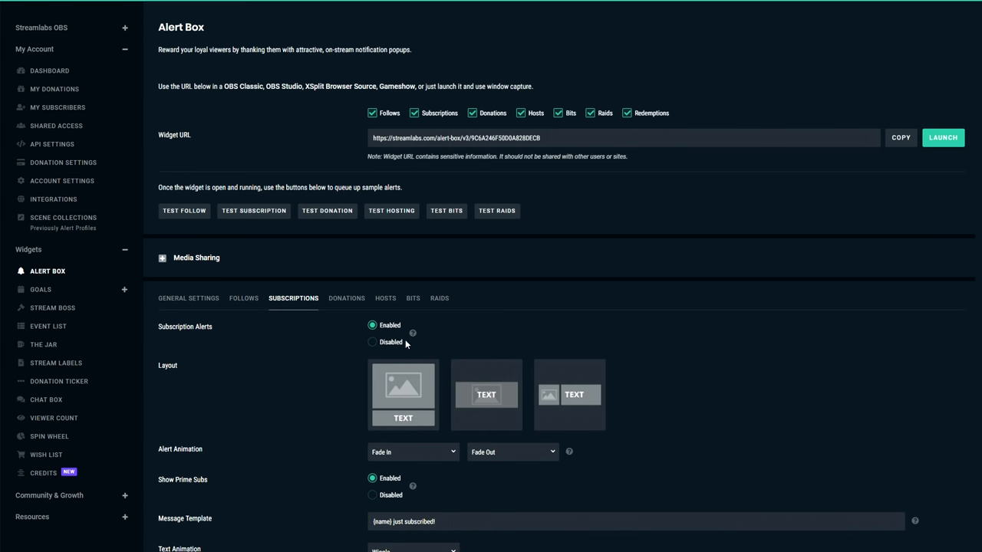
left_click(372, 342)
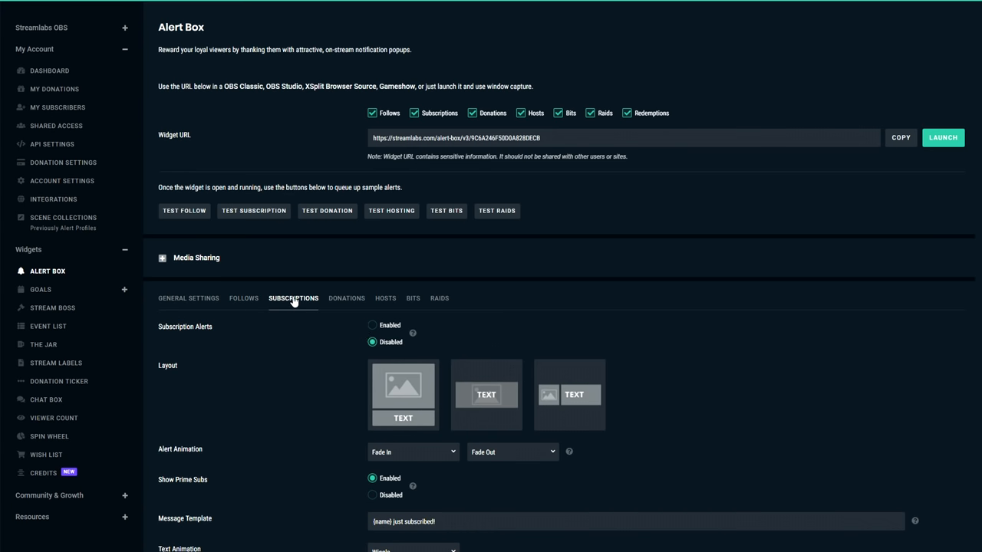
- Back on Follows, set the alert layout to image above text
left_click(243, 298)
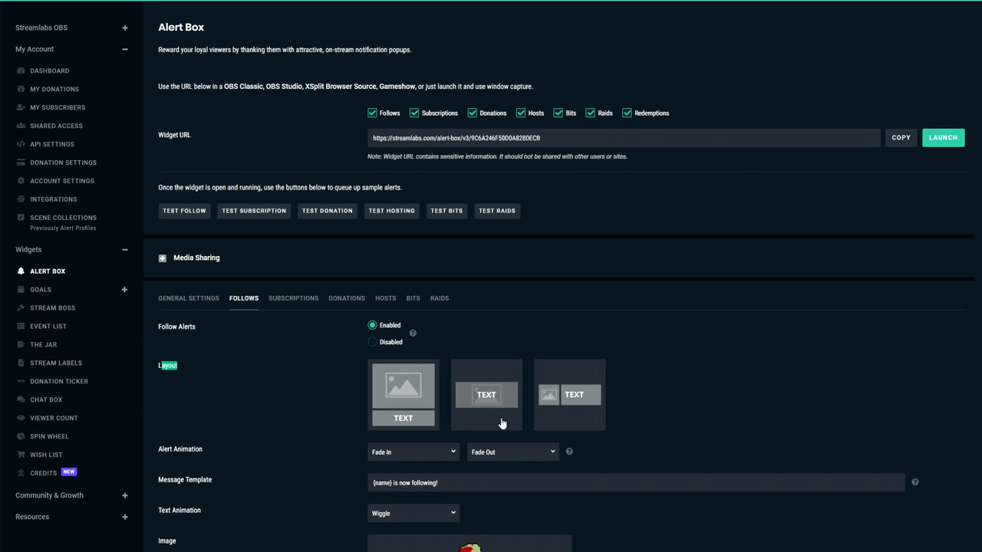
mouse_move(393, 430)
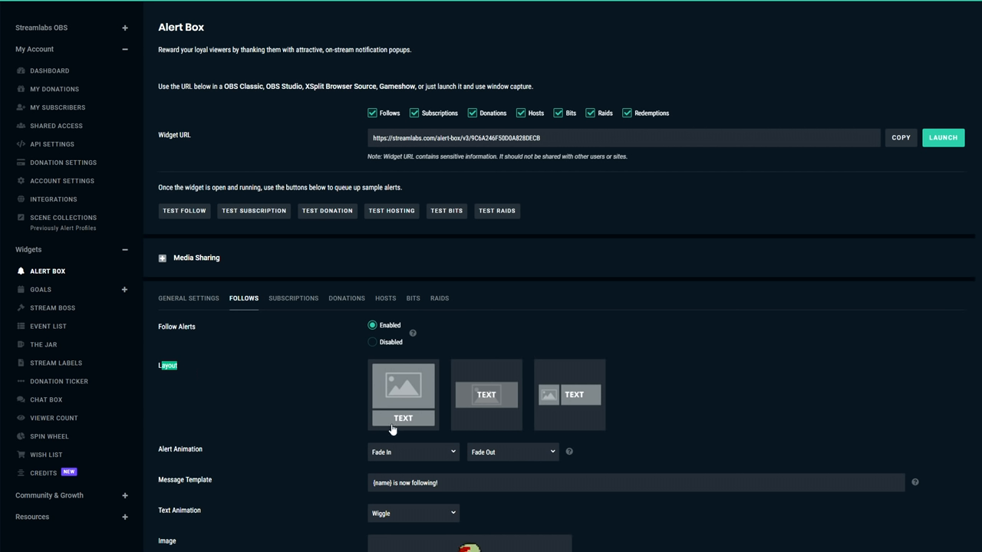
mouse_move(489, 412)
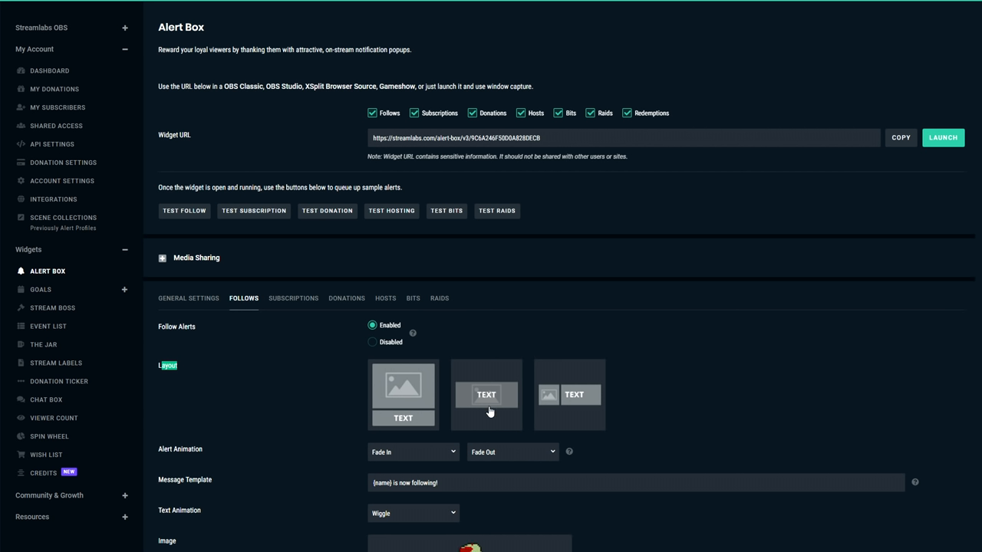
left_click(486, 394)
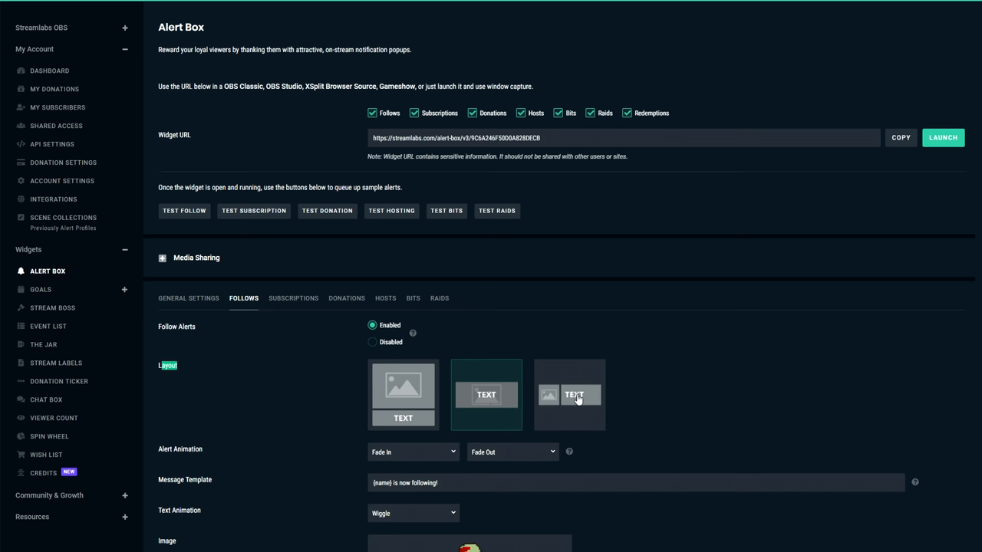
left_click(403, 395)
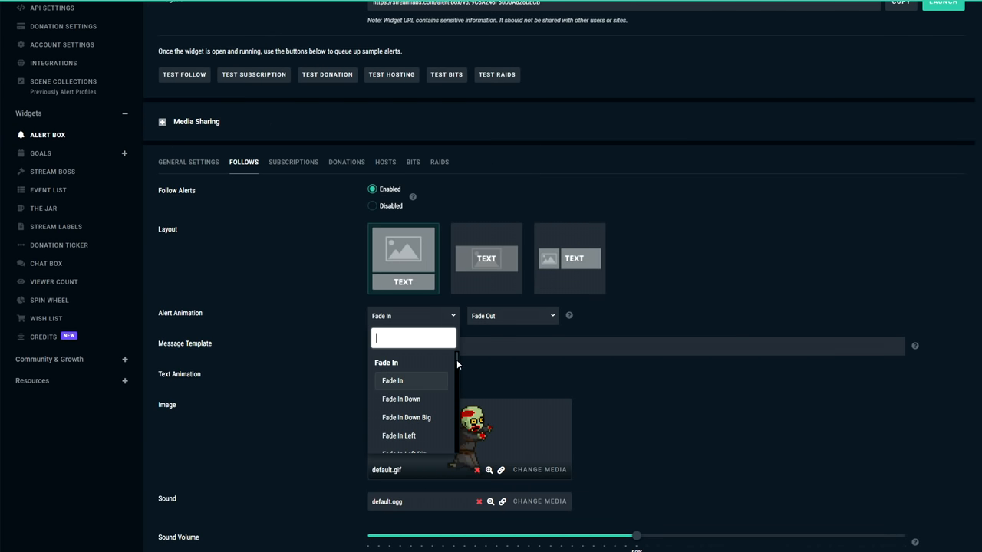
scroll("down", 3)
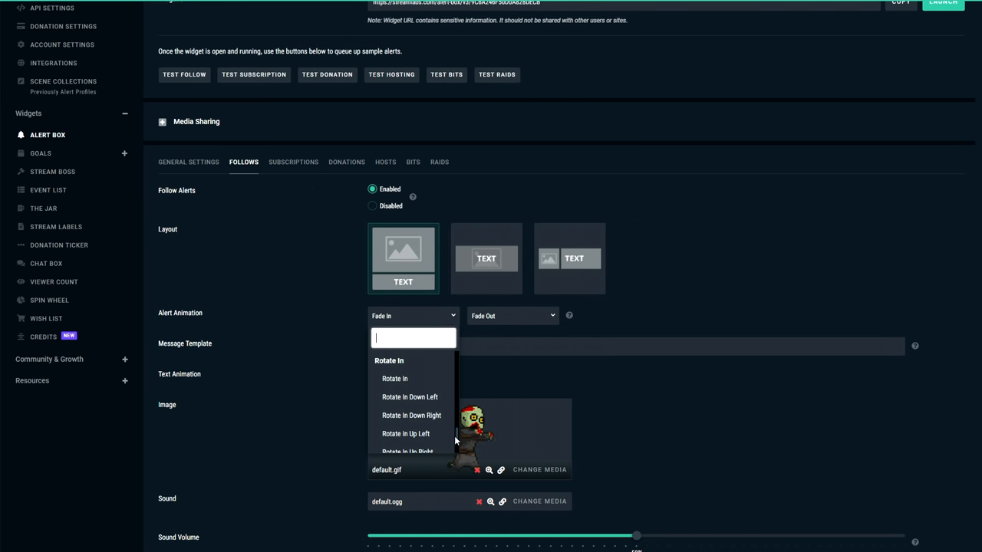
left_click(395, 378)
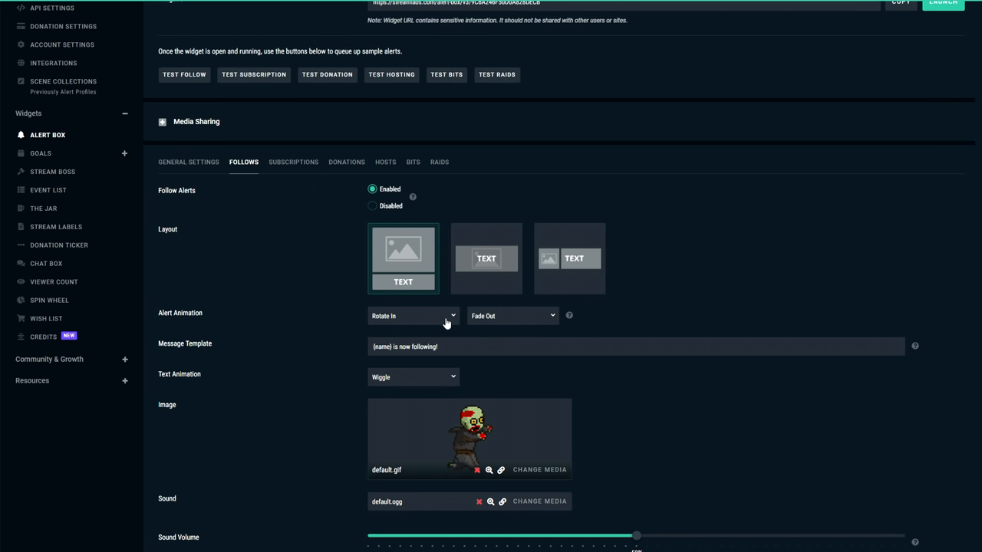
left_click(413, 315)
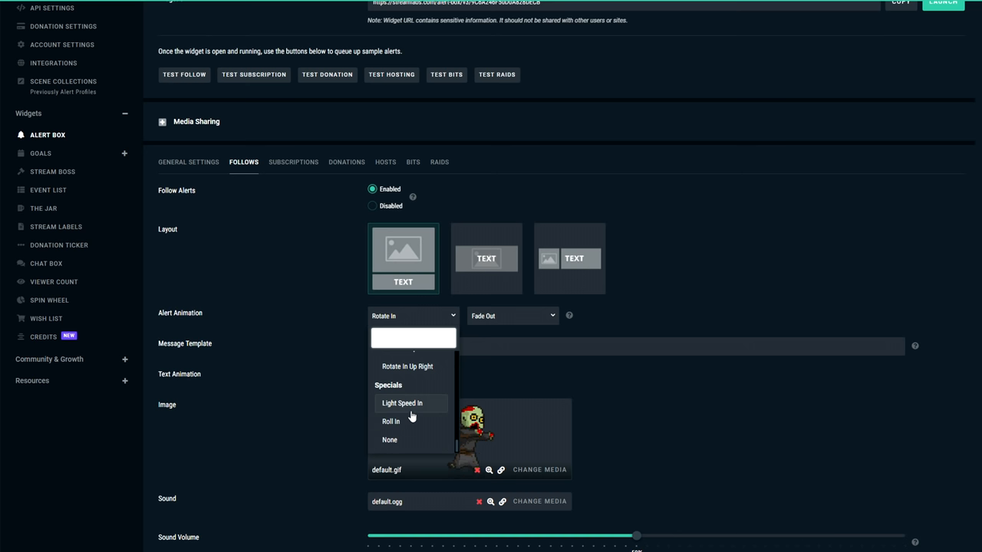
left_click(392, 421)
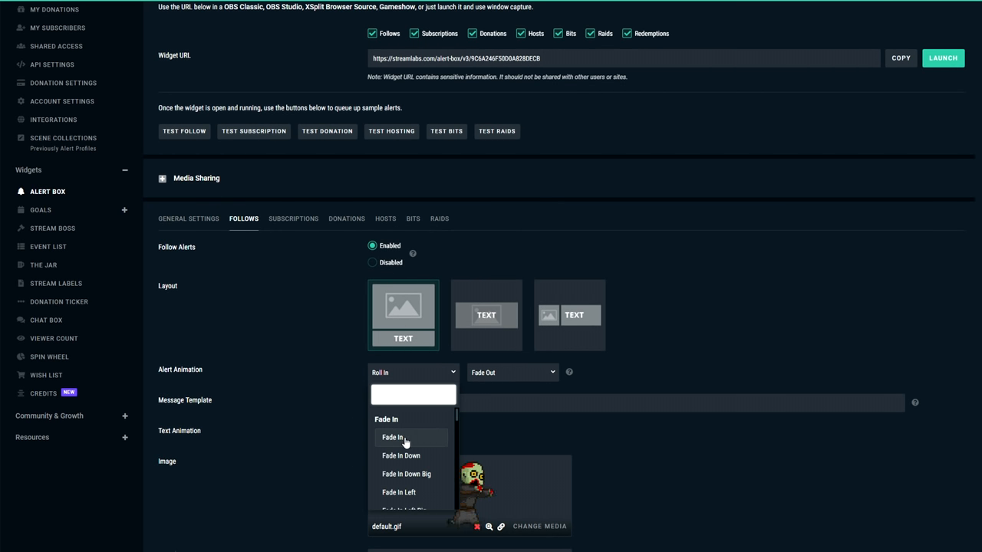
left_click(391, 437)
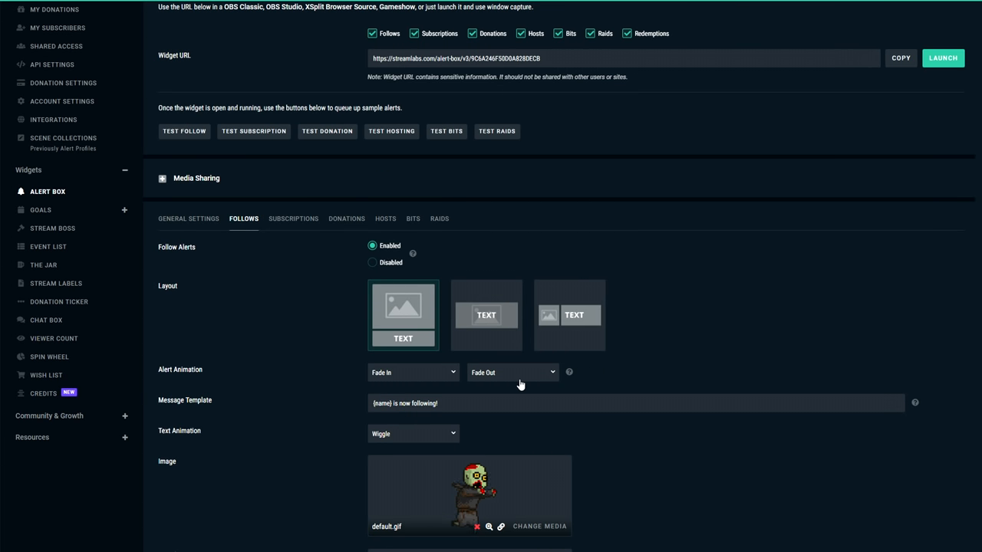
left_click(511, 372)
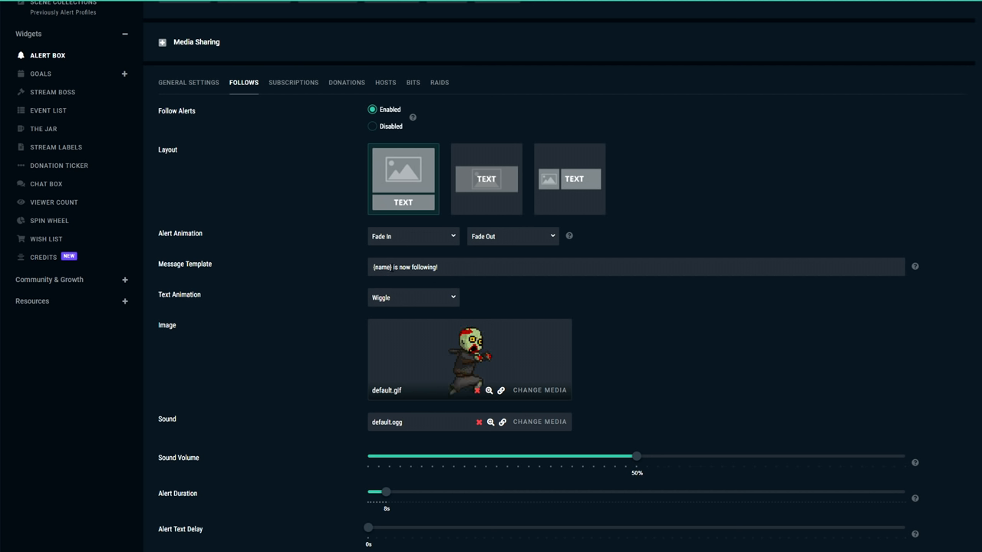
- Edit the follow message template to read '{name} <br> JUST FOLLOWED'
double_click(414, 267)
type("{name} JUST FOLLOWED")
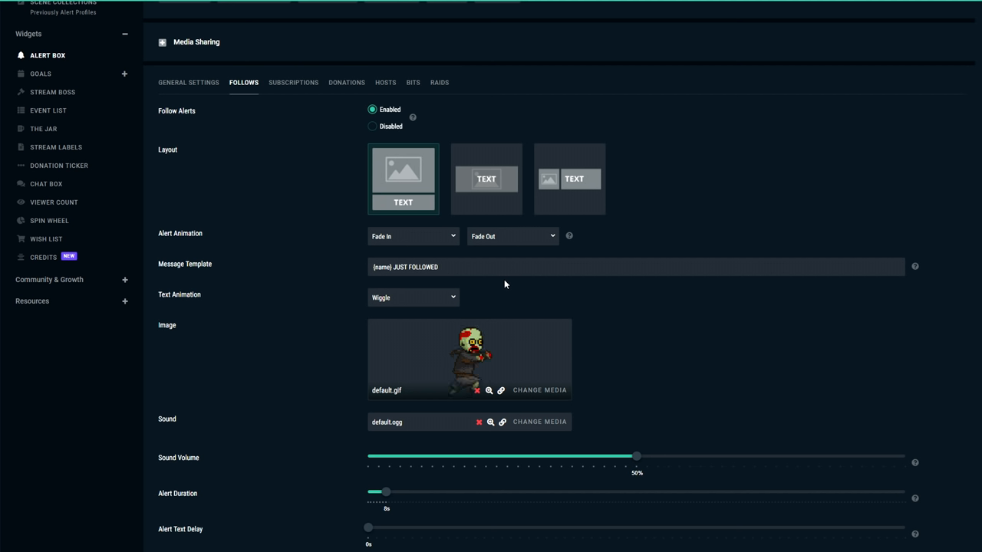
left_click(438, 267)
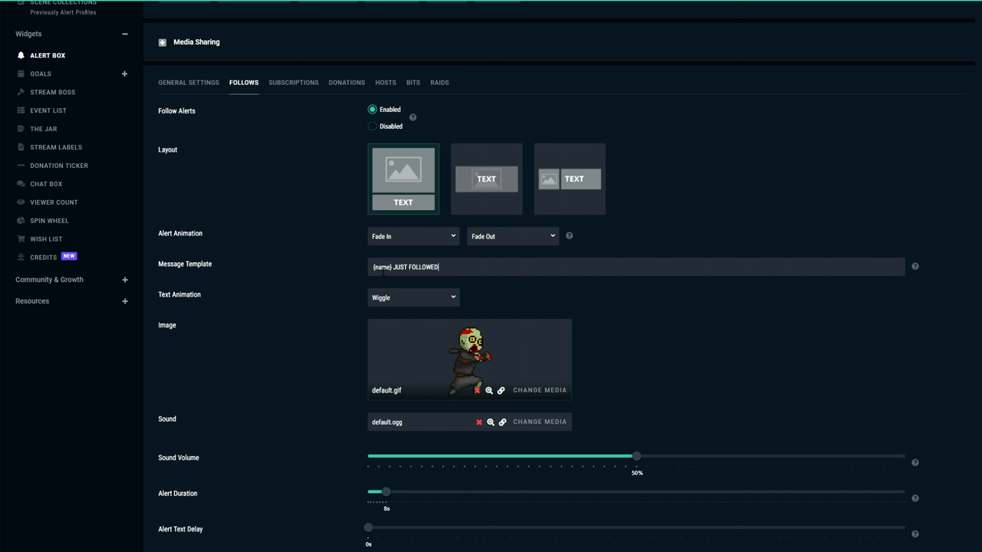
double_click(415, 267)
type(" <br>")
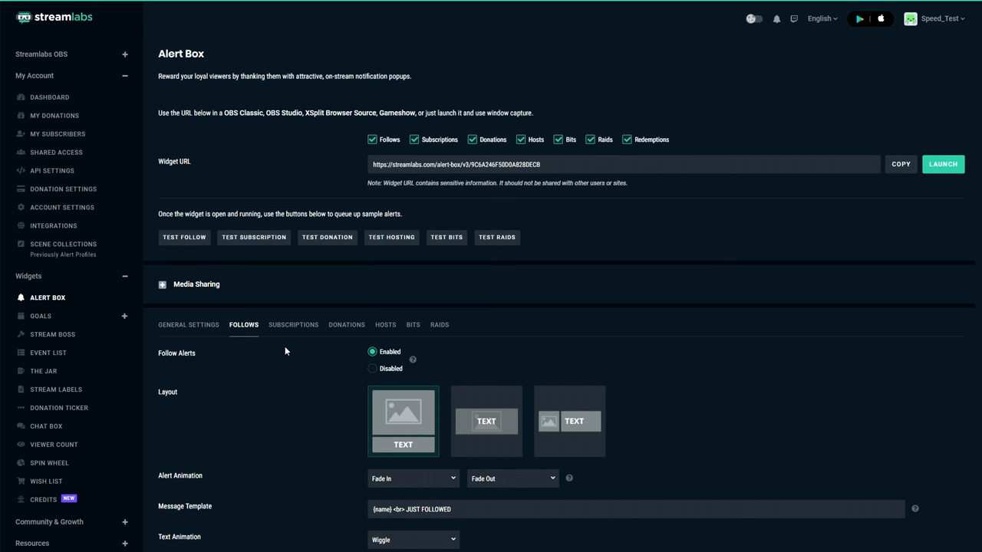
- Preview the Wobble and Pulse text animations, then set Text Animation to None
scroll("down", 3)
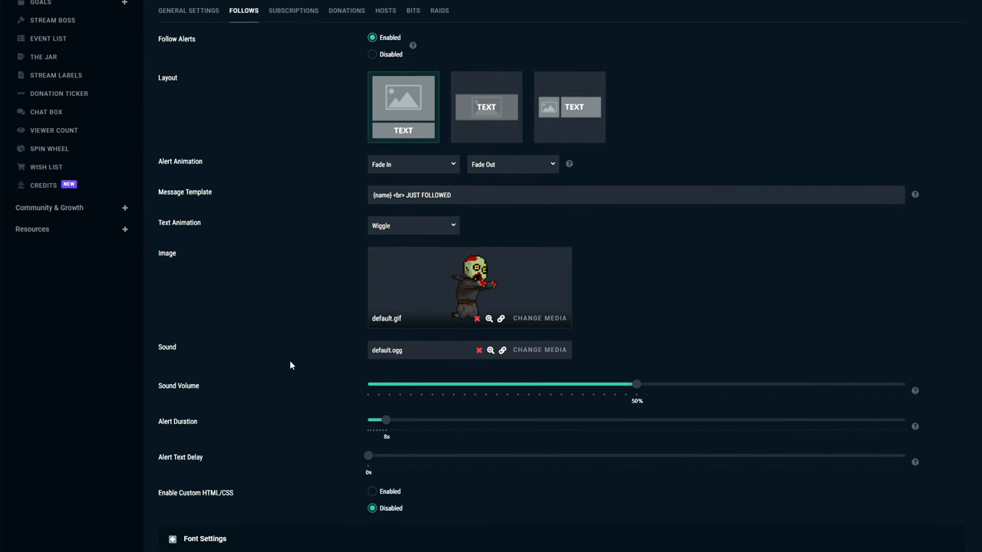
scroll("down", 3)
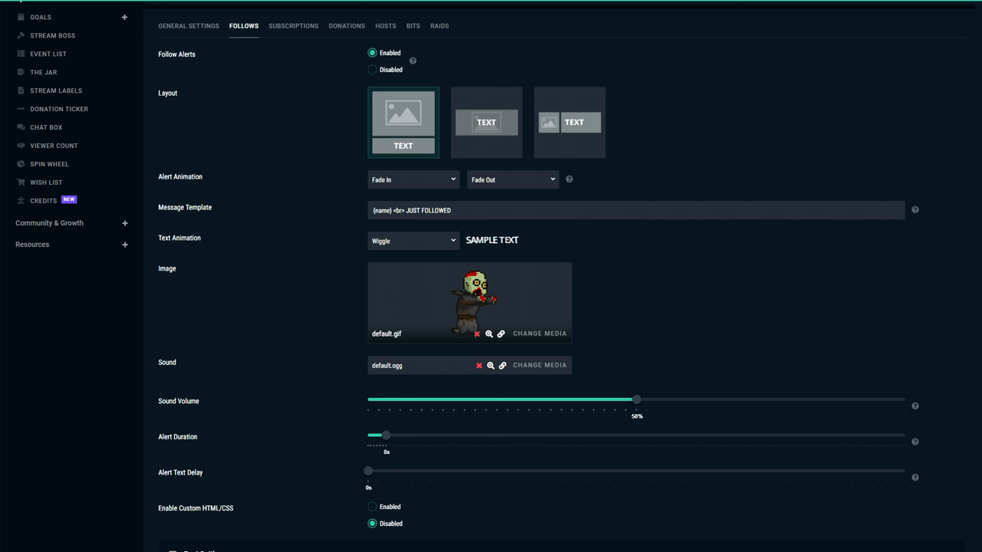
left_click(412, 240)
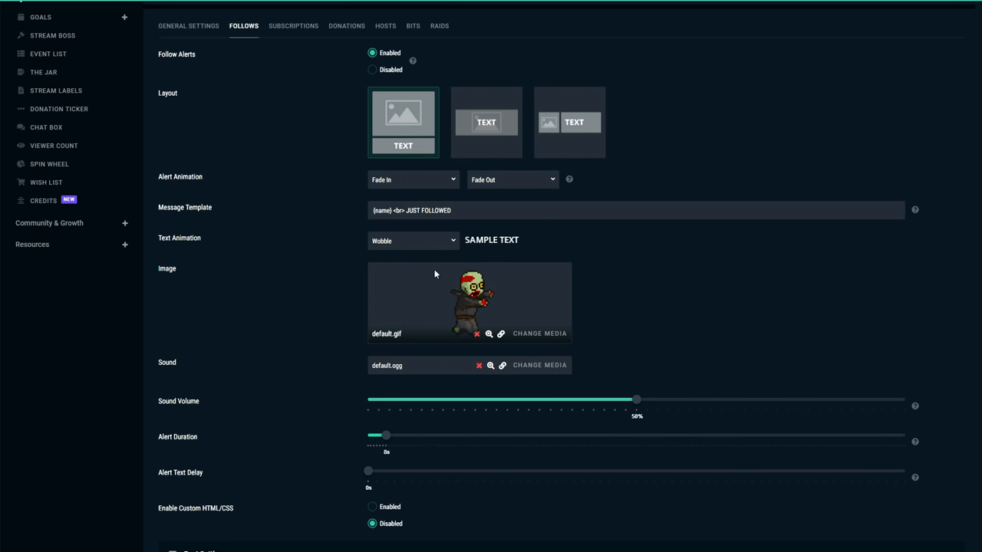
left_click(413, 240)
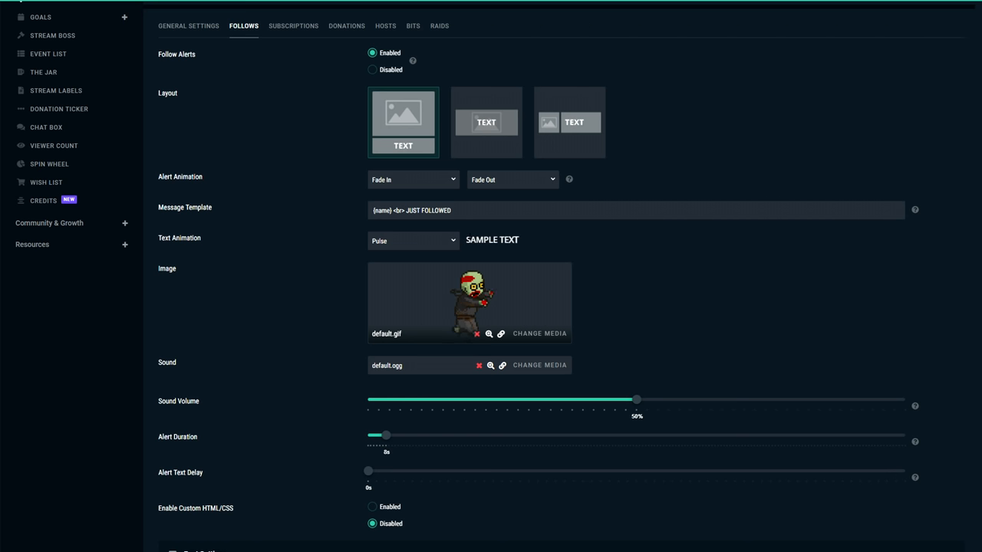
left_click(413, 240)
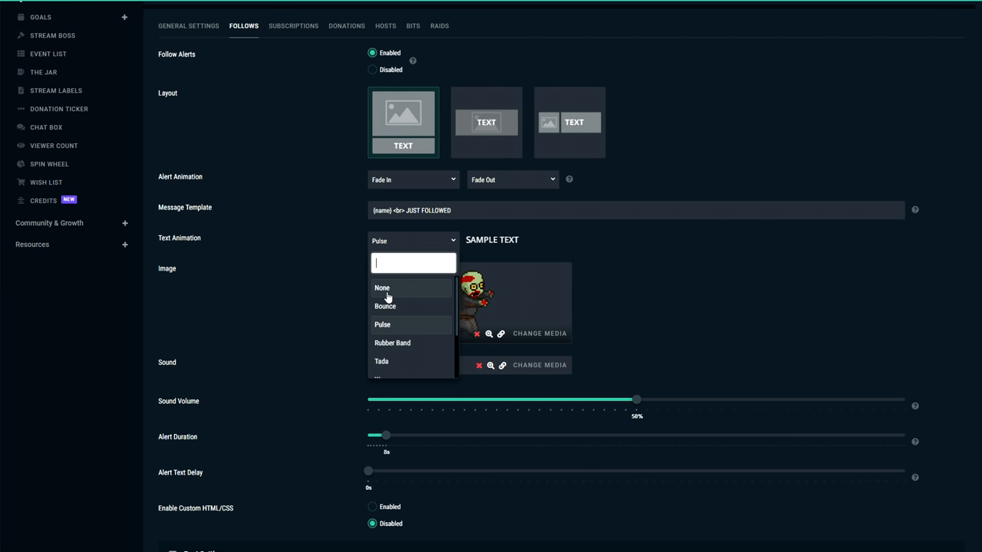
left_click(382, 288)
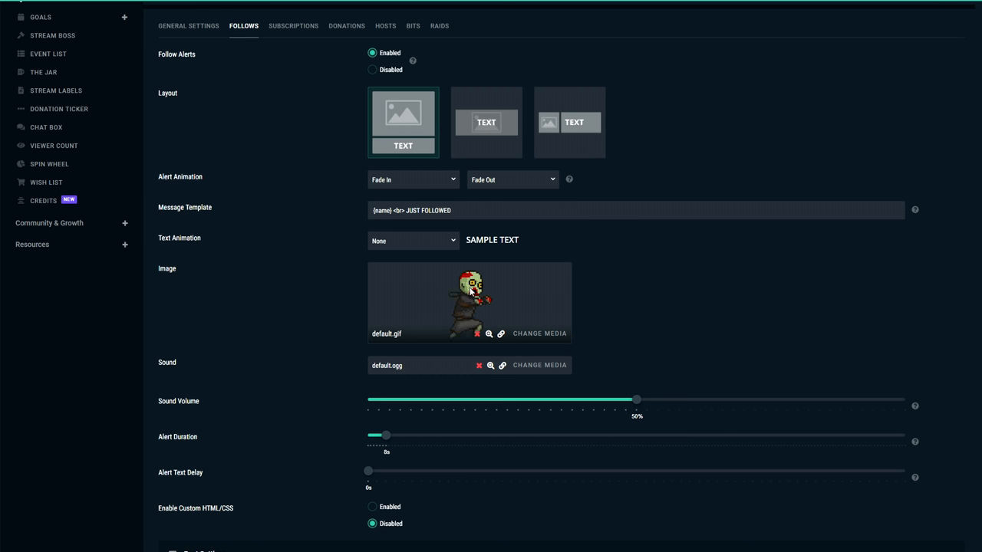
- Open the follow alert's media gallery, cancel it, and return to GIPHY's smiley results
left_click(539, 333)
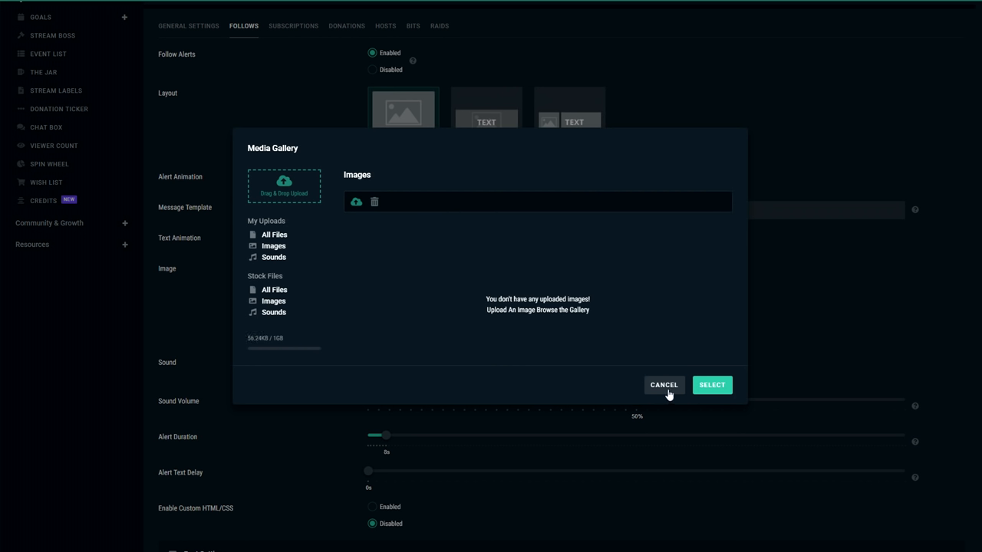
left_click(663, 384)
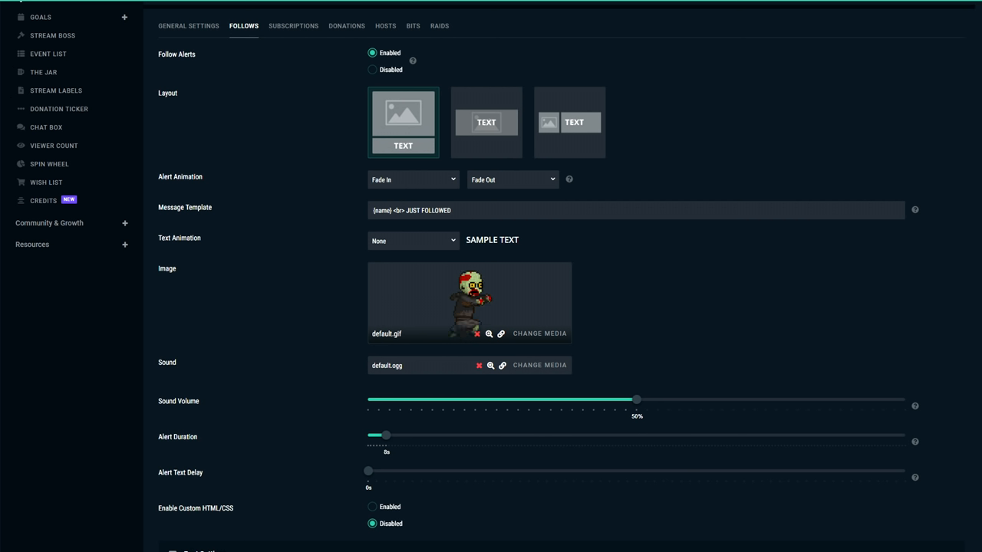
left_click(192, 8)
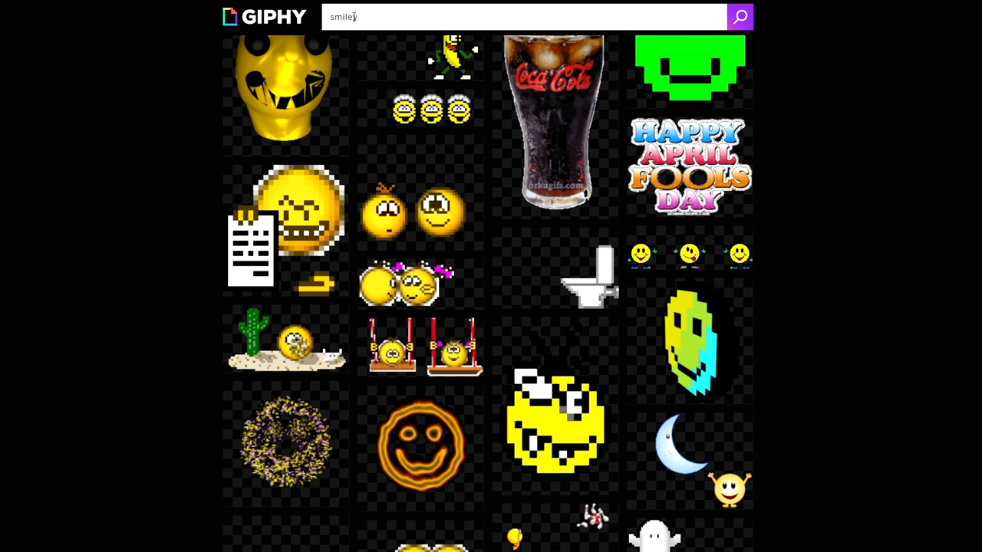
- Open the pixel happy-face sticker from GIPHY's smiley results and save the image
scroll("down", 3)
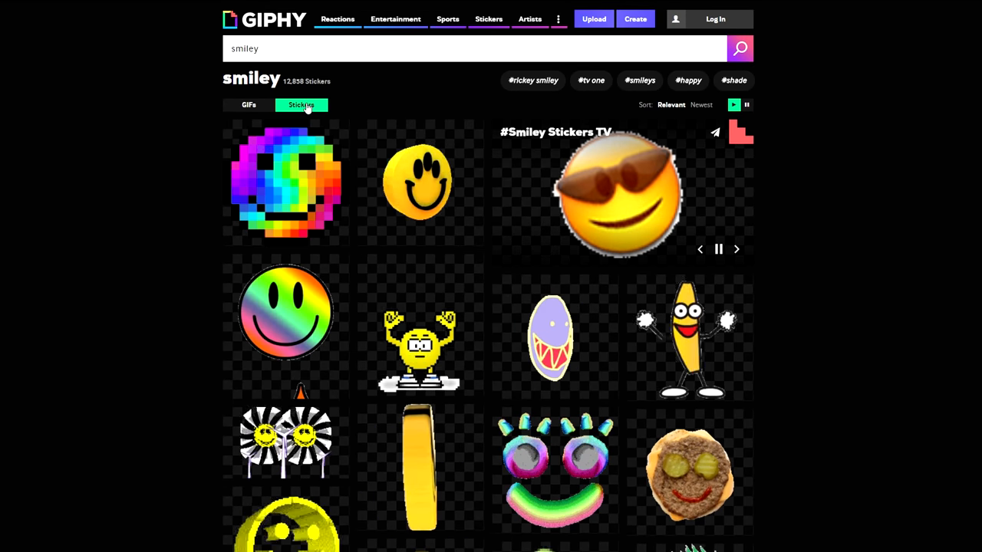
scroll("down", 3)
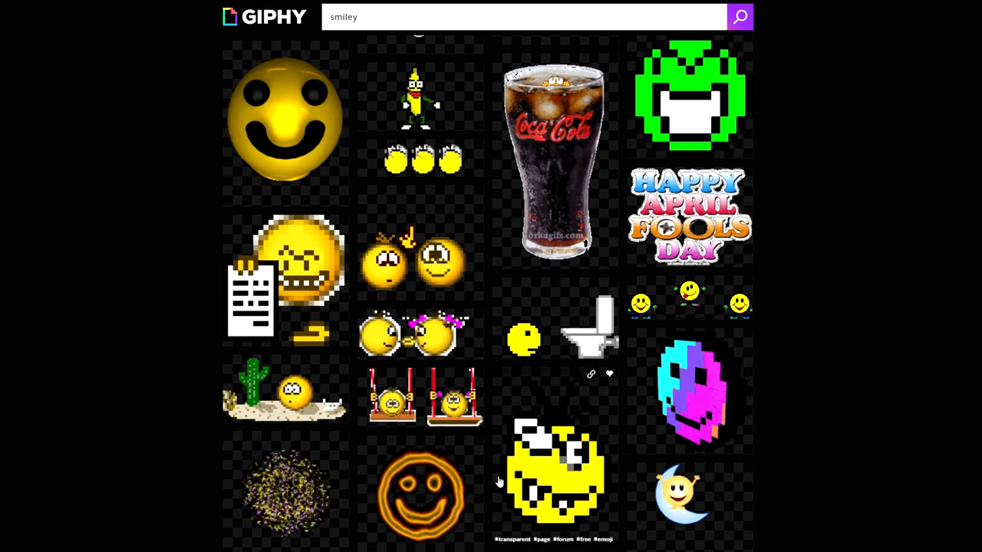
left_click(555, 471)
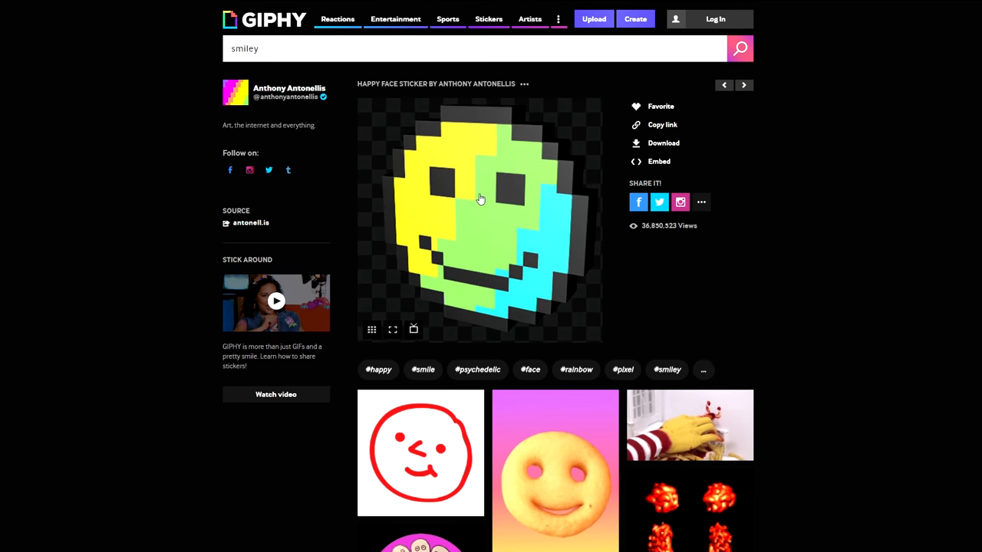
right_click(479, 199)
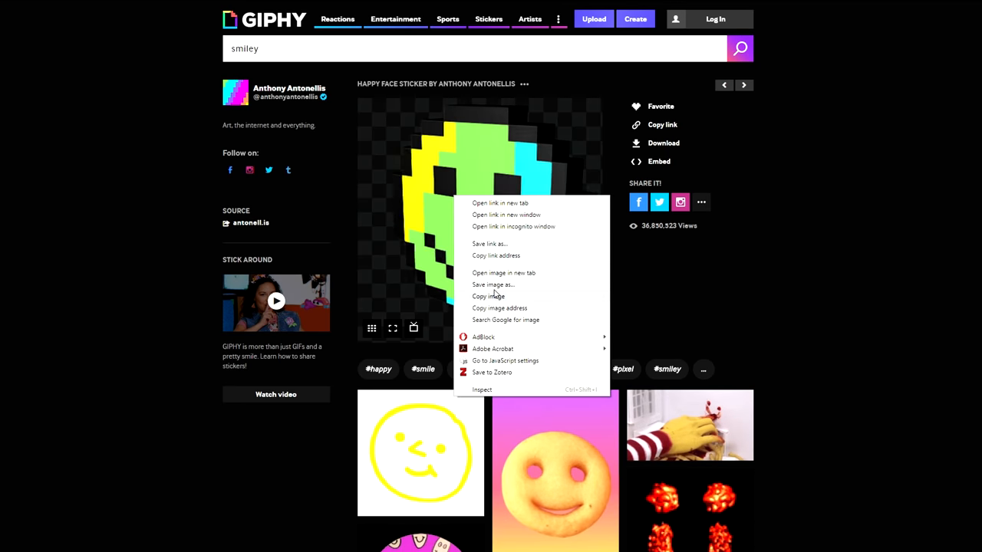
left_click(492, 285)
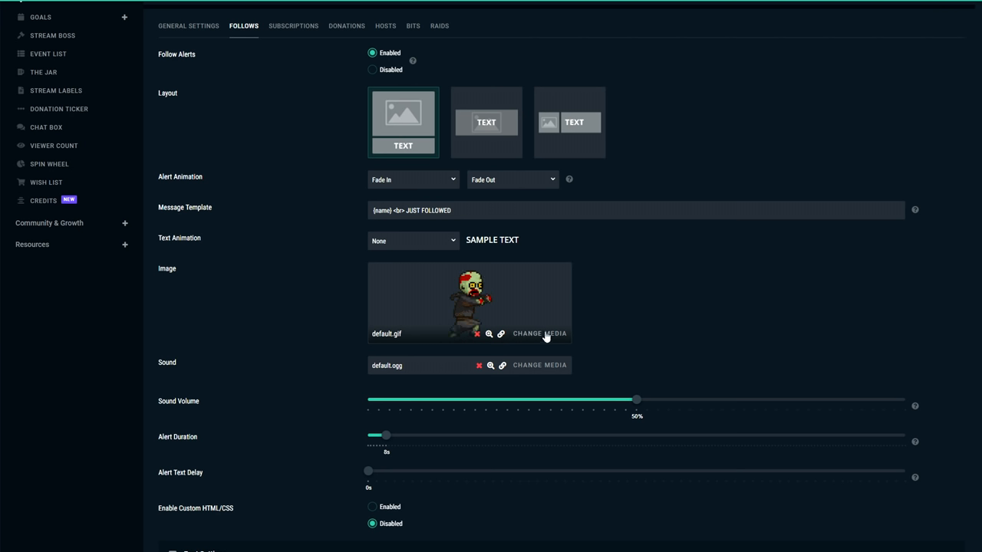
- Upload smile.gif in Change Media to replace the follow alert's default.gif
left_click(539, 333)
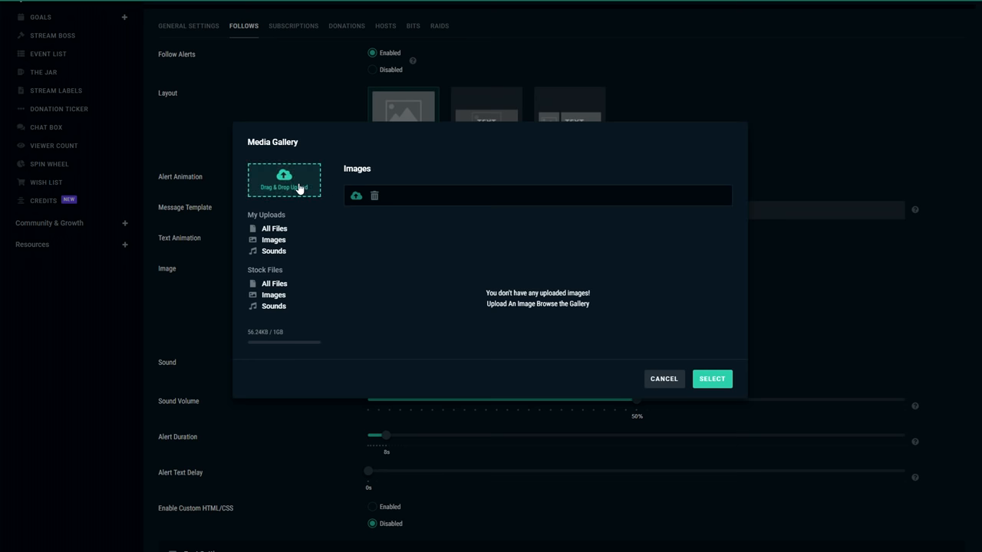
left_click(284, 178)
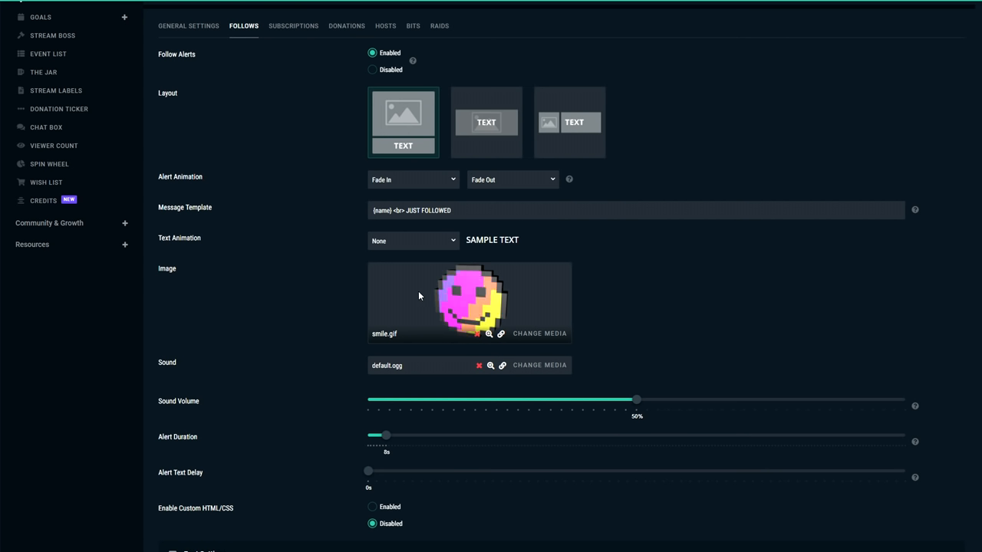
scroll("down", 3)
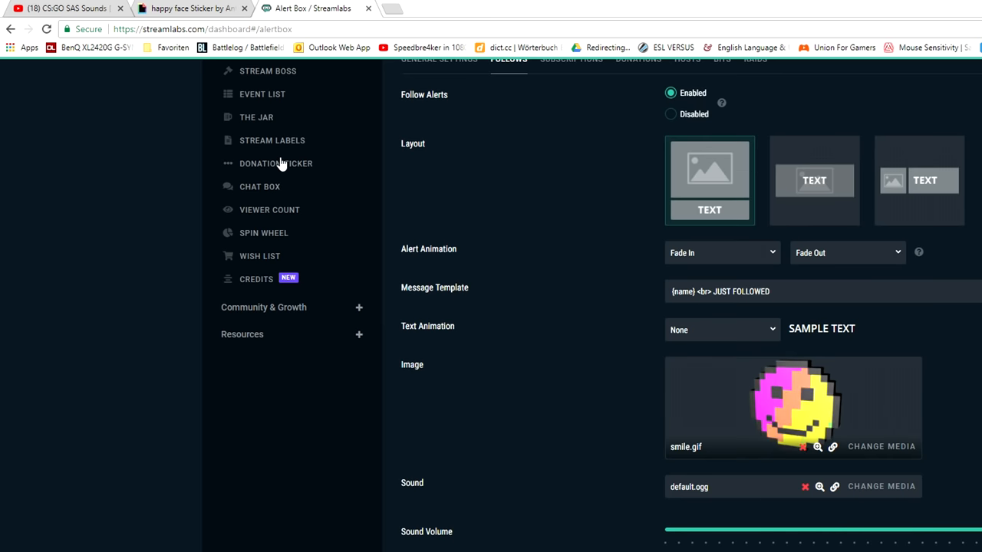
- Bring up the CS:GO SAS Sounds YouTube tab and get the video playing
left_click(66, 9)
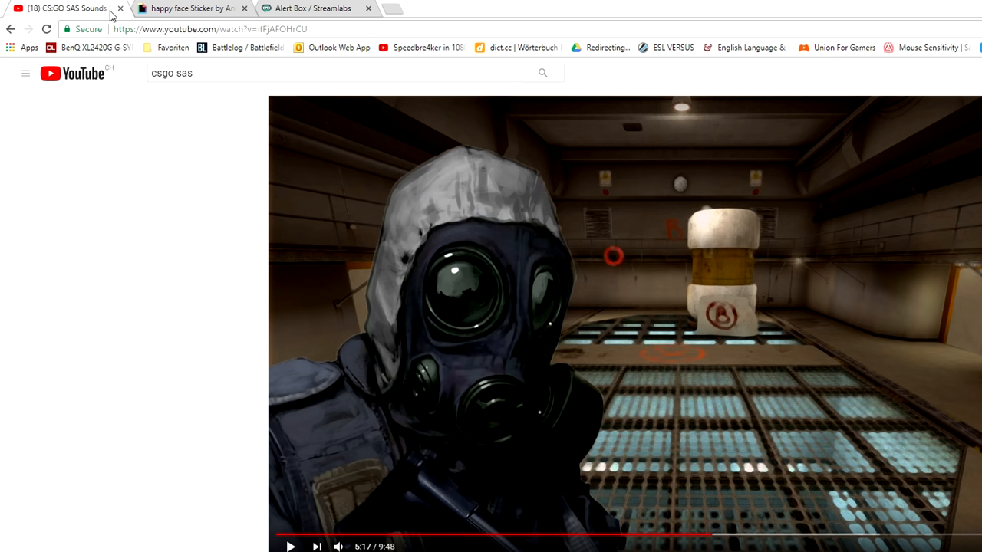
scroll("down", 3)
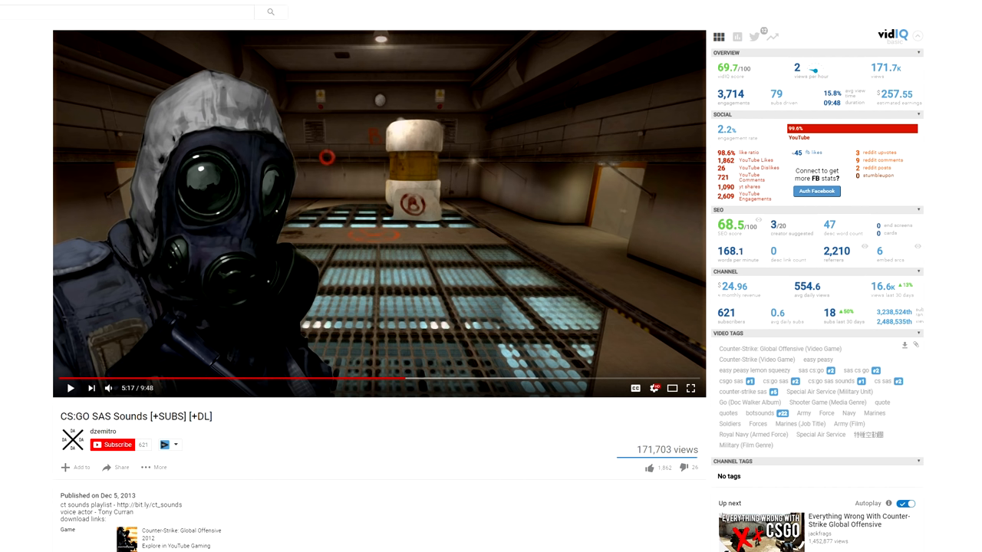
double_click(75, 416)
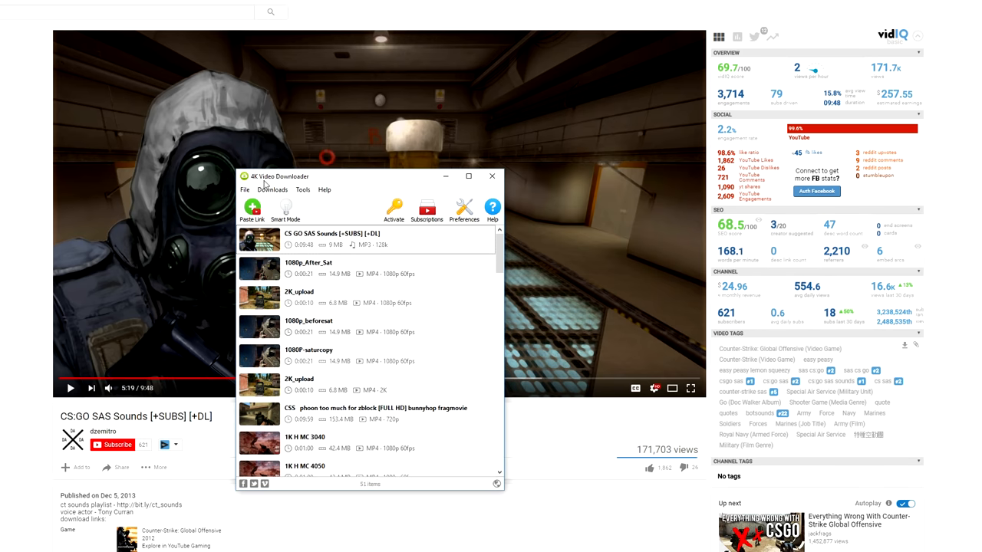
mouse_move(301, 183)
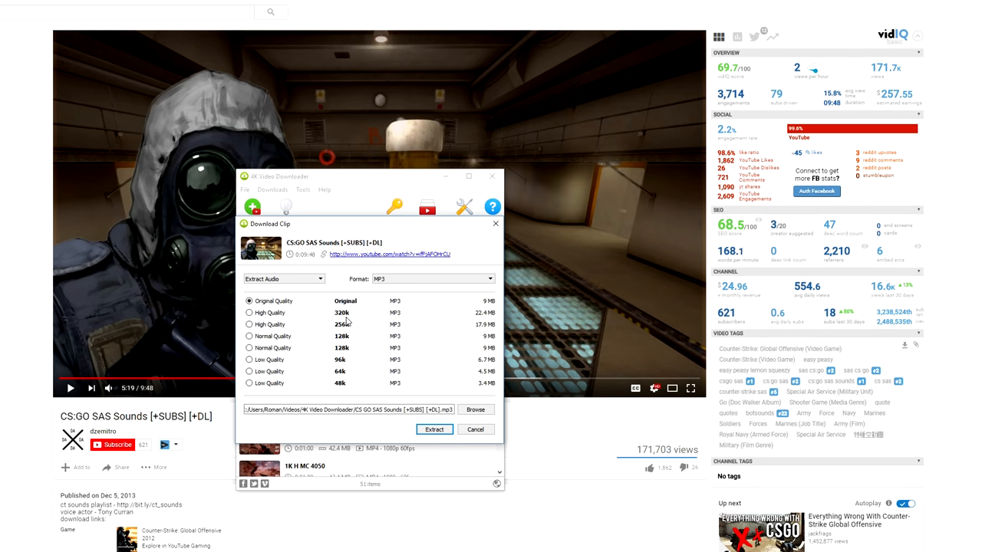
- Extract the SAS Sounds audio as MP3 in 4K Video Downloader and show it in its folder
left_click(283, 278)
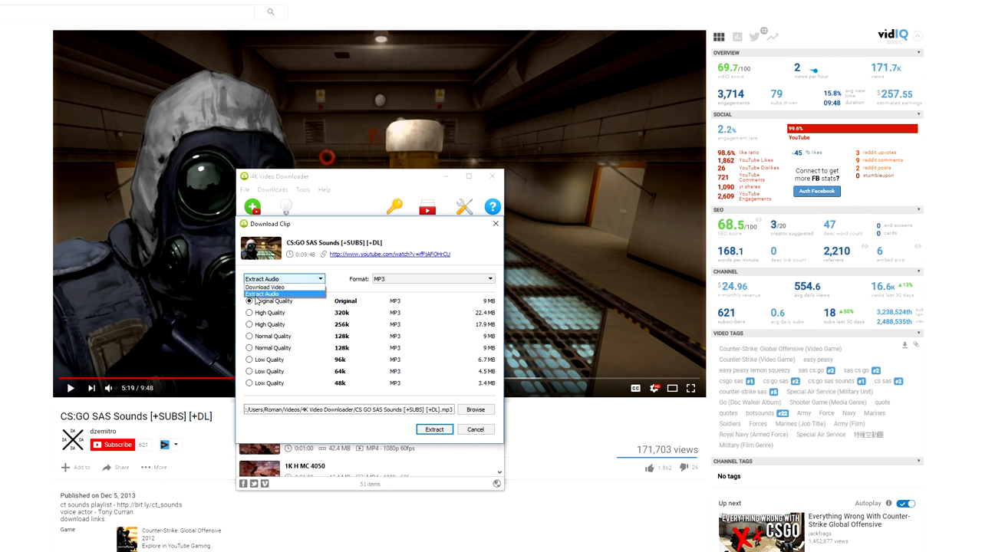
left_click(284, 294)
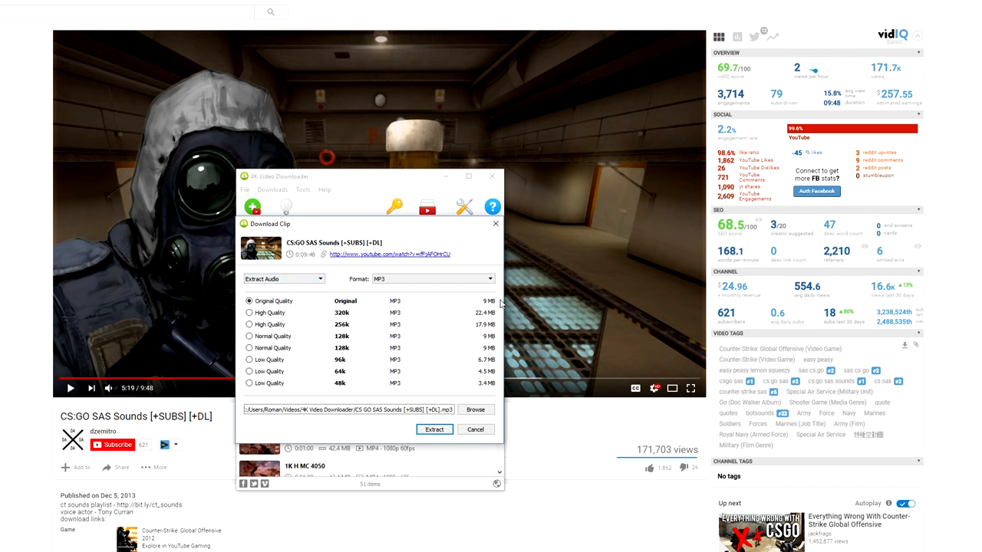
left_click(434, 429)
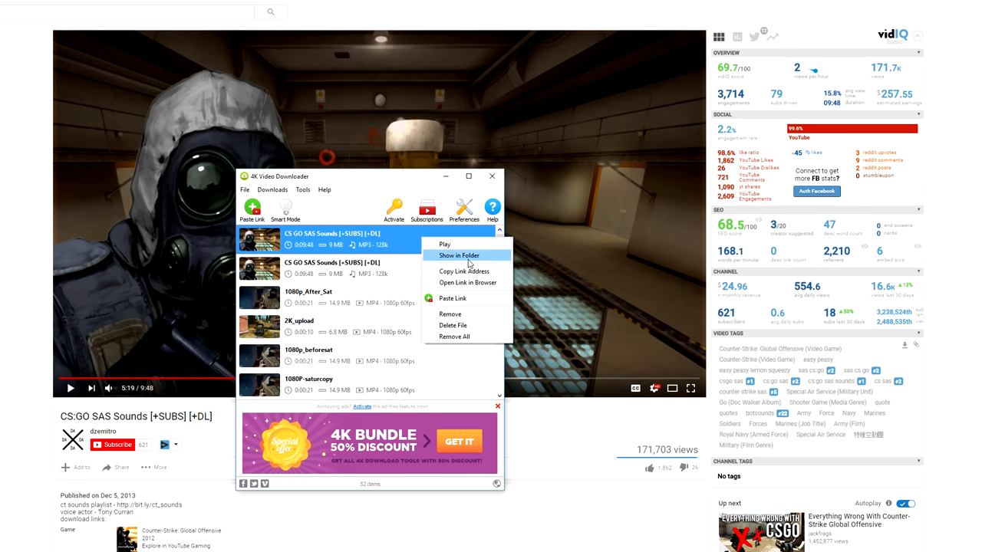
left_click(459, 255)
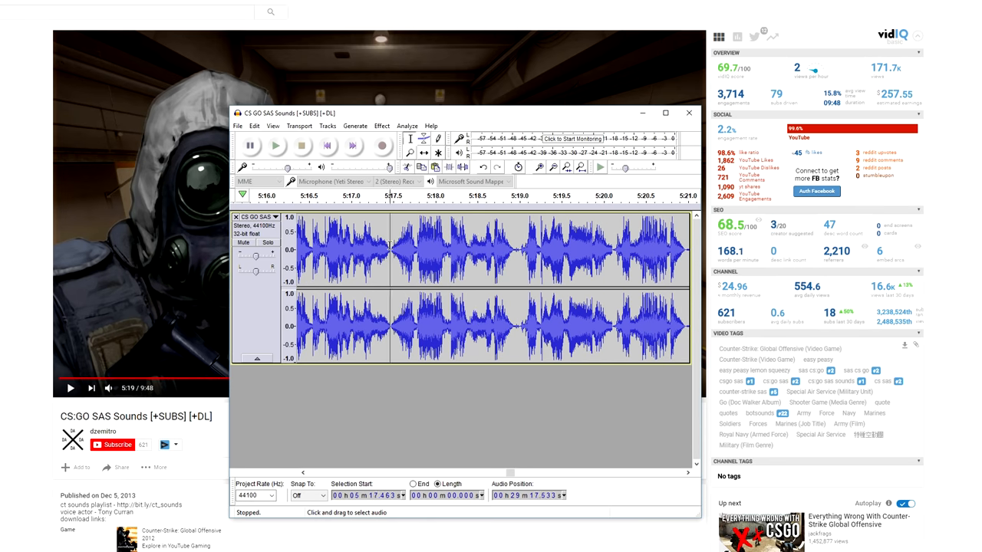
- Select the wanted SAS voice line in Audacity and trim away the rest
left_click_drag(389, 249, 437, 249)
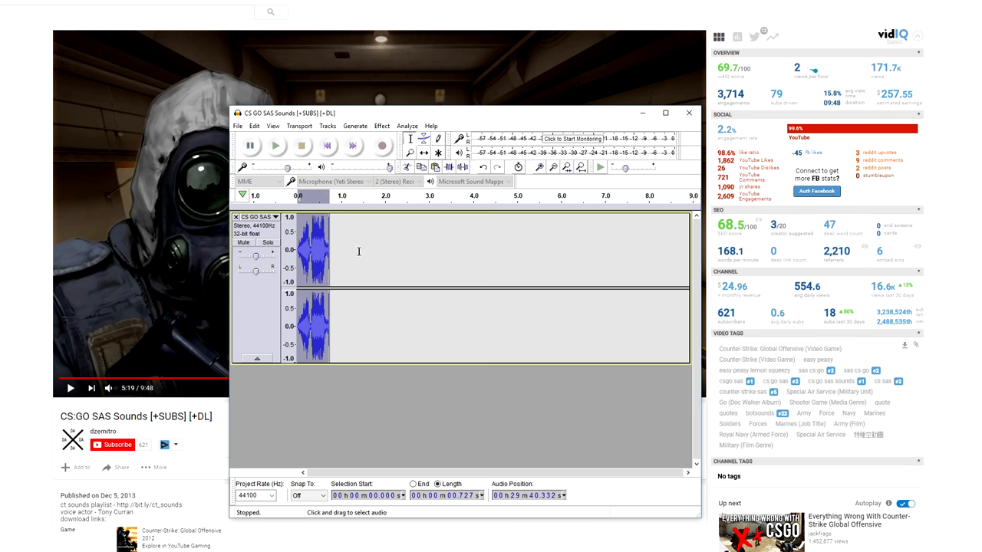
left_click(238, 125)
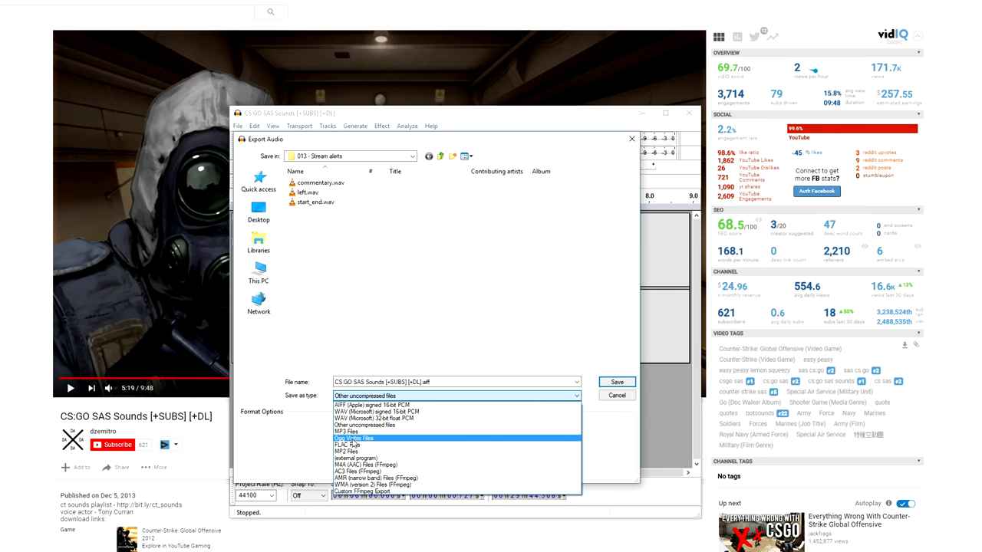
- Export the voice clip from Audacity with Save as type set to Ogg Vorbis Files
left_click(354, 438)
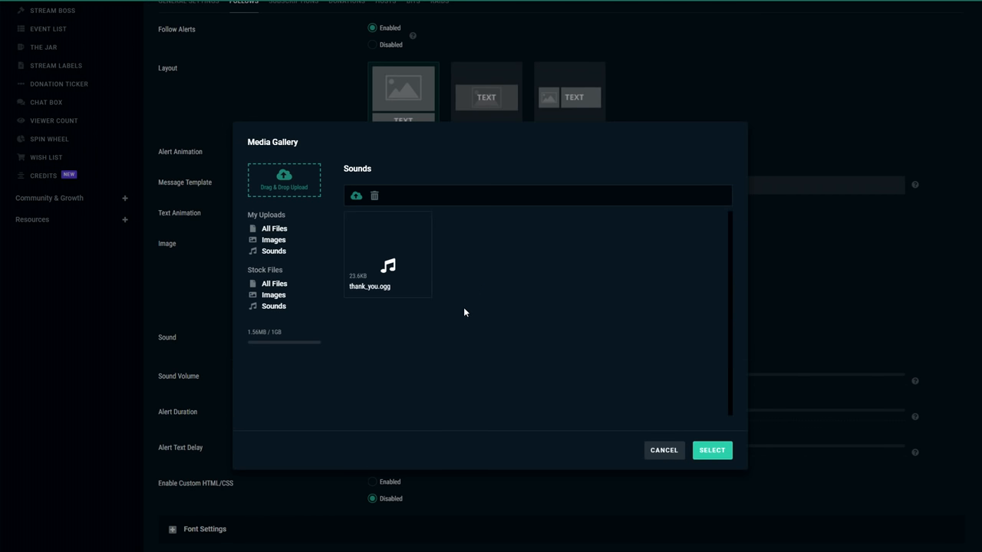
mouse_move(387, 253)
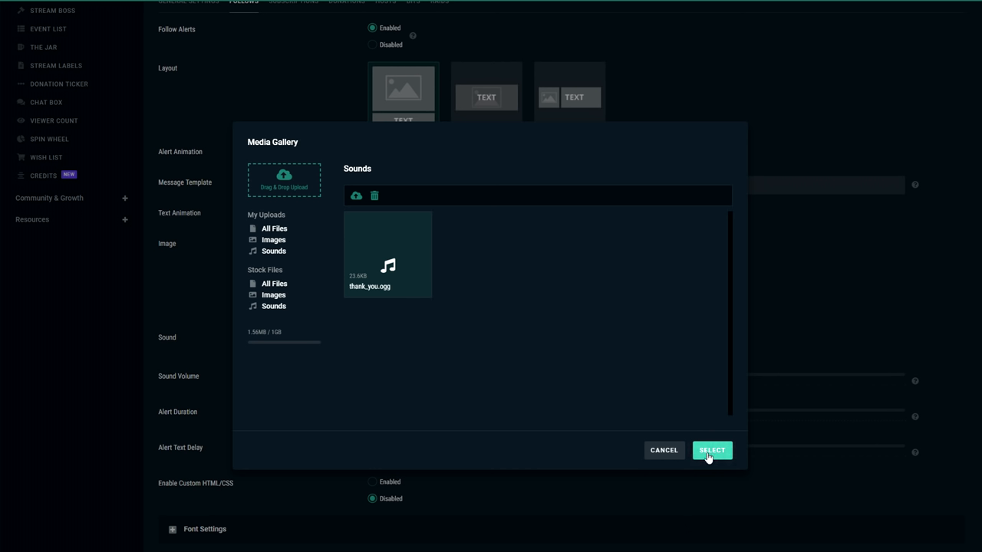
- Pick thank_you.ogg from the Media Gallery sounds as the follow alert sound
left_click(711, 451)
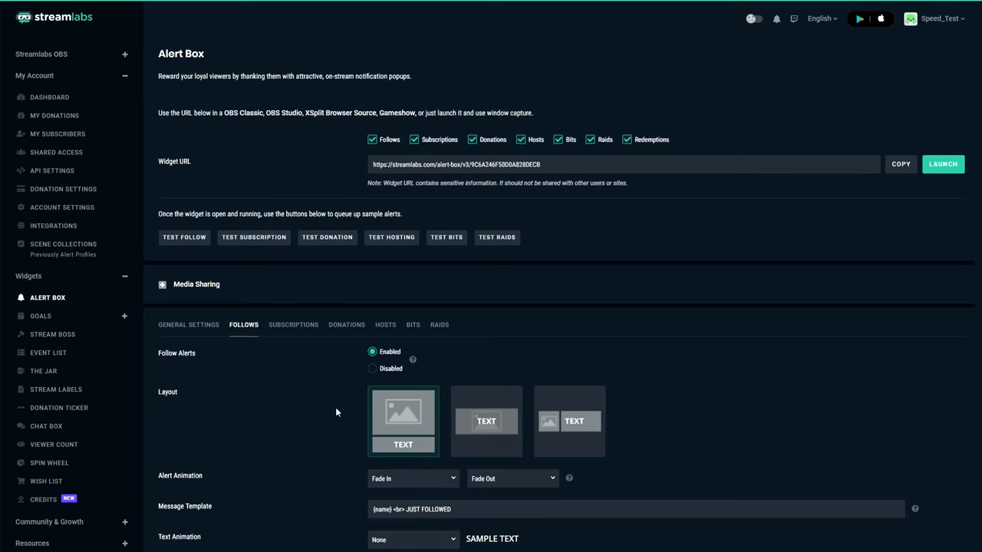
key("alt+tab")
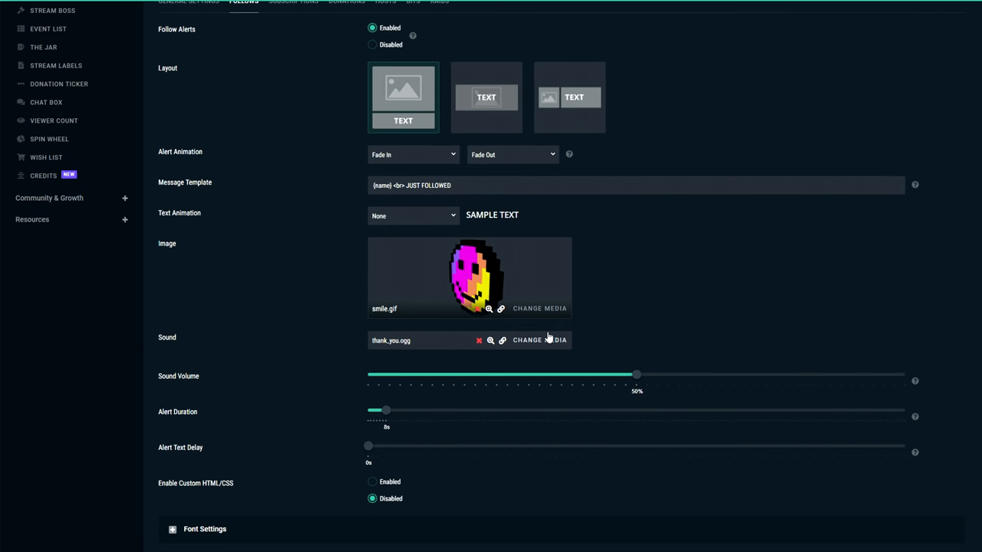
- Set the follow alert font to Roboto, size 70px, weight 900, highlight colour #009DFF
scroll("down", 3)
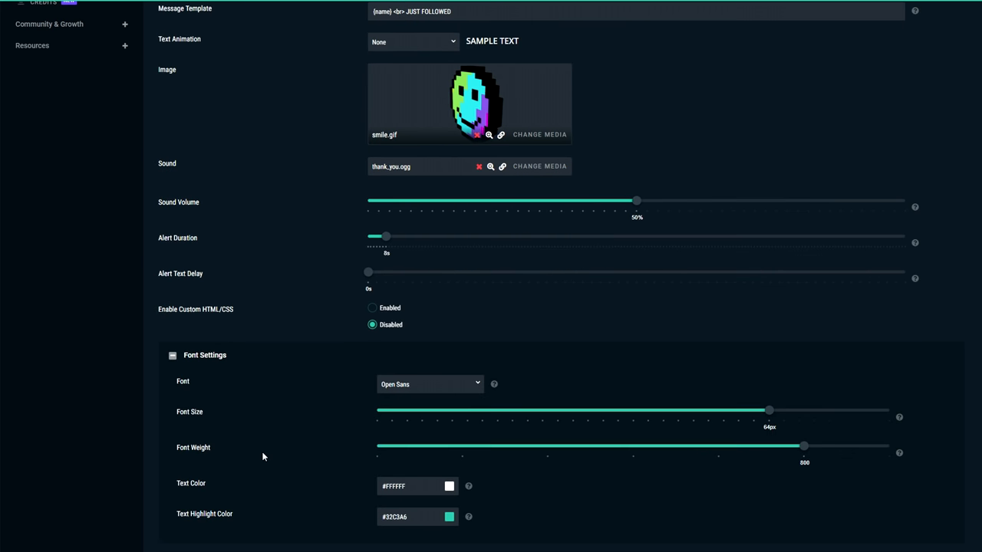
left_click(430, 383)
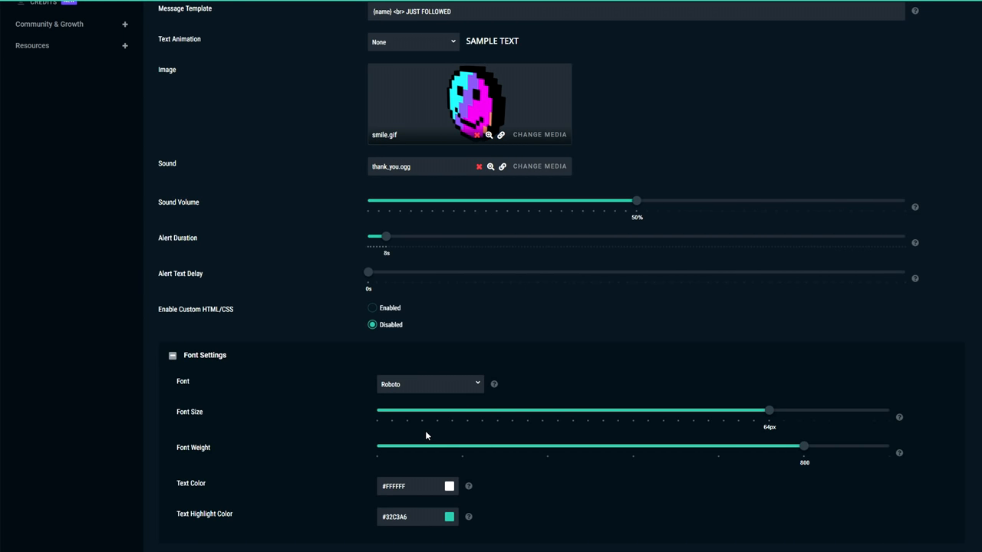
left_click_drag(768, 410, 783, 410)
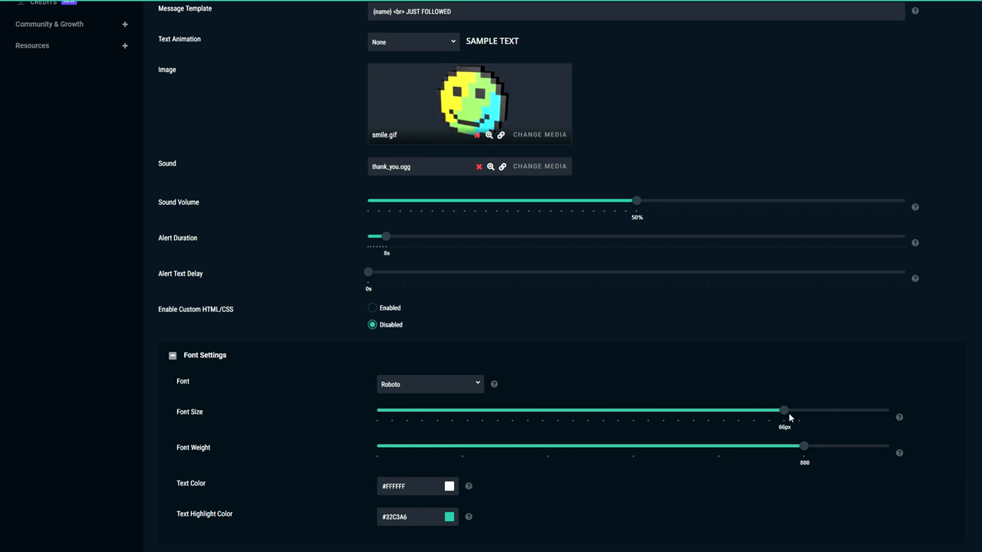
left_click_drag(803, 446, 889, 446)
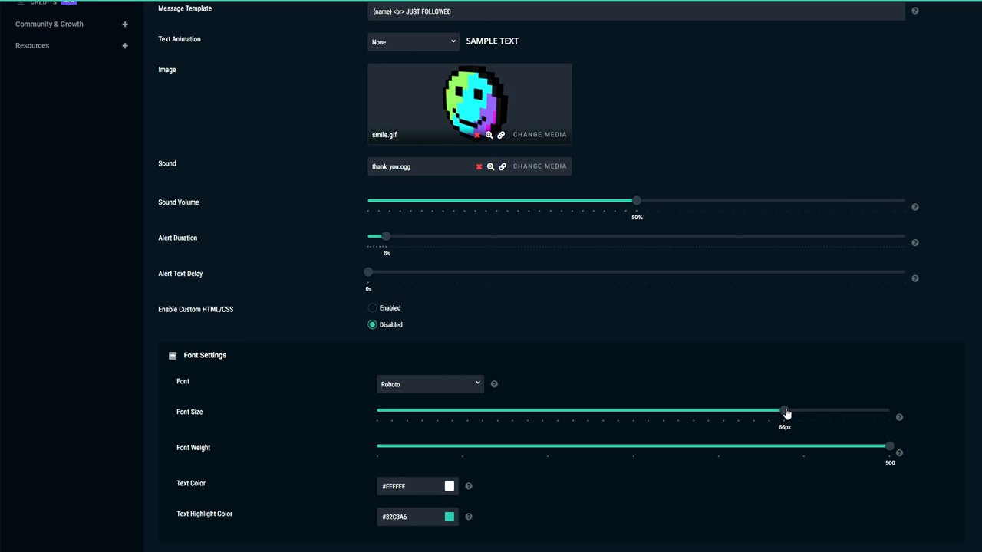
left_click_drag(784, 412, 813, 412)
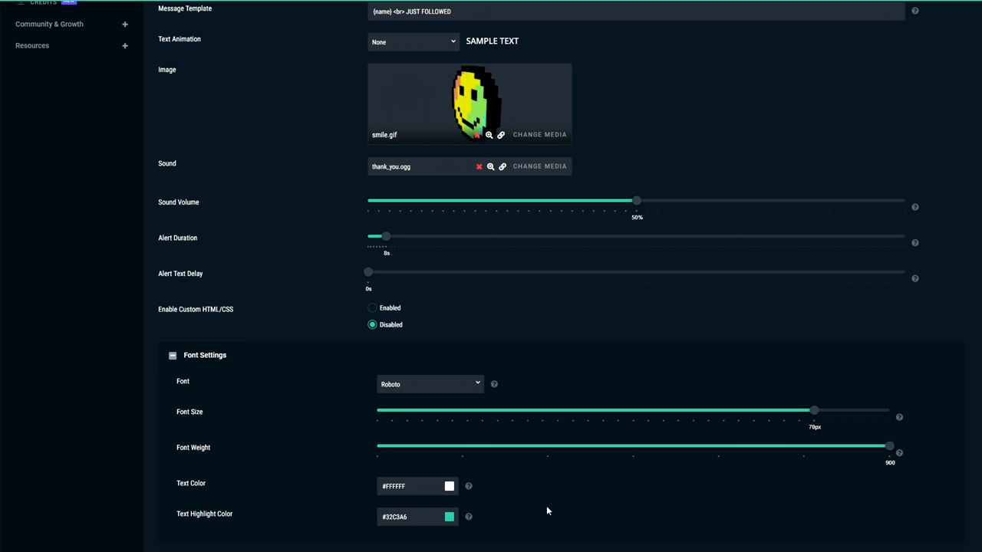
scroll("down", 3)
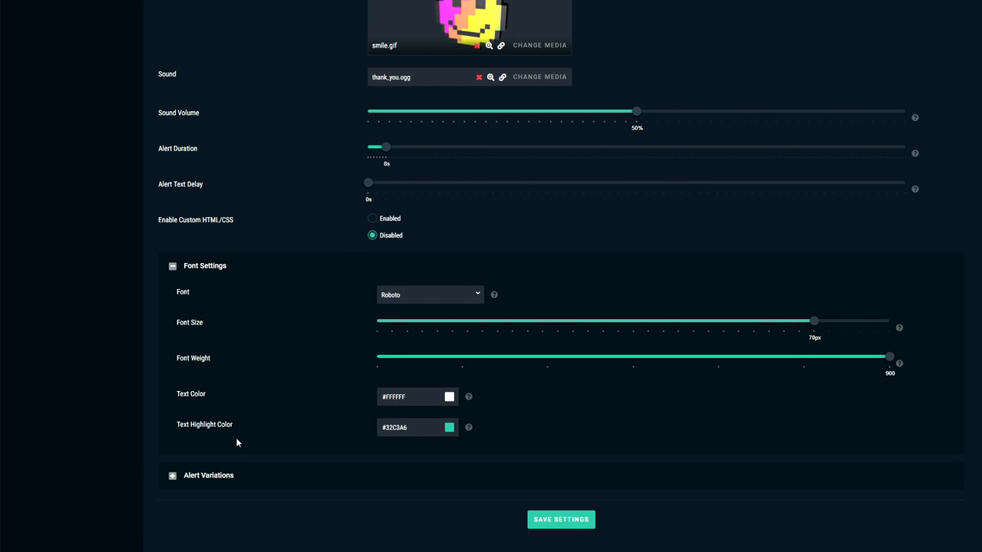
mouse_move(178, 397)
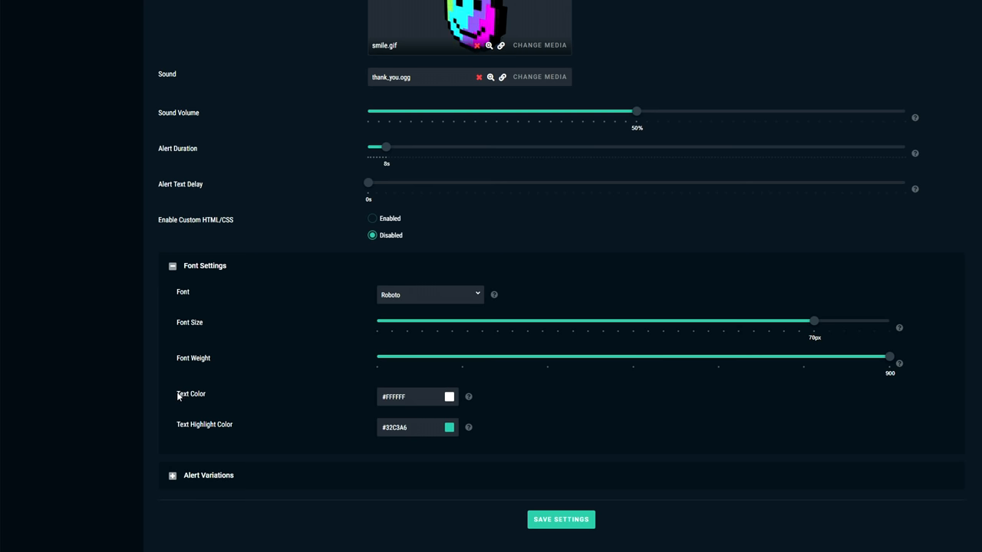
left_click(448, 428)
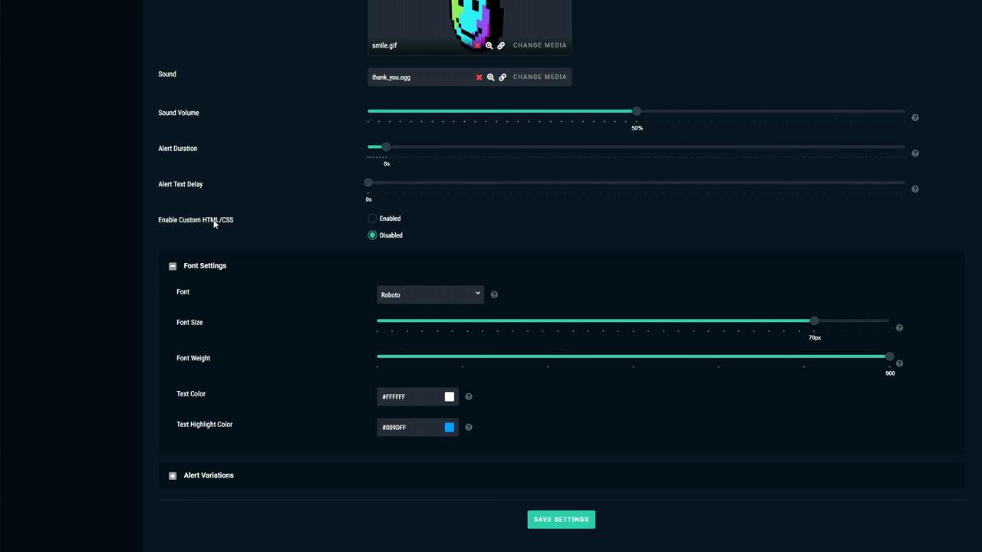
- Enable custom HTML/CSS and add text-transform: uppercase to #alert-text
left_click(372, 219)
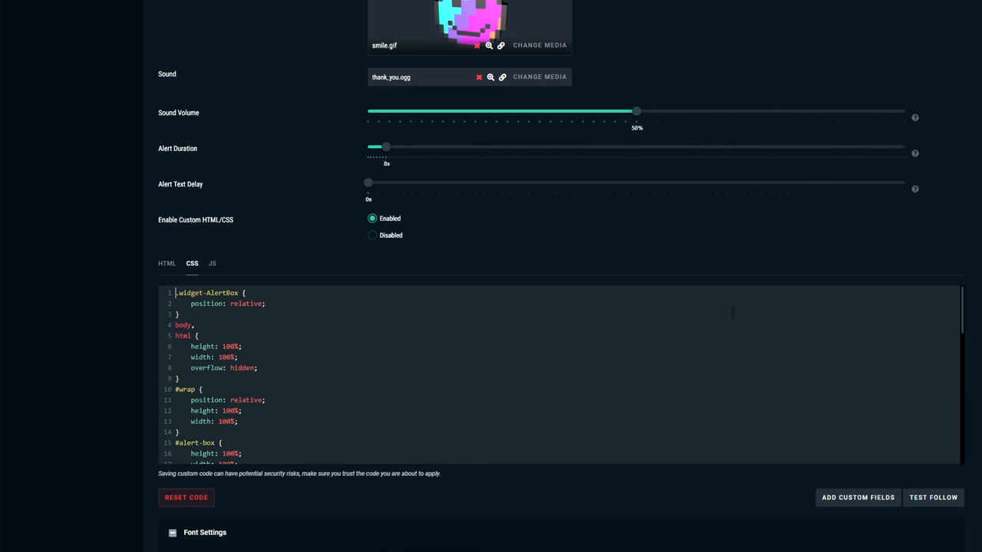
scroll("down", 3)
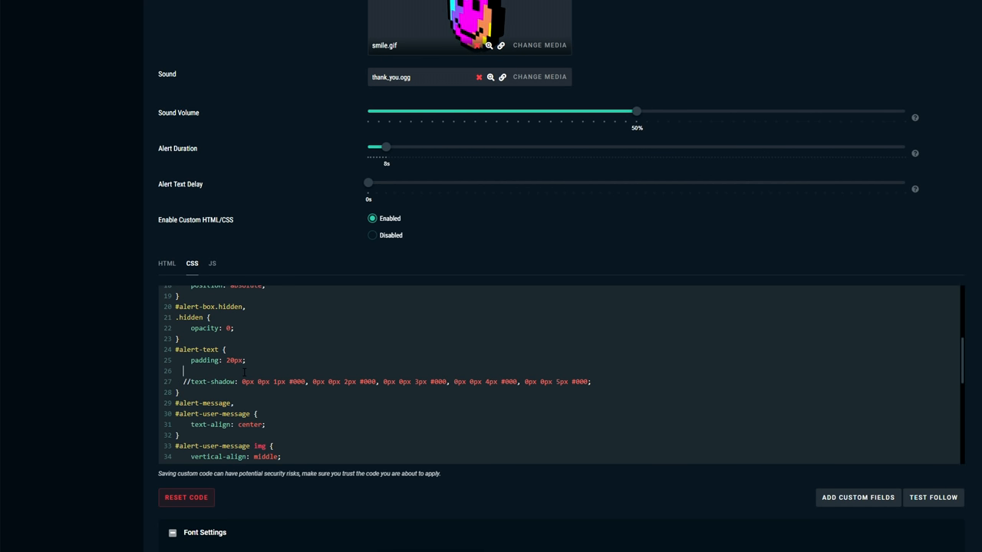
type("text-transfor")
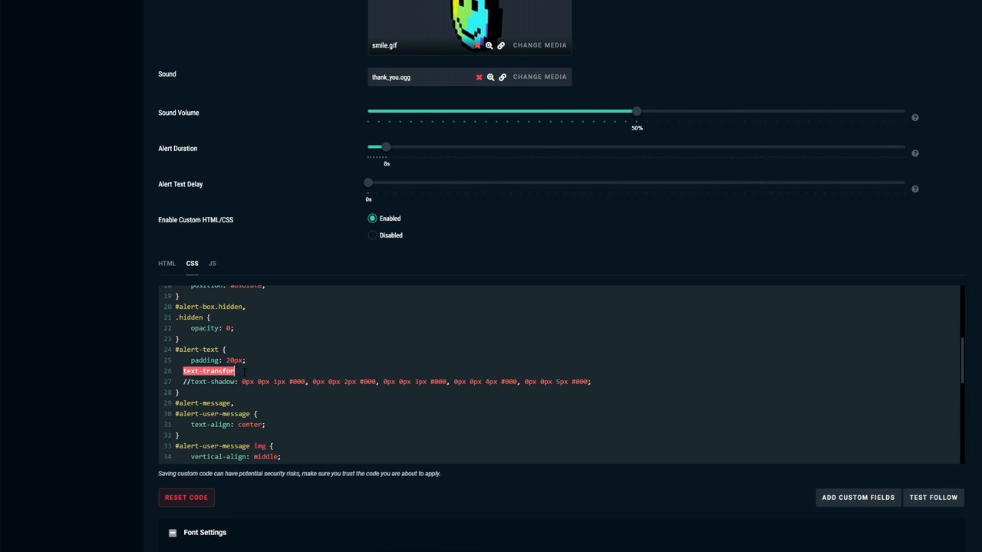
type("uppercase;")
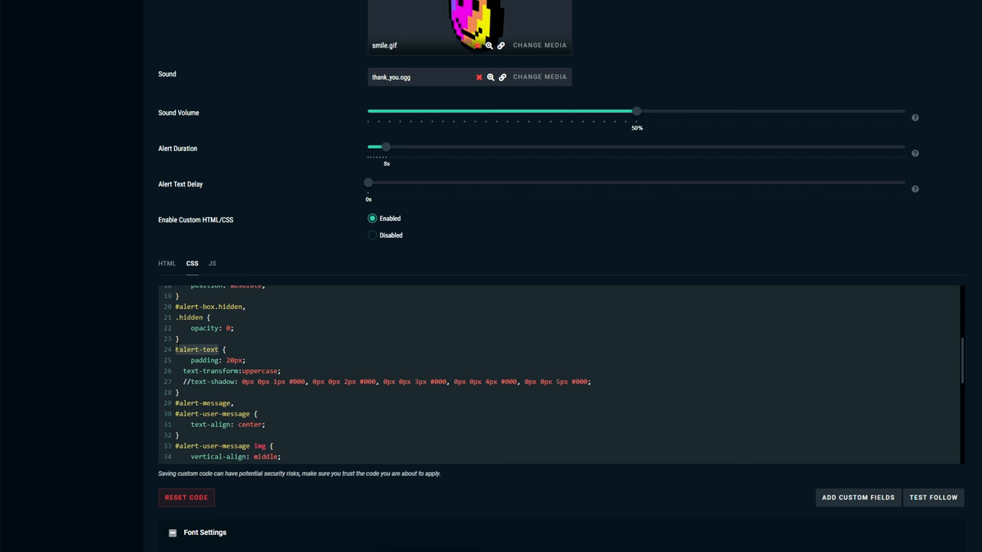
scroll("down", 3)
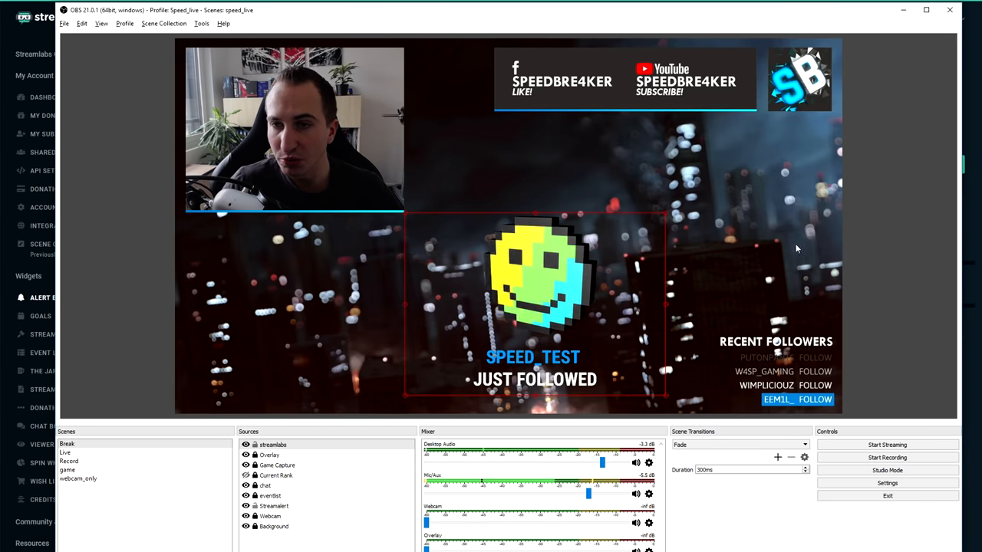
mouse_move(714, 289)
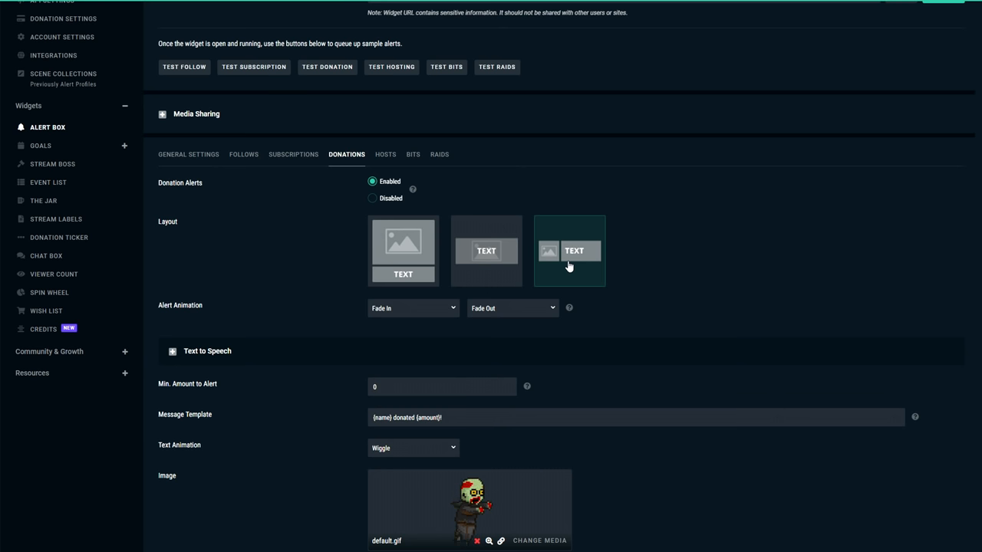
- Enable donation text-to-speech with a $10 minimum donation to read
scroll("down", 3)
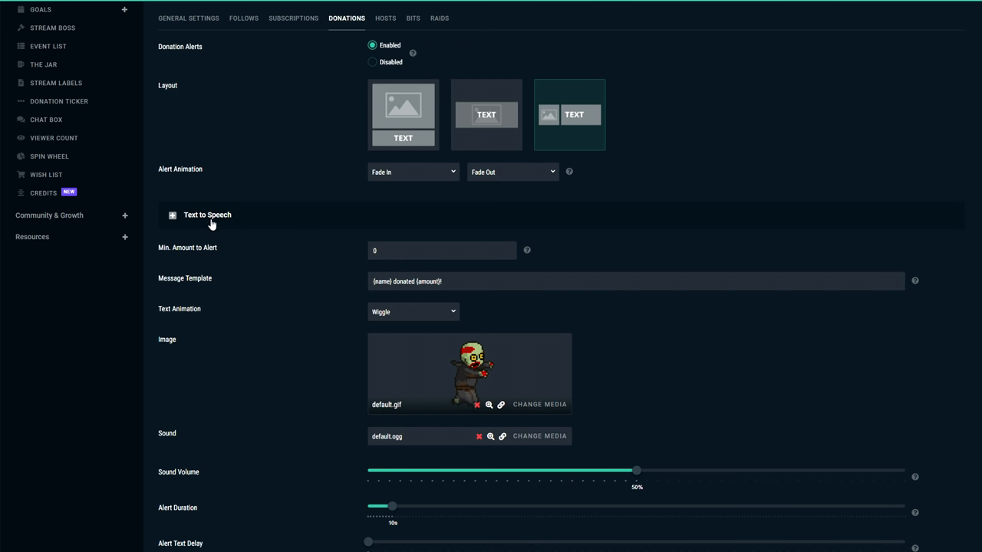
left_click(172, 214)
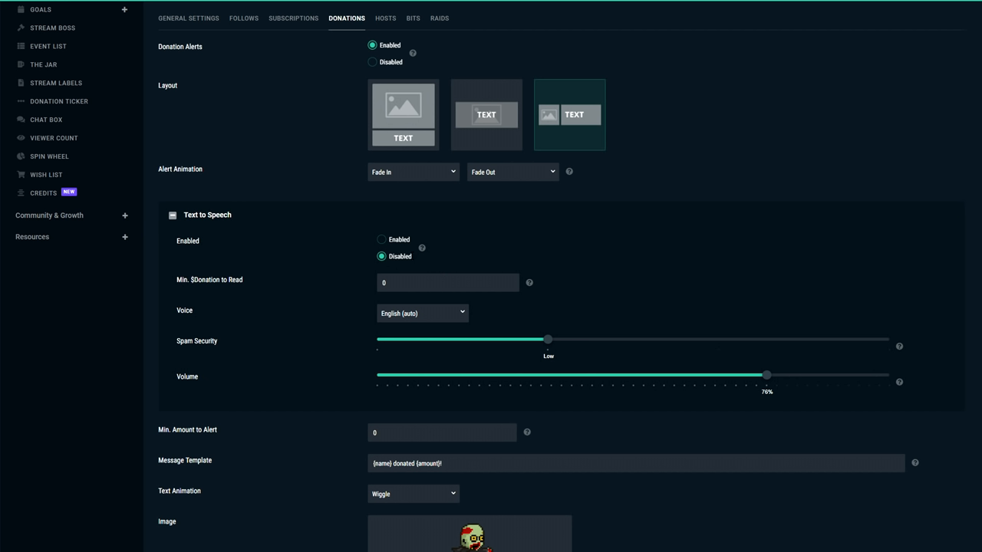
left_click(381, 239)
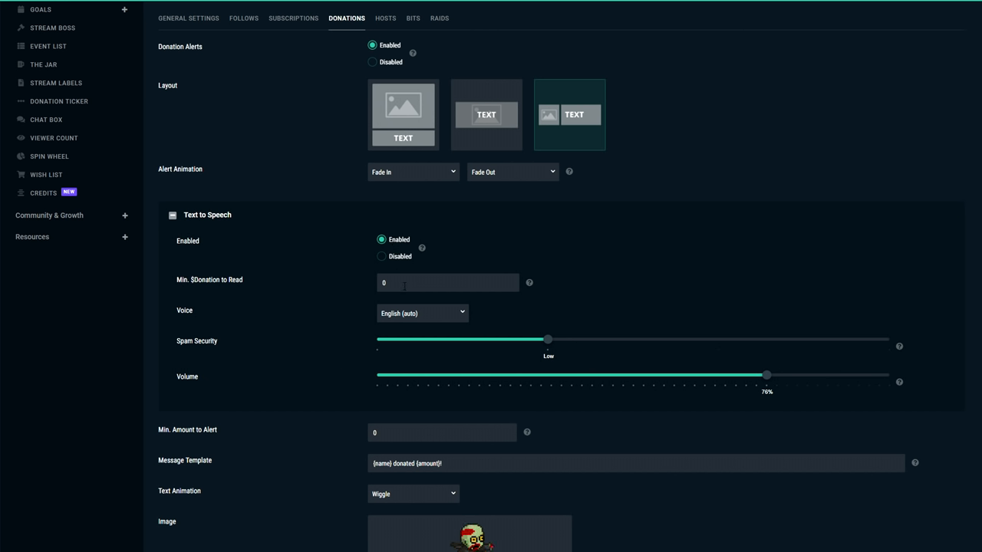
left_click(448, 283)
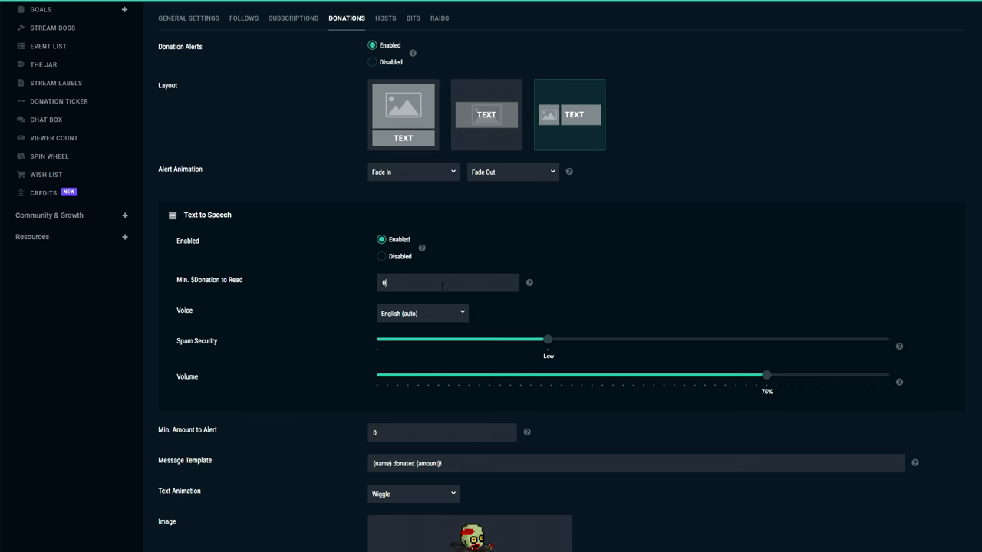
type("10")
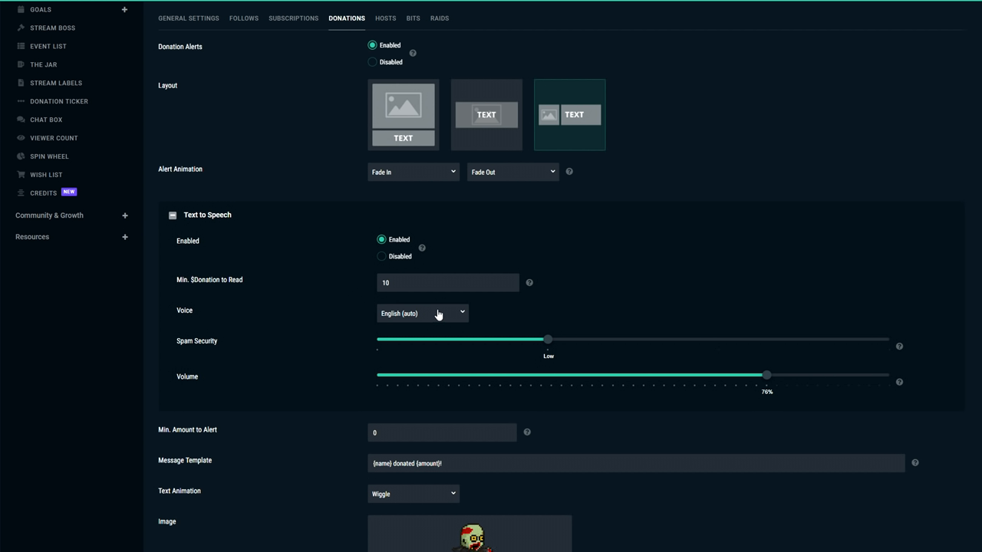
- Browse the Voice dropdown, searching for German and English voices
left_click(422, 313)
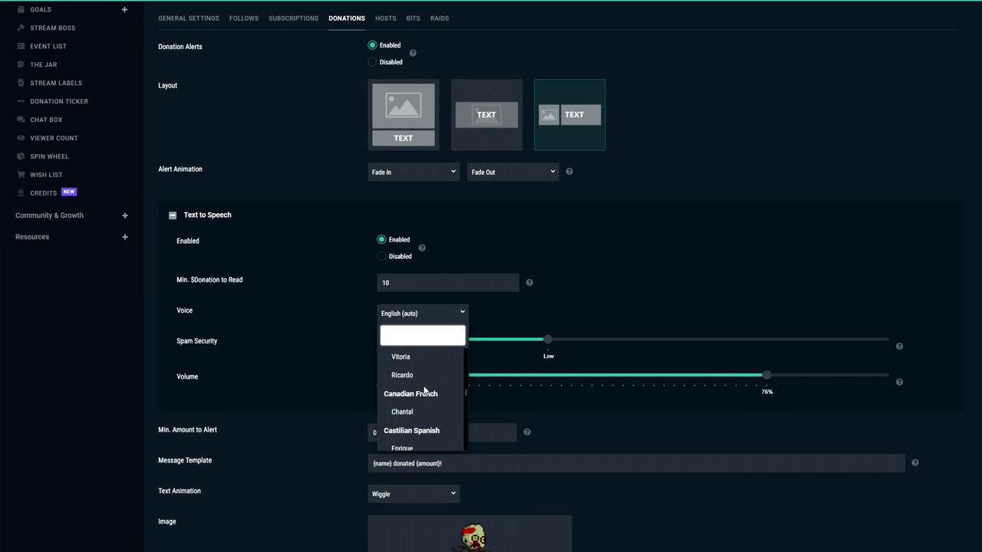
scroll("down", 3)
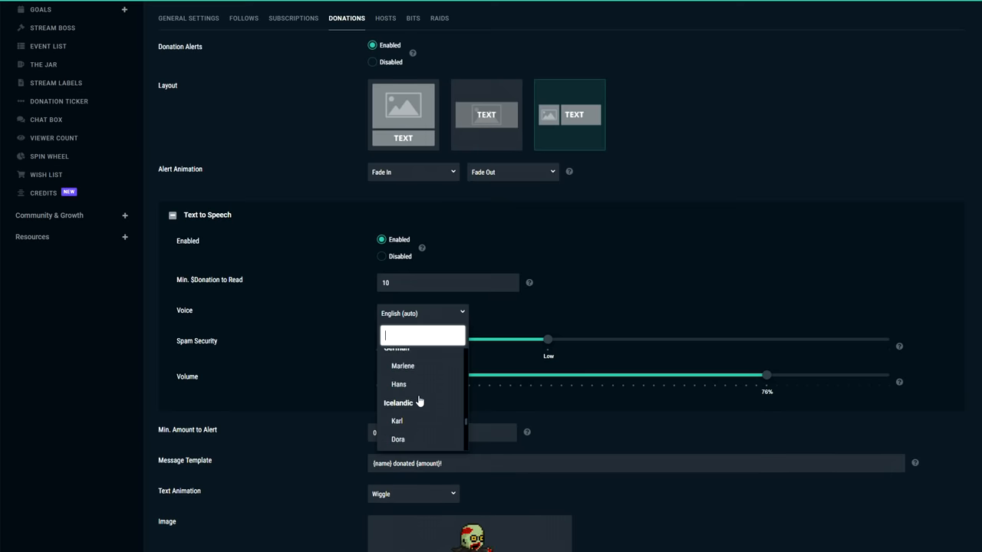
type("german")
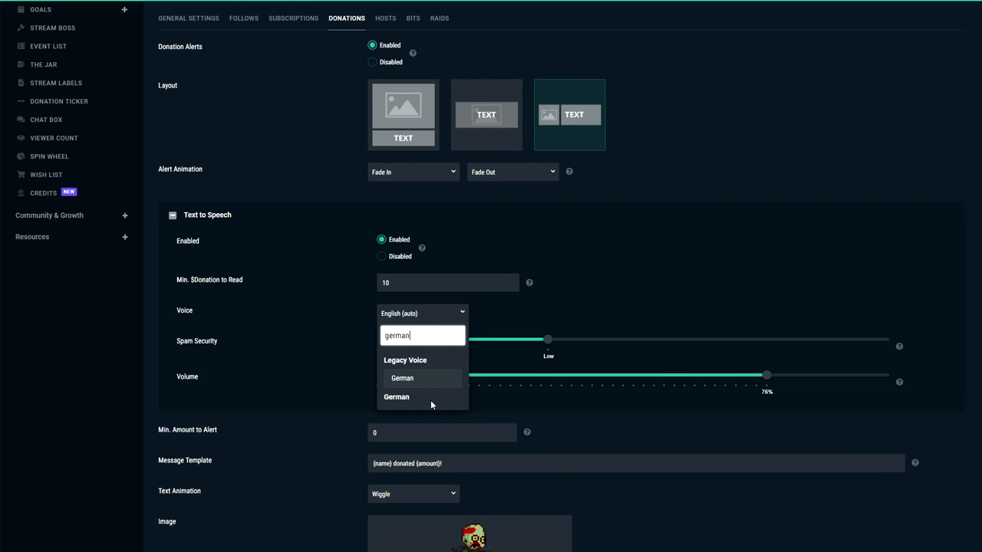
type("engl")
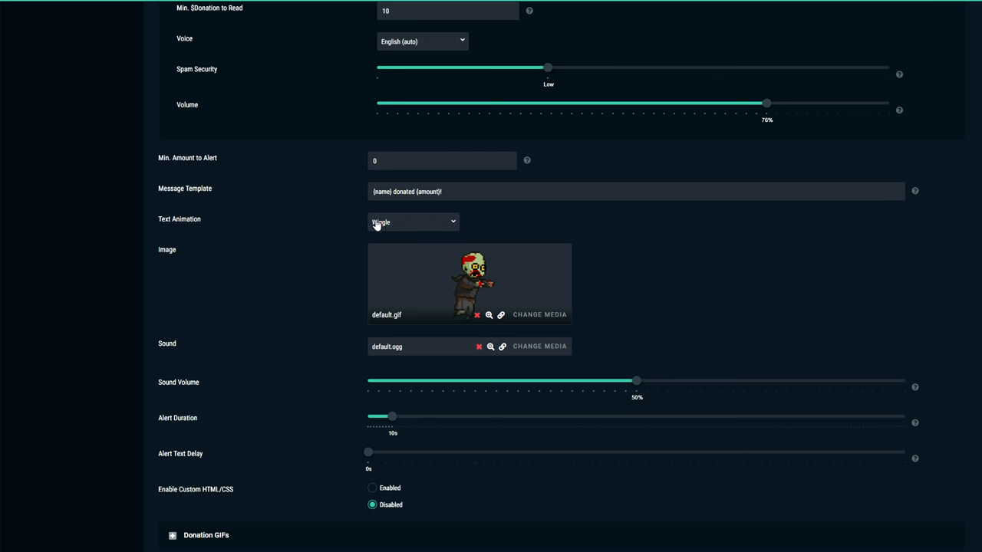
- Set donation Text Animation to None and upload flying_money.gif from the Twitch folder
left_click(413, 222)
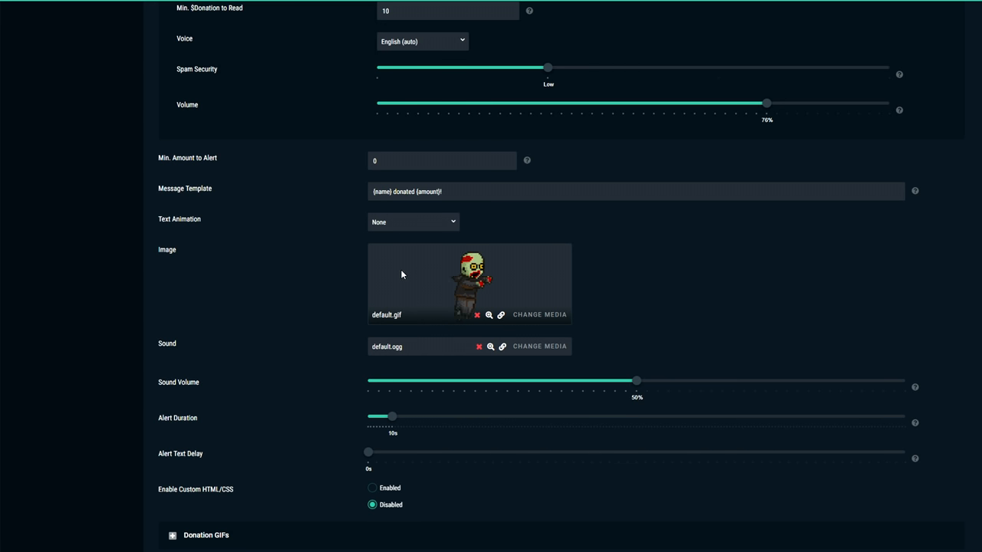
left_click(539, 315)
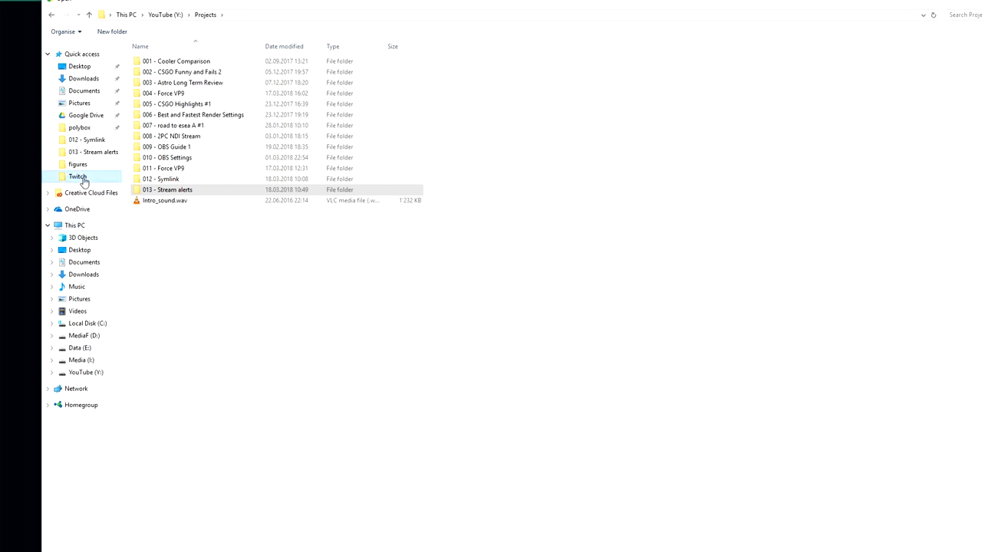
double_click(78, 176)
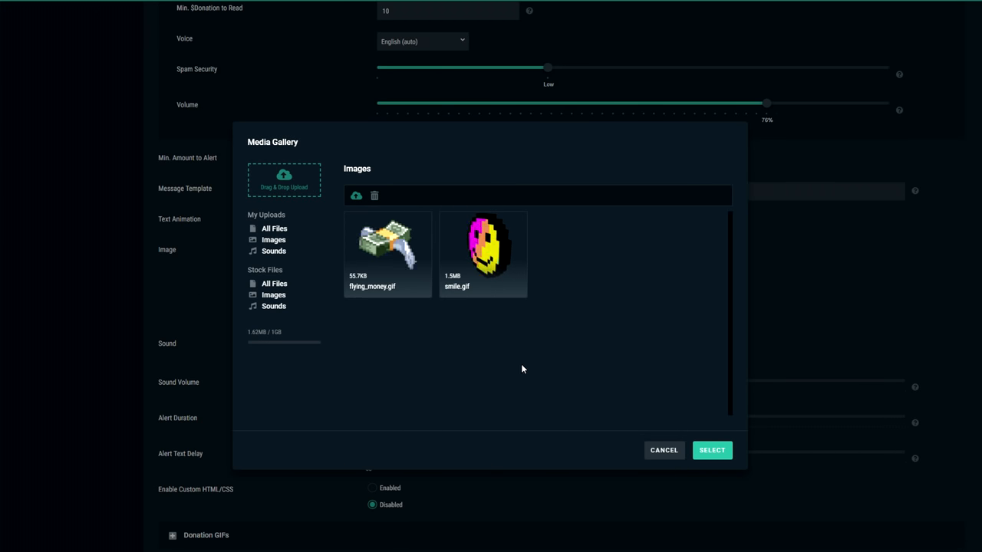
left_click(711, 450)
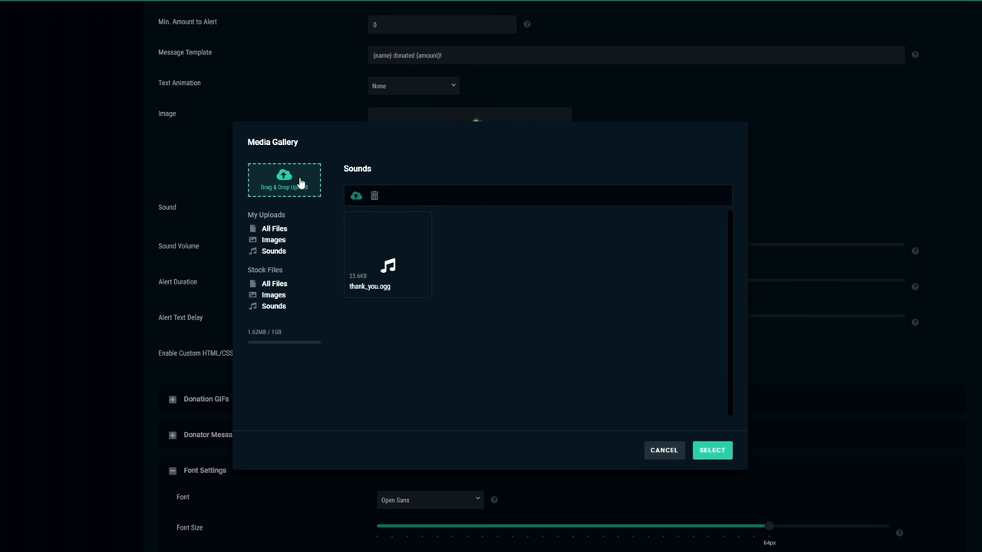
left_click(283, 180)
type("re")
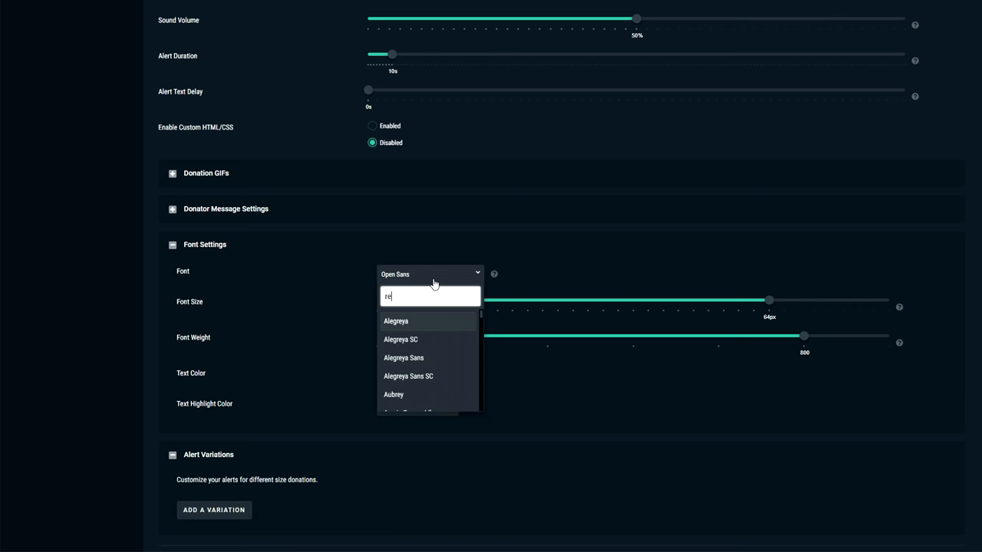
- Give the donation alert text the Roboto font at 70px and weight 900
type("robo")
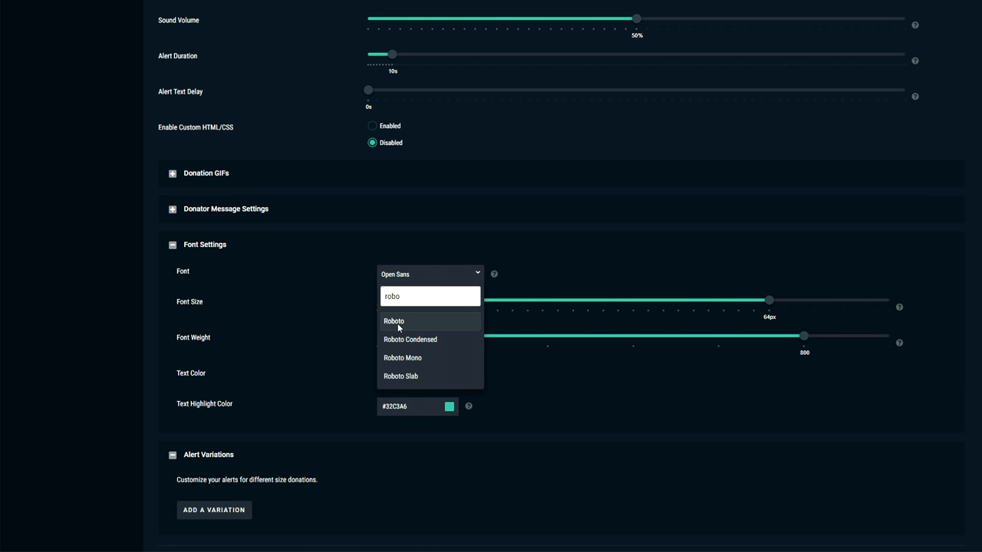
left_click(393, 320)
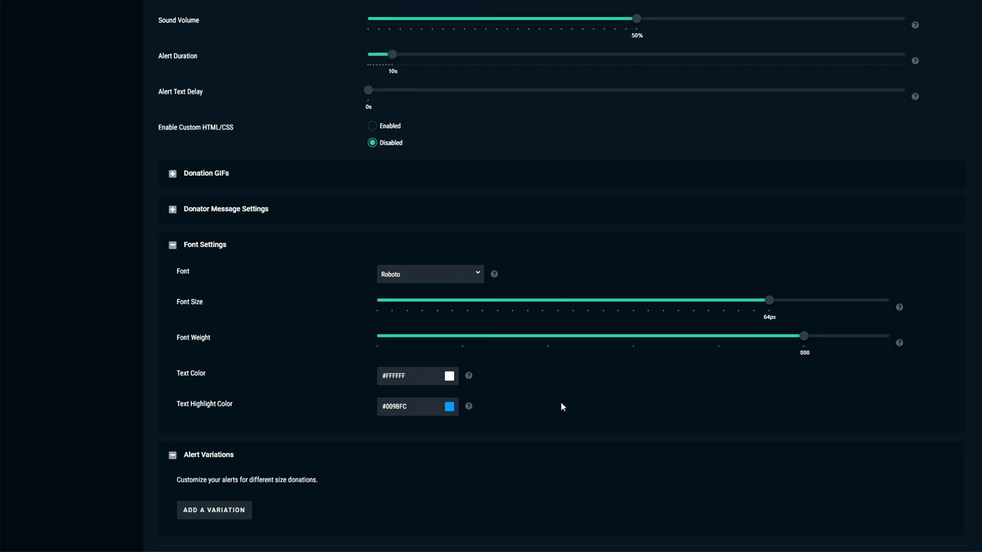
left_click_drag(769, 299, 813, 300)
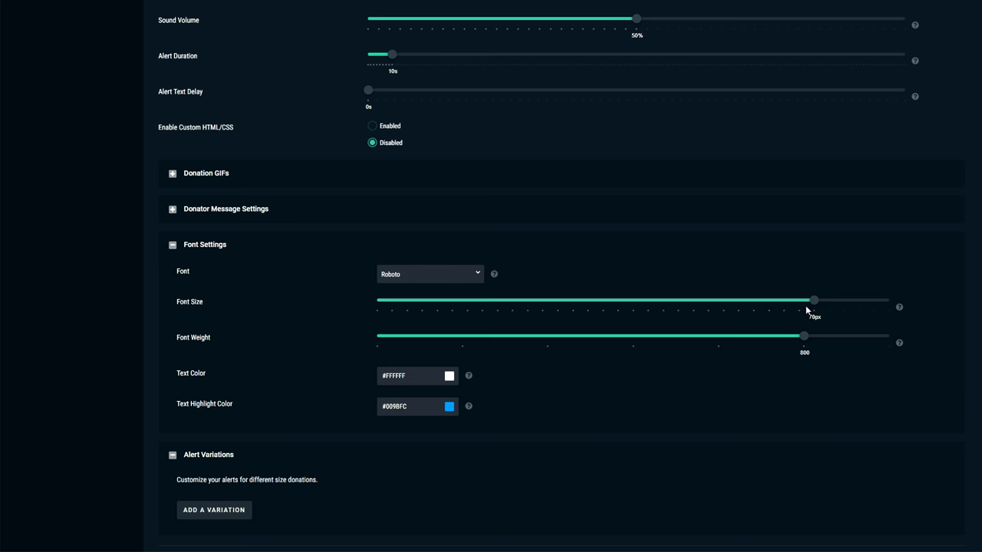
left_click_drag(804, 336, 890, 336)
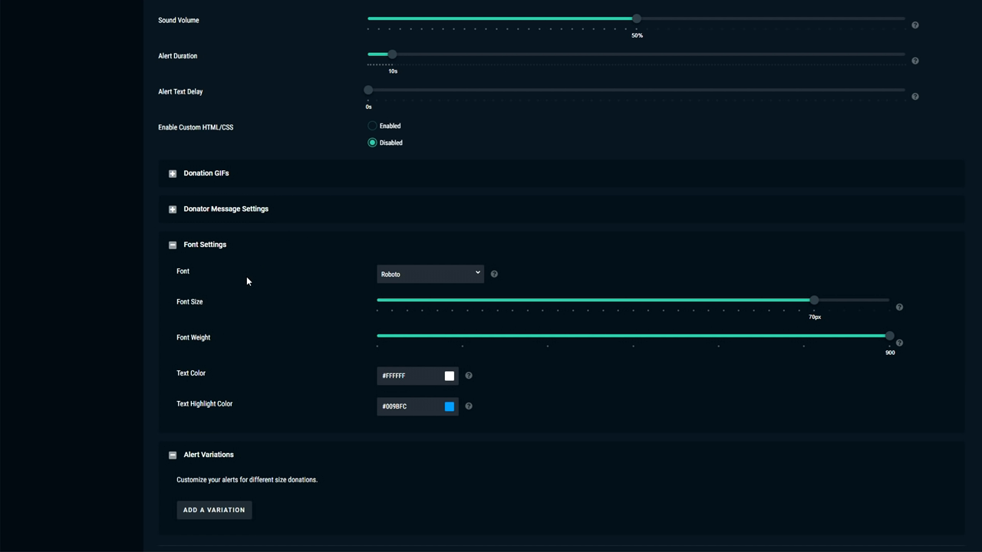
scroll("down", 3)
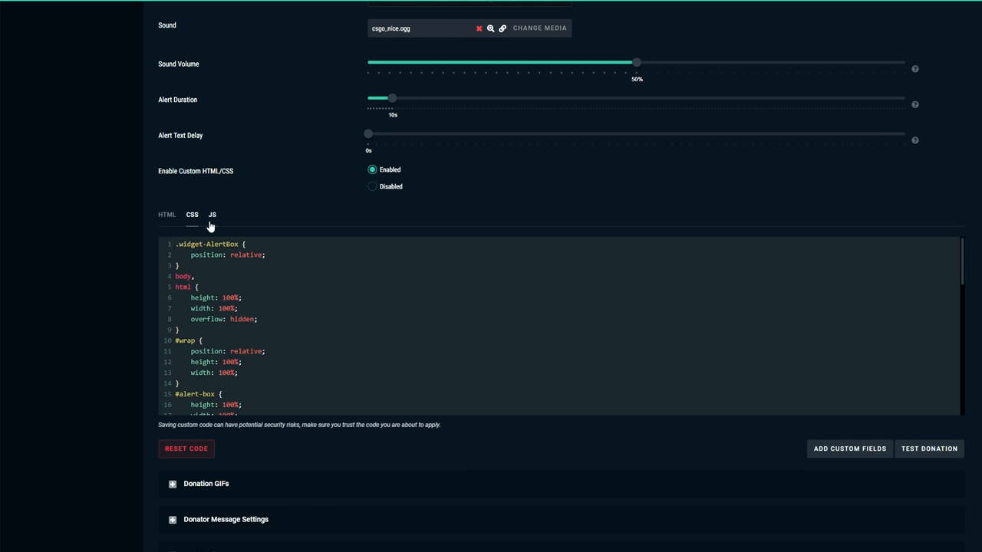
- Comment out the donation text-shadow CSS line with // and expand the donation GIF settings
scroll("down", 3)
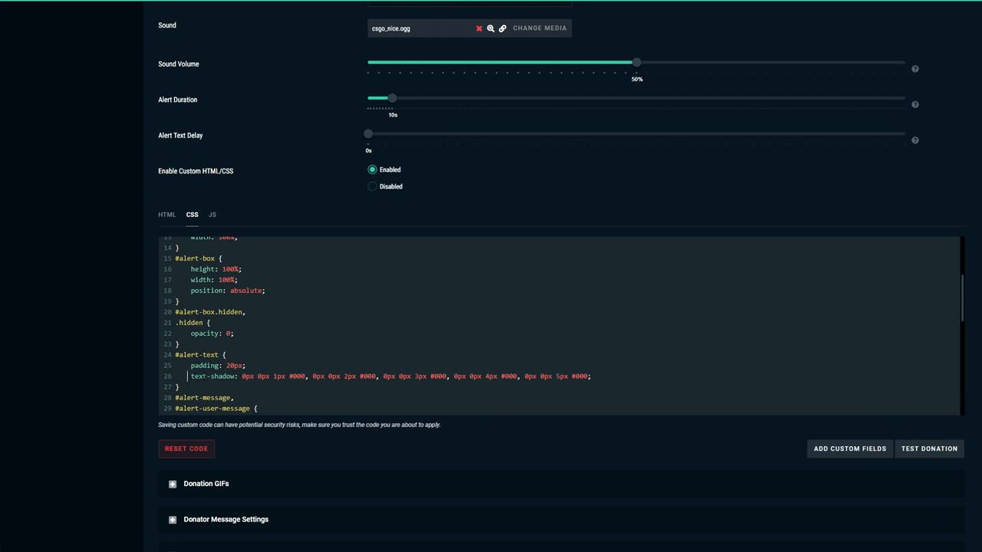
type("//")
type("text-transform:uppercase;")
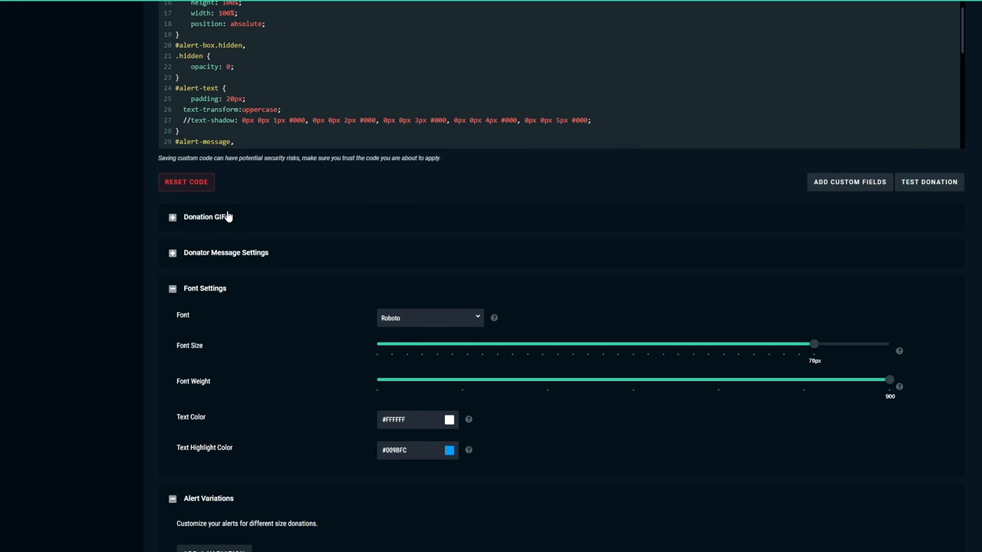
left_click(173, 216)
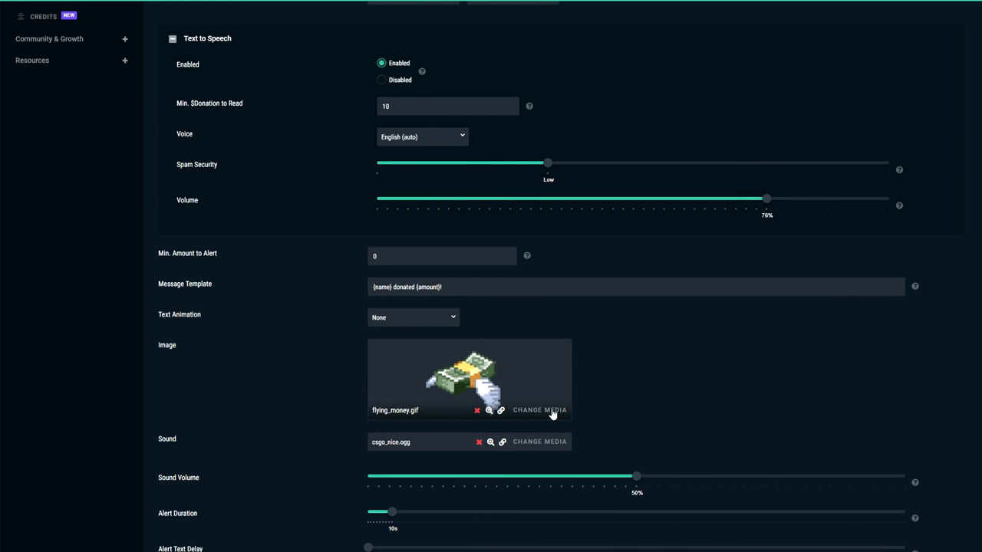
mouse_move(469, 407)
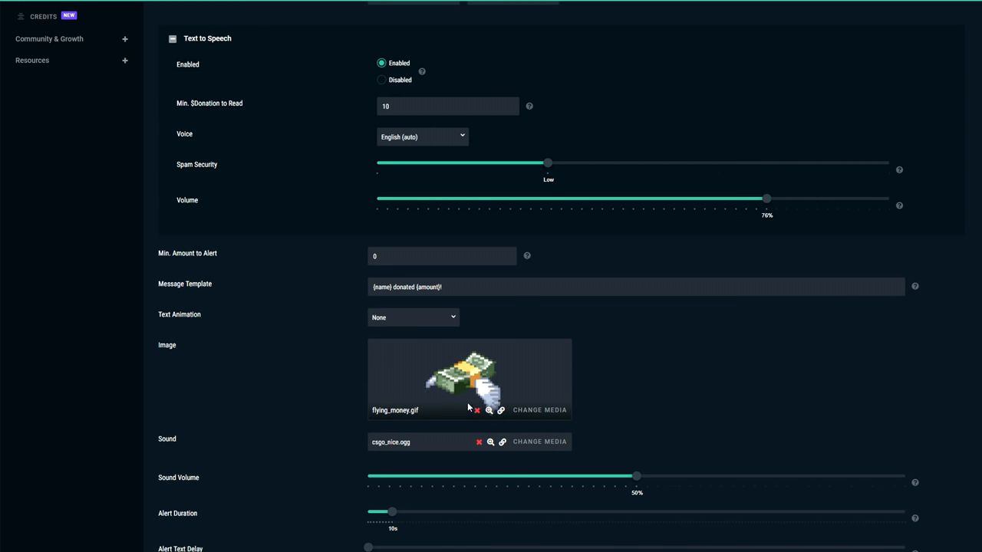
scroll("down", 3)
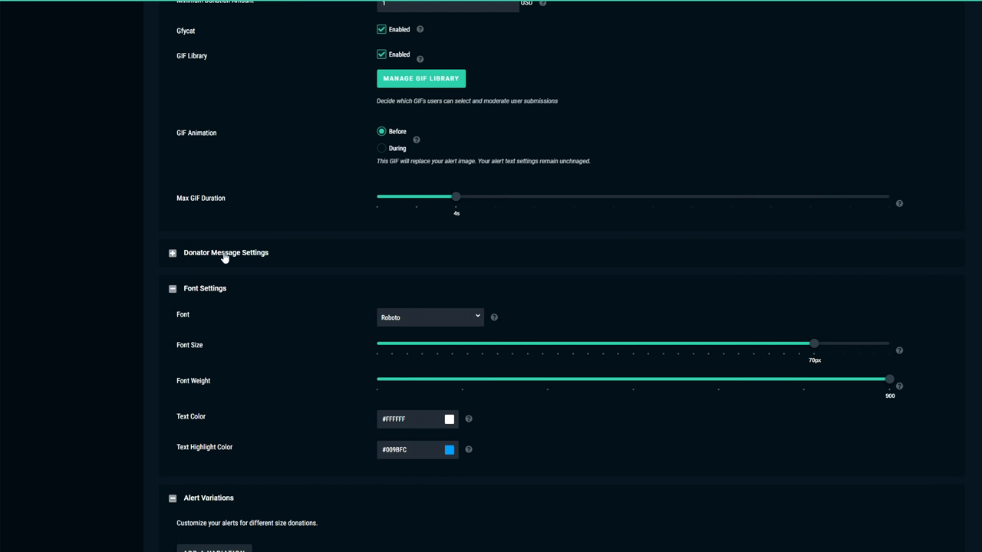
- Expand Donator Message Settings and pick Roboto from the font list by searching 'robo'
left_click(173, 252)
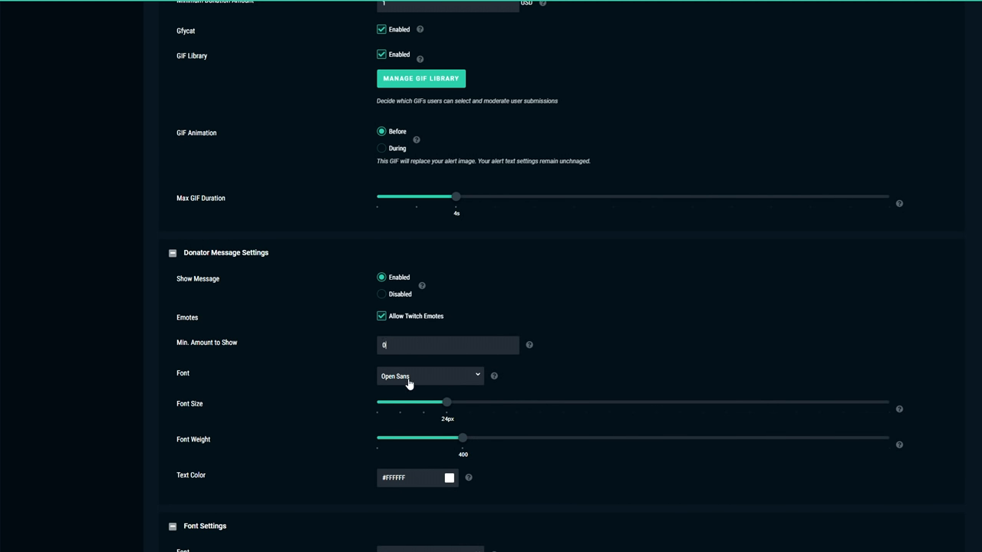
left_click(429, 375)
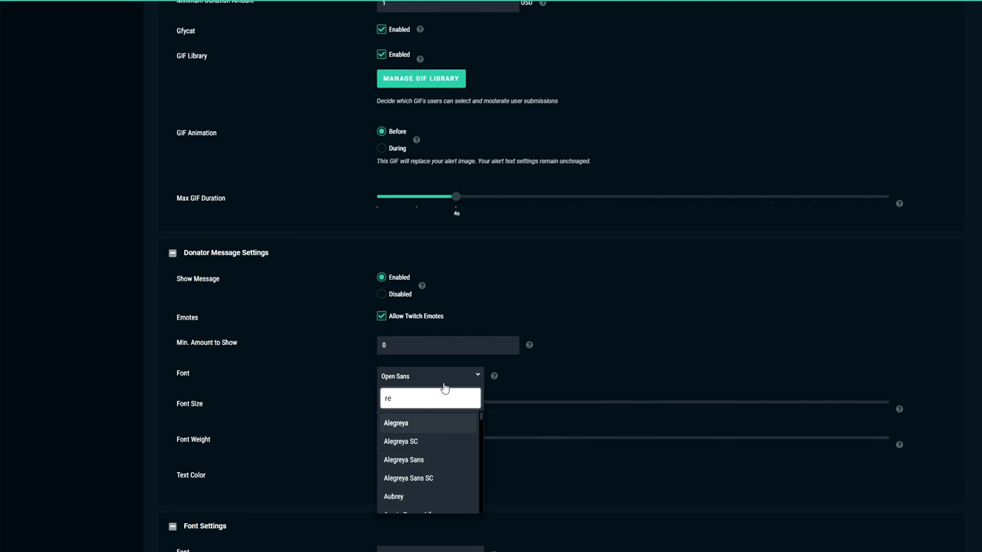
type("robo")
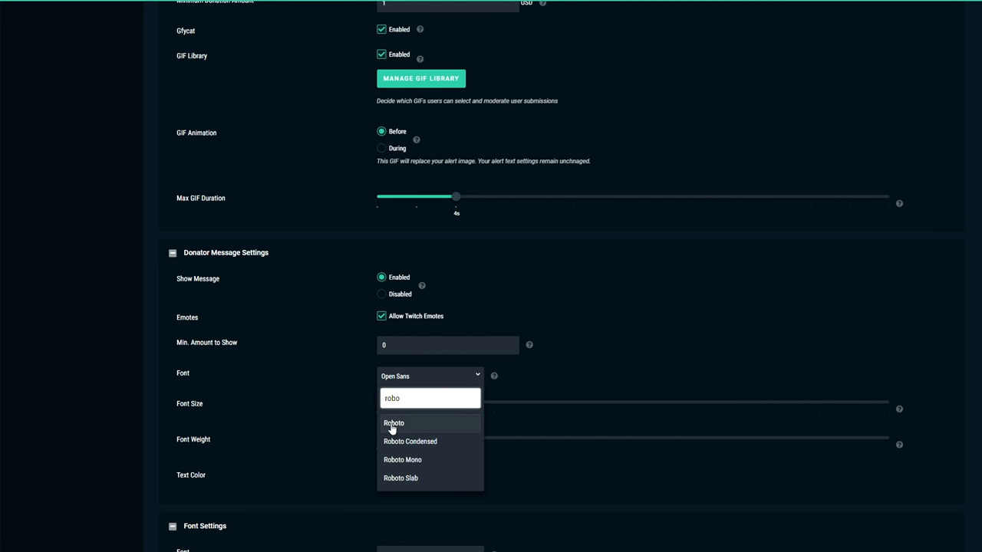
left_click(393, 422)
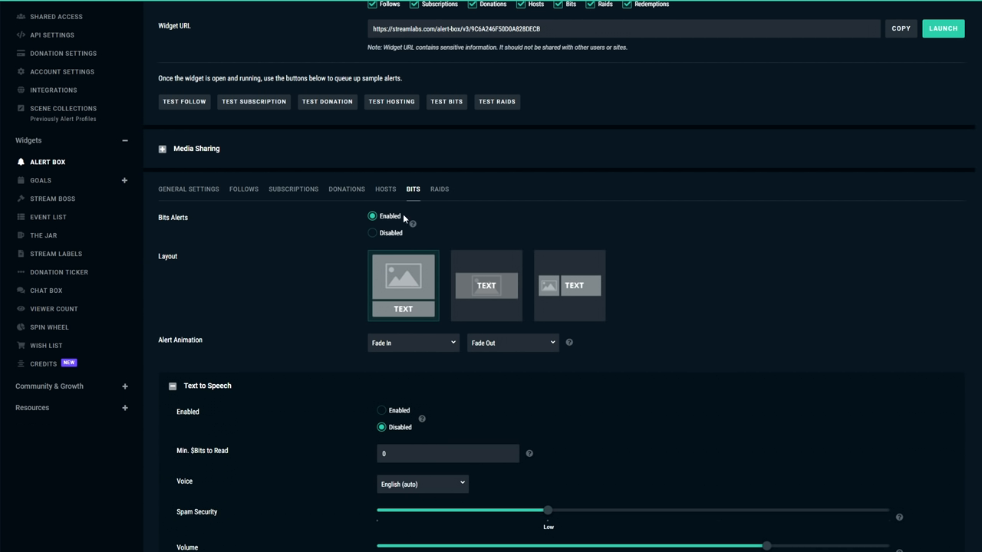
- Collapse bits text-to-speech settings and set the bits text animation to None
scroll("down", 3)
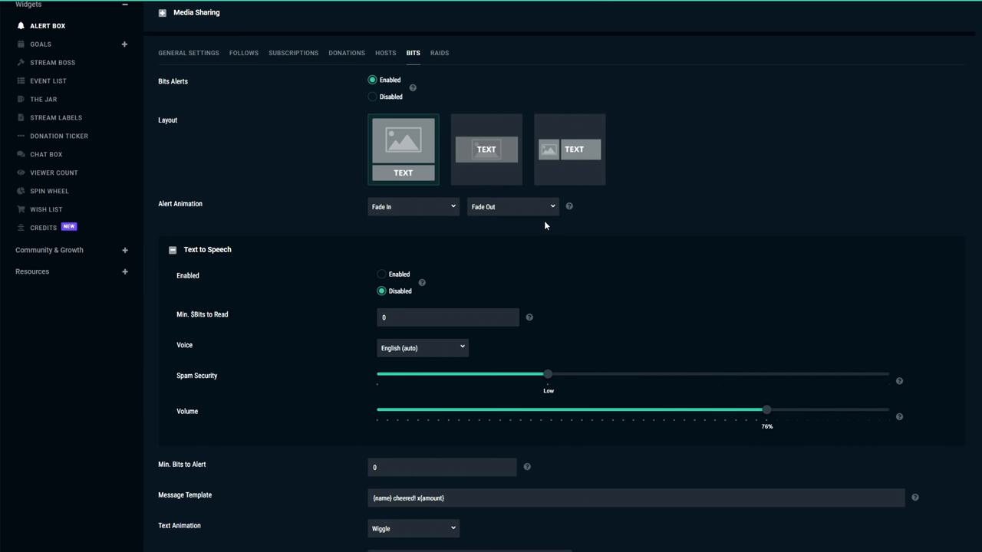
scroll("down", 3)
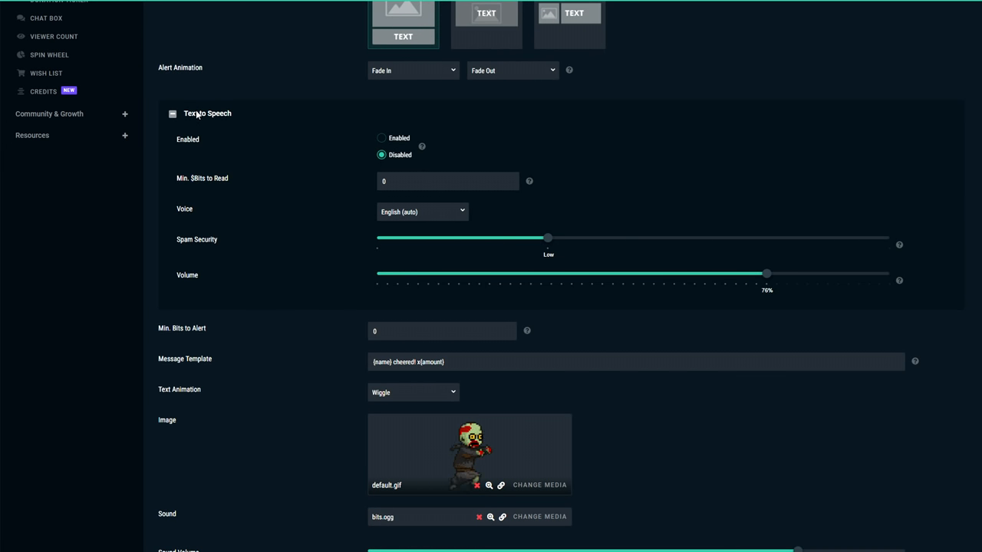
left_click(172, 114)
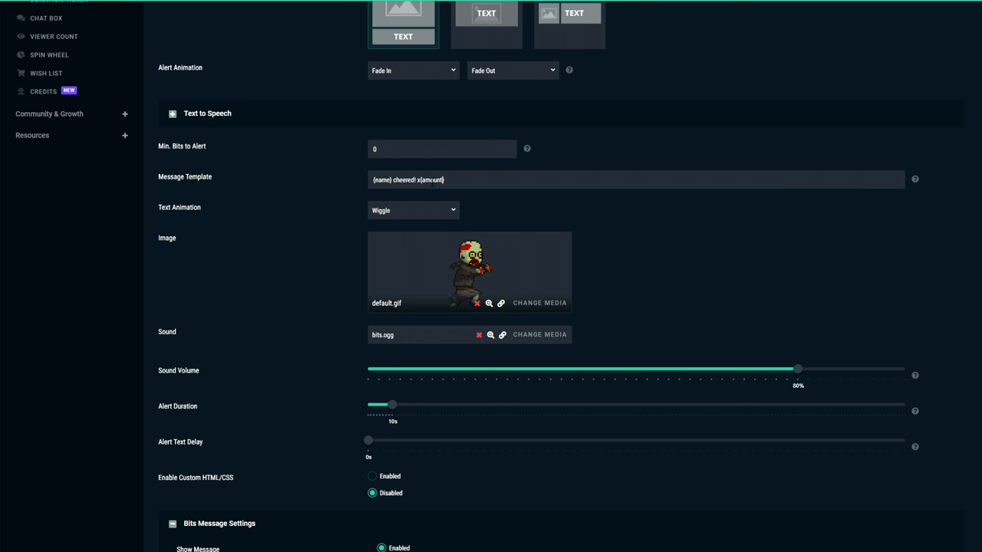
left_click(413, 210)
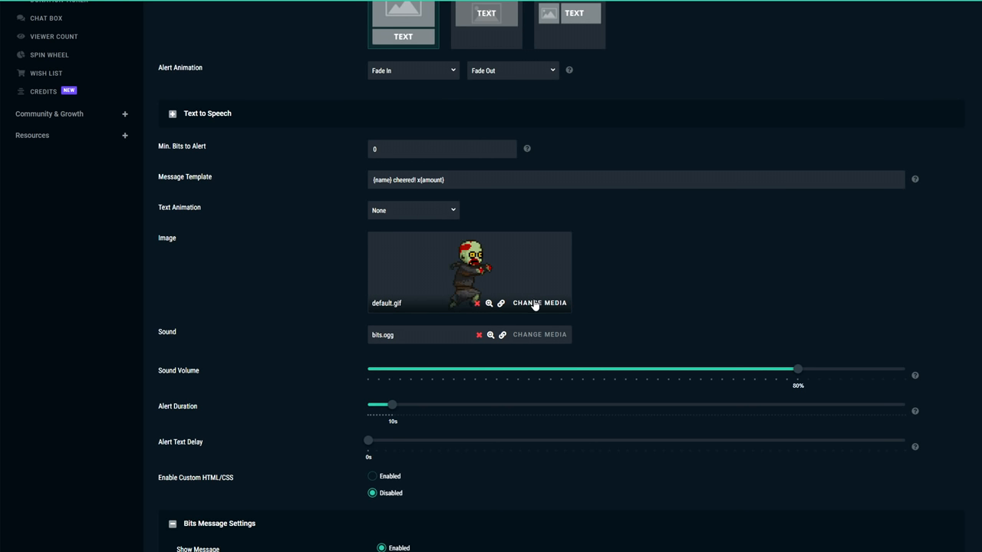
- Change the bits alert image to smile.gif, with 72% volume and an 8-second duration
left_click(540, 302)
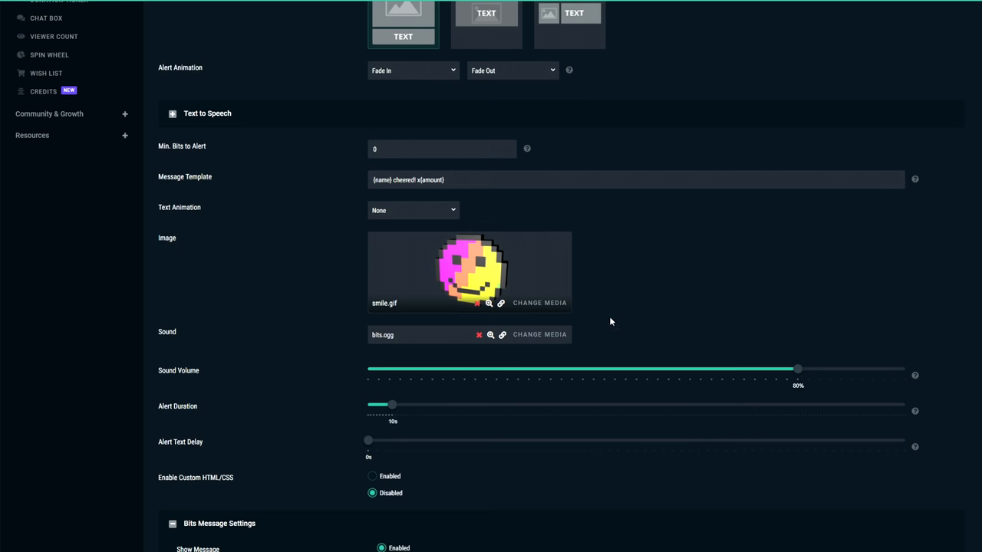
scroll("down", 3)
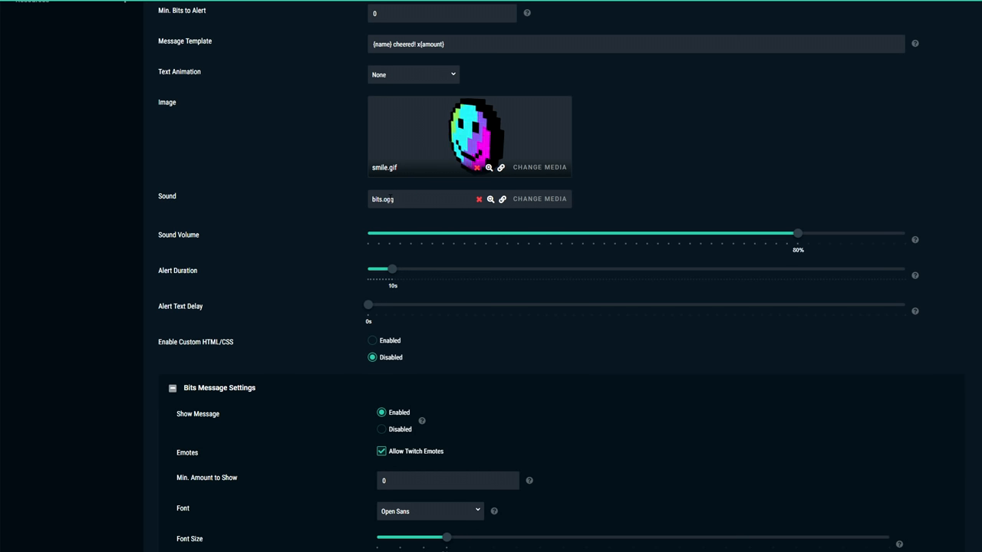
left_click_drag(798, 234, 742, 233)
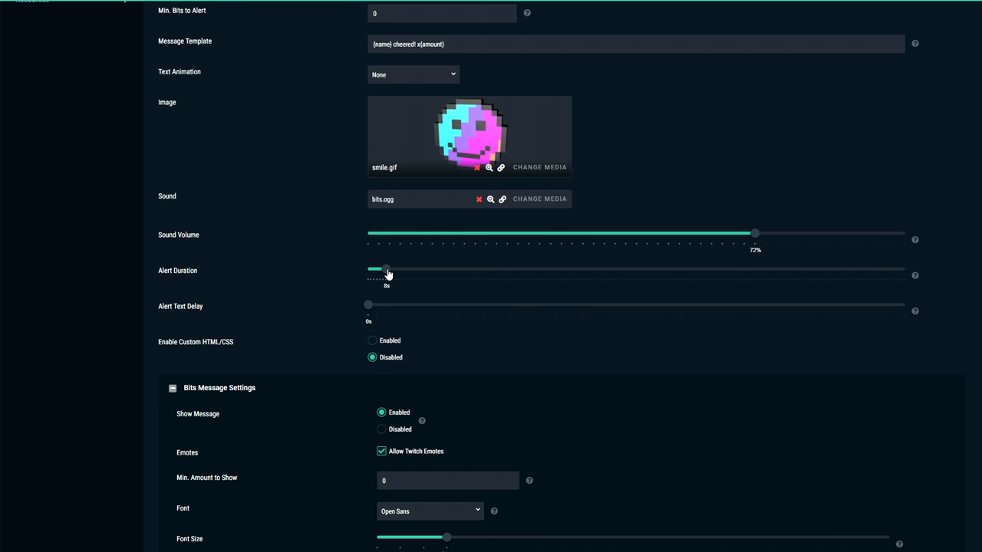
scroll("down", 3)
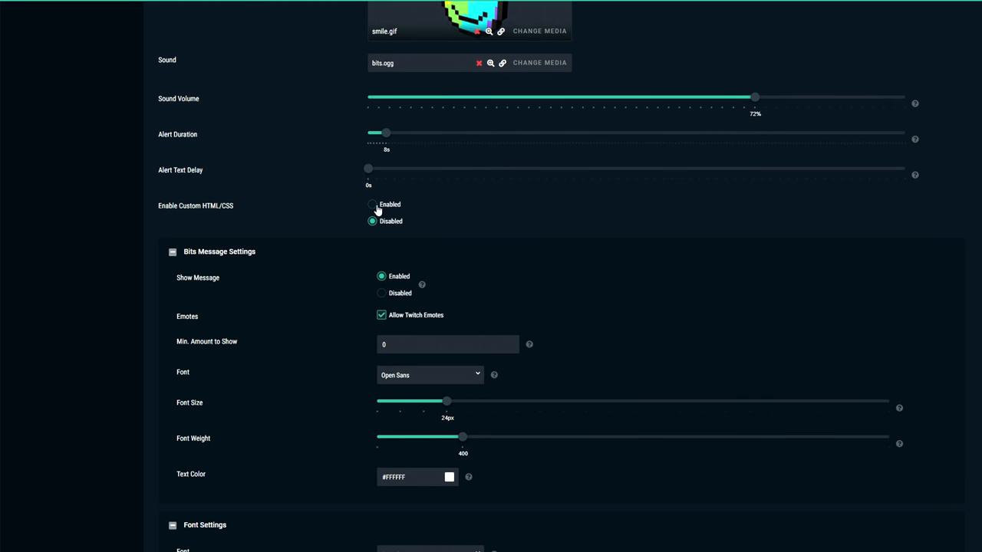
- Enable bits custom CSS, comment out its text shadow, and set the fonts to Roboto
left_click(372, 204)
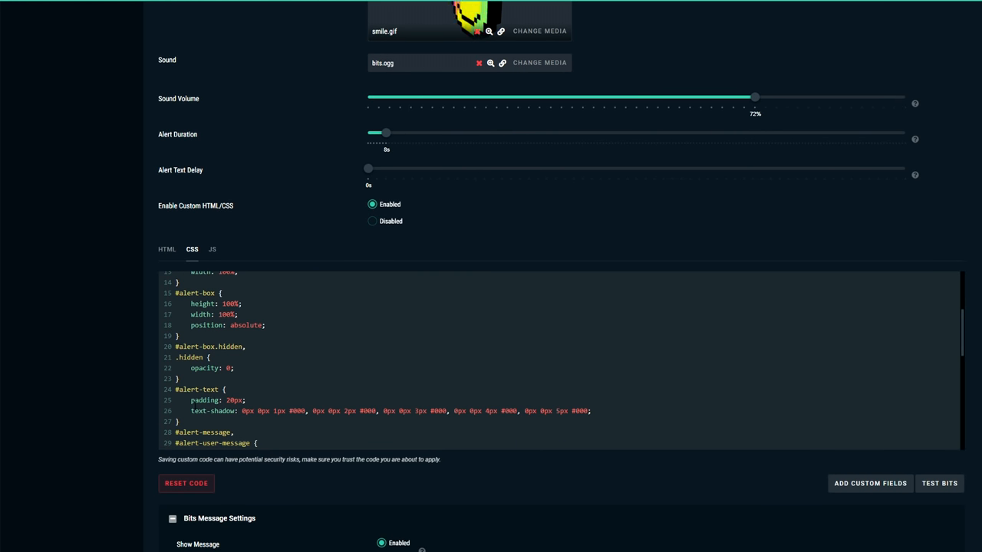
type("//")
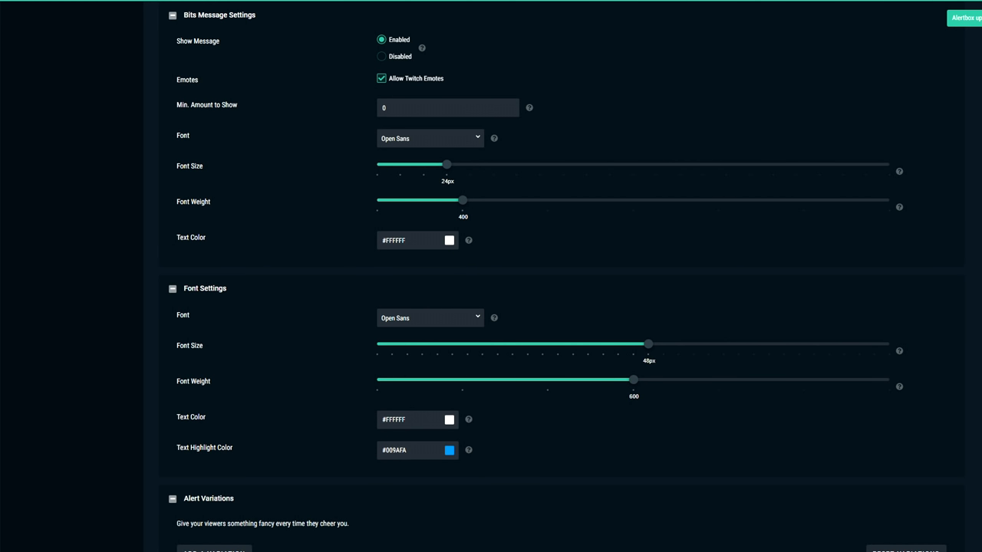
left_click(430, 317)
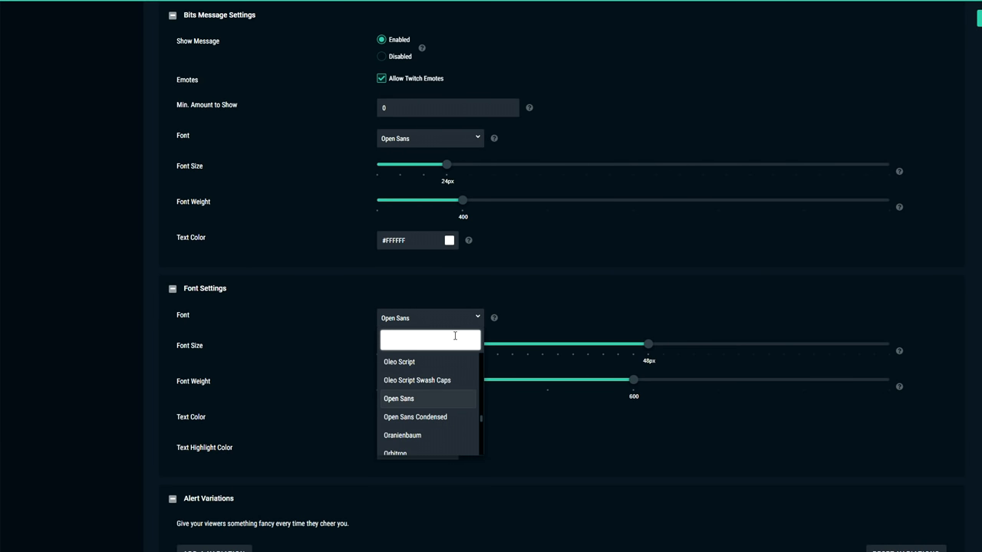
type("robo")
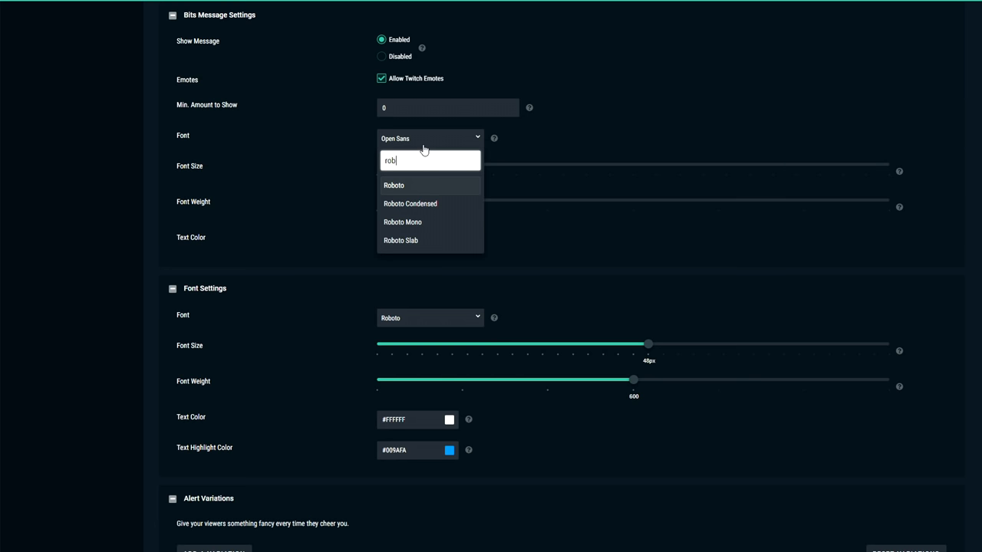
left_click(393, 185)
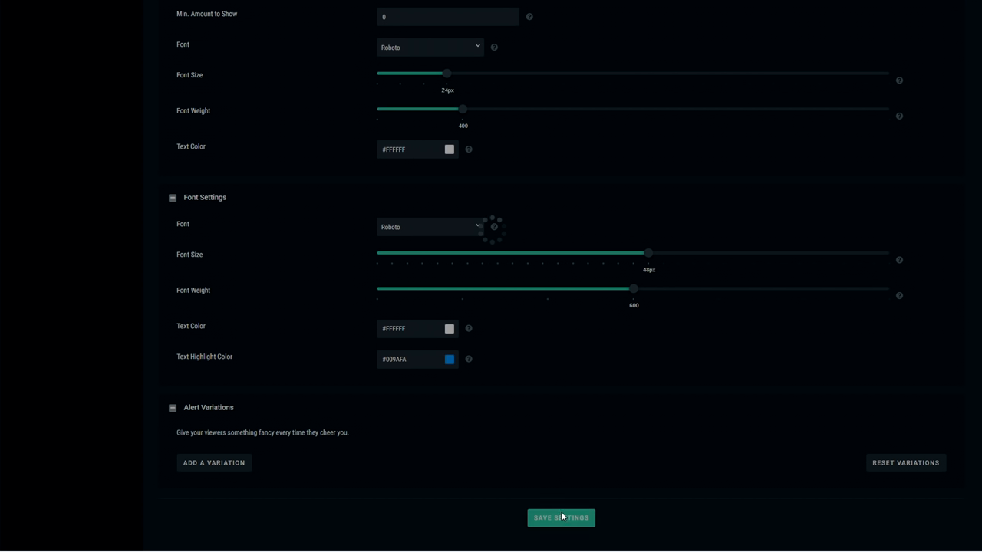
scroll("up", 3)
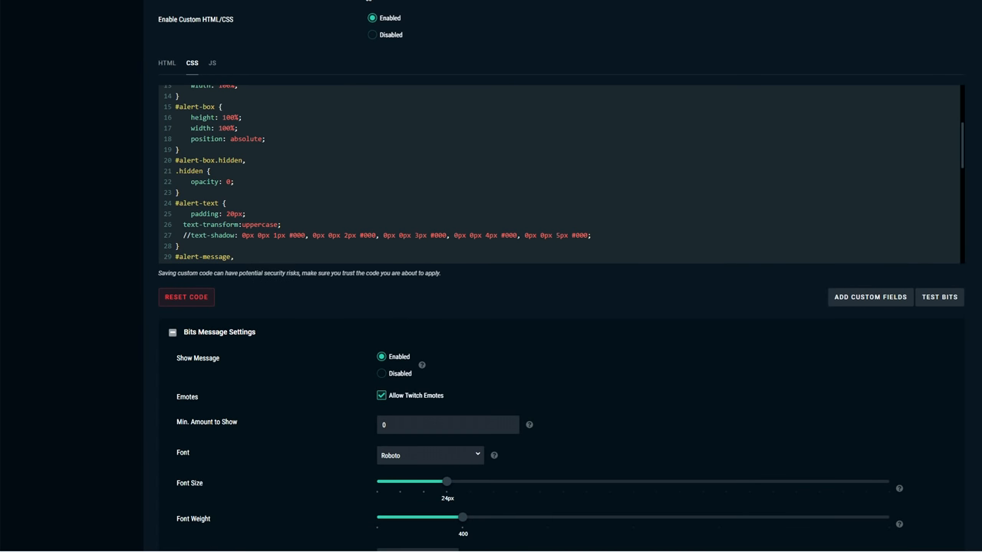